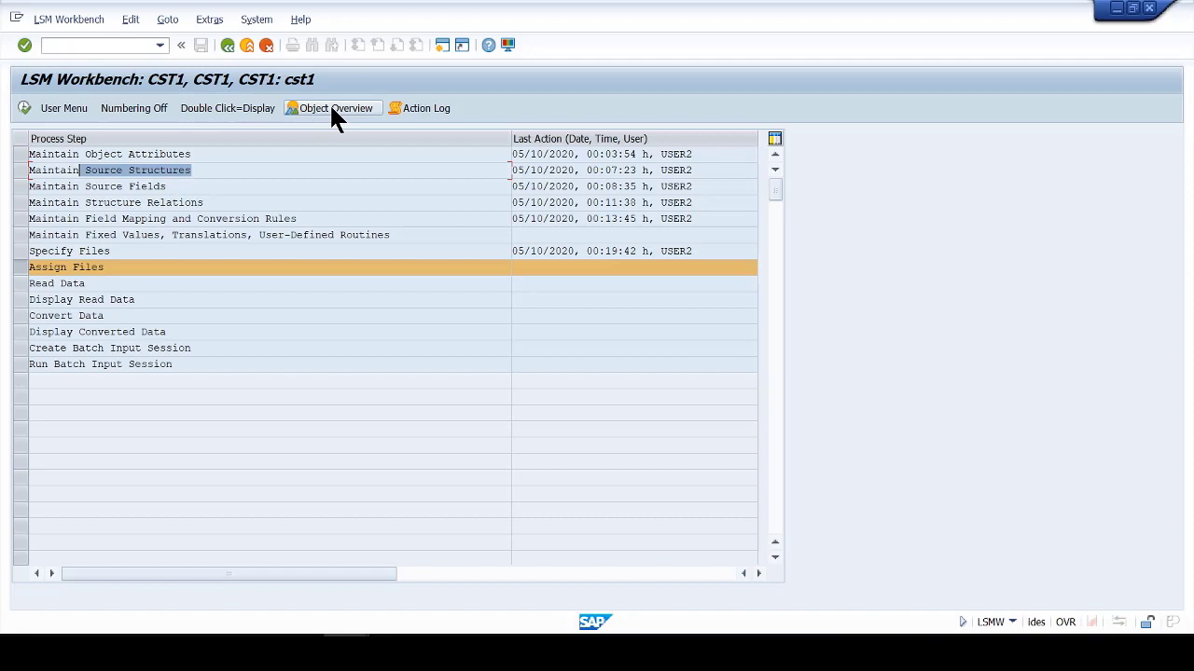
{"action": "mouse_move", "coordinate": [315, 140]}
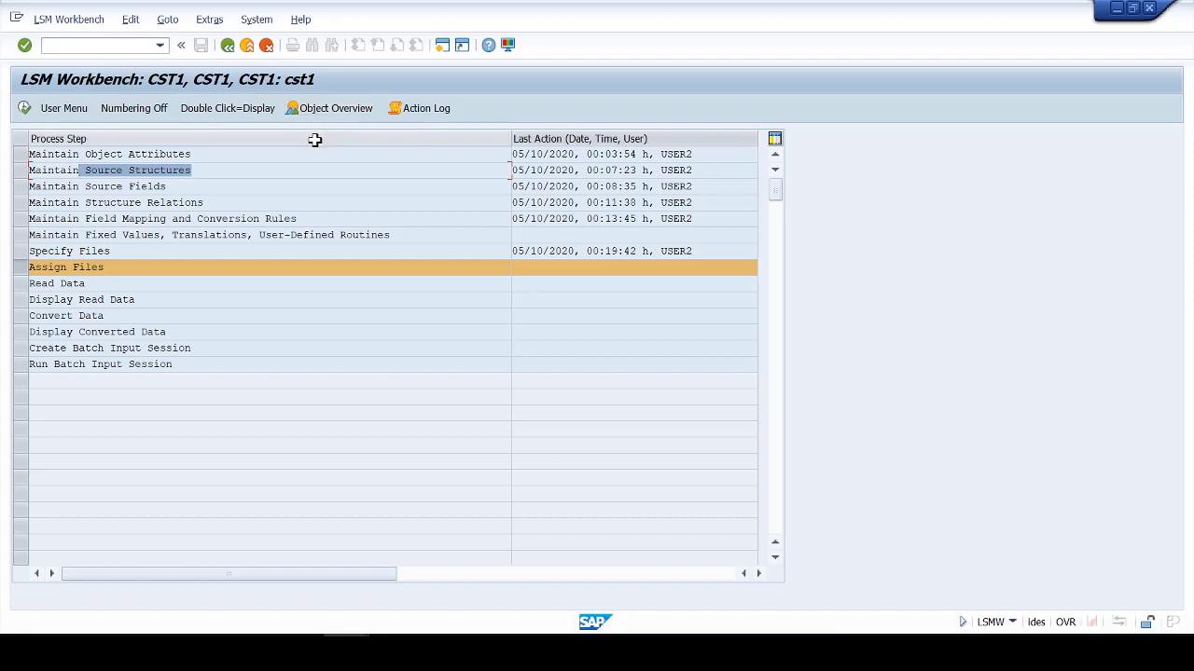
{"action": "mouse_move", "coordinate": [258, 183]}
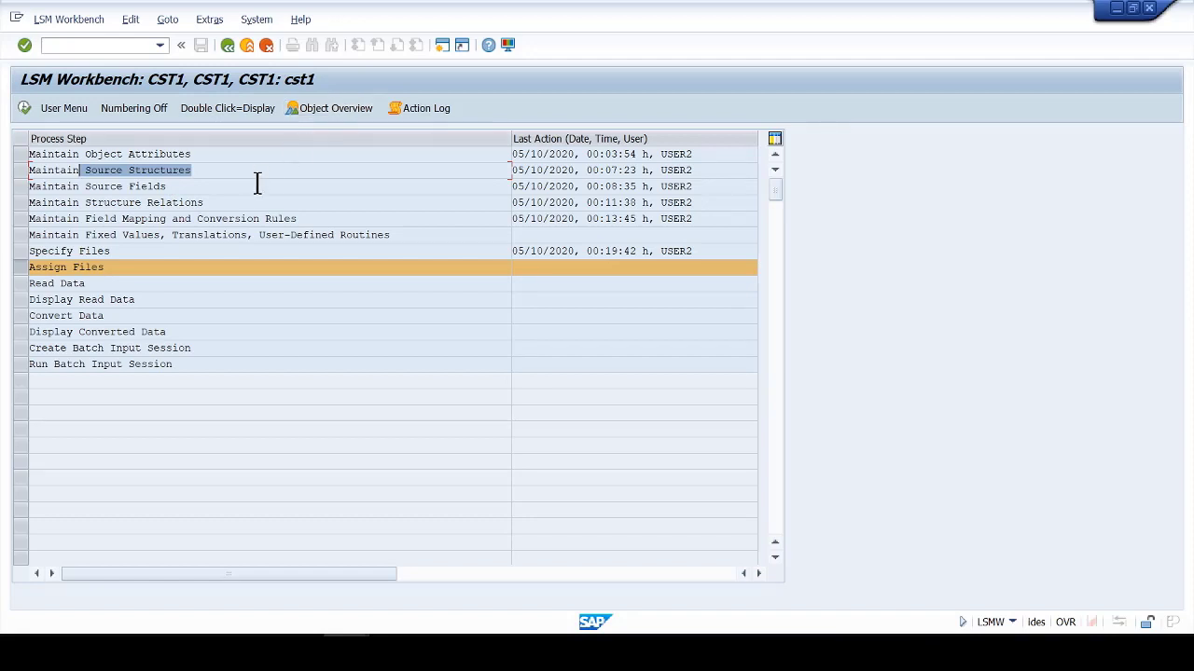
Review the cost center upload12 workbook alongside the LSMW process steps.
{"action": "left_click", "coordinate": [97, 187]}
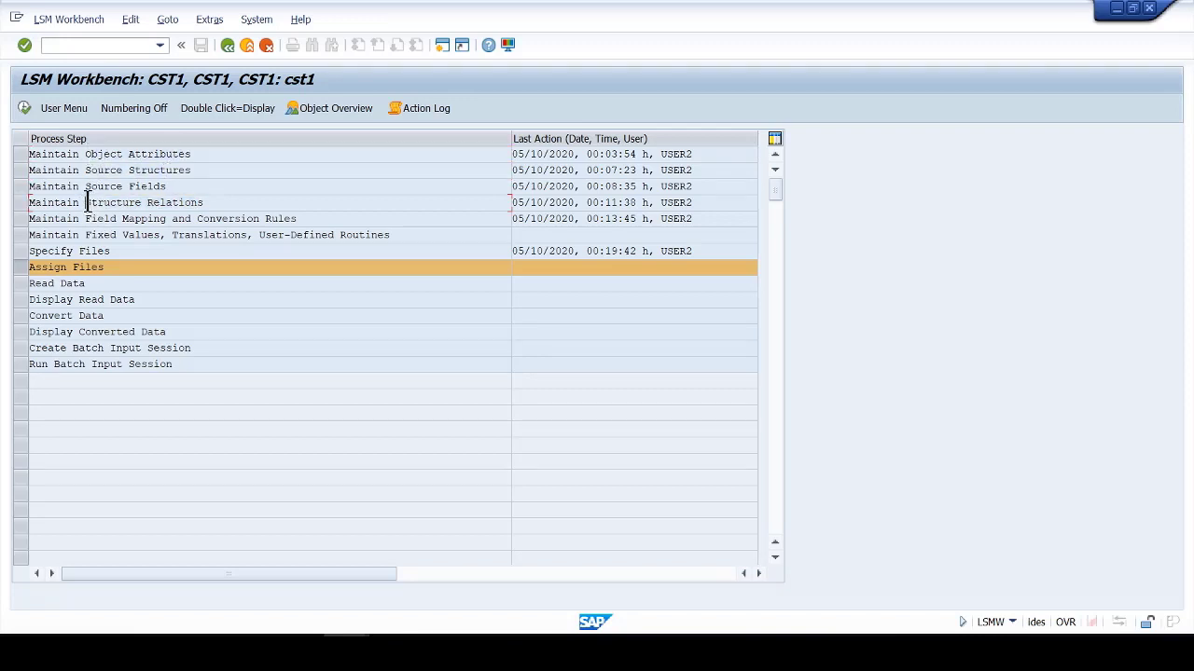
{"action": "double_click", "coordinate": [145, 201]}
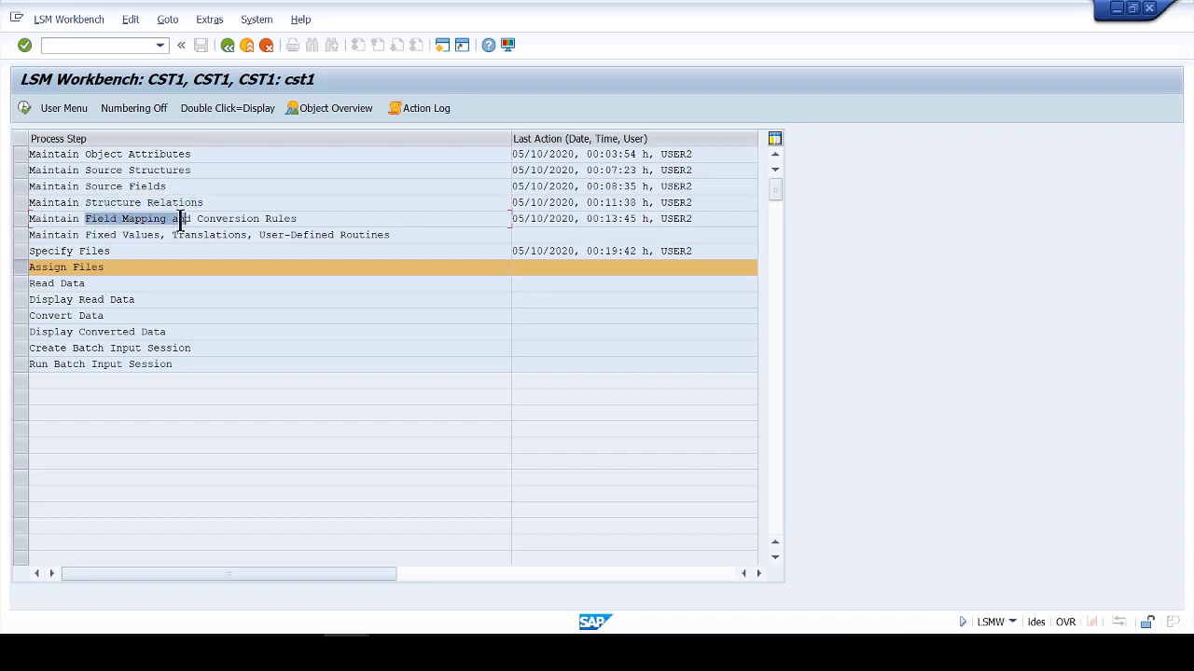
{"action": "mouse_move", "coordinate": [140, 202]}
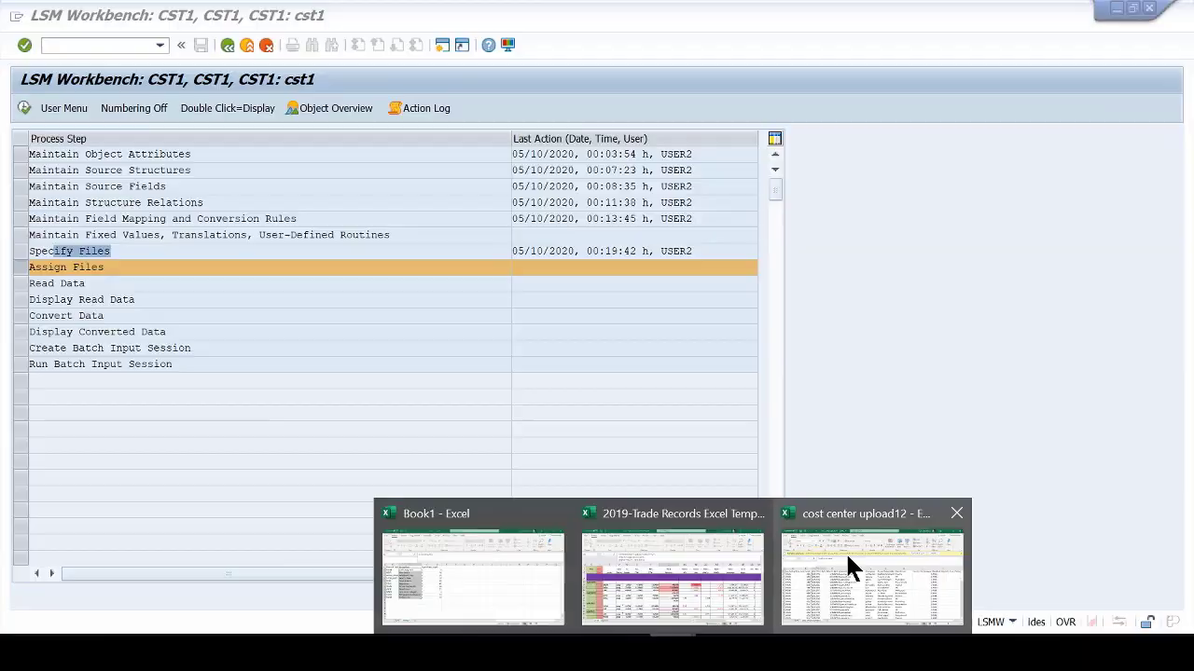
{"action": "left_click", "coordinate": [871, 579]}
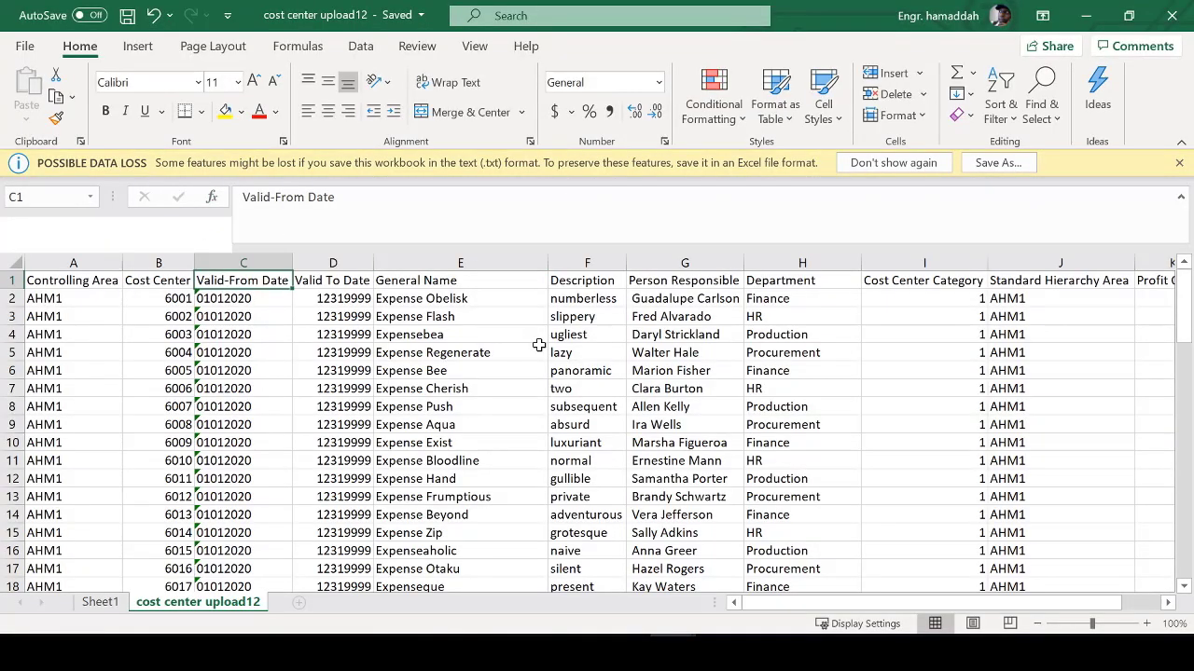
{"action": "mouse_move", "coordinate": [1085, 15]}
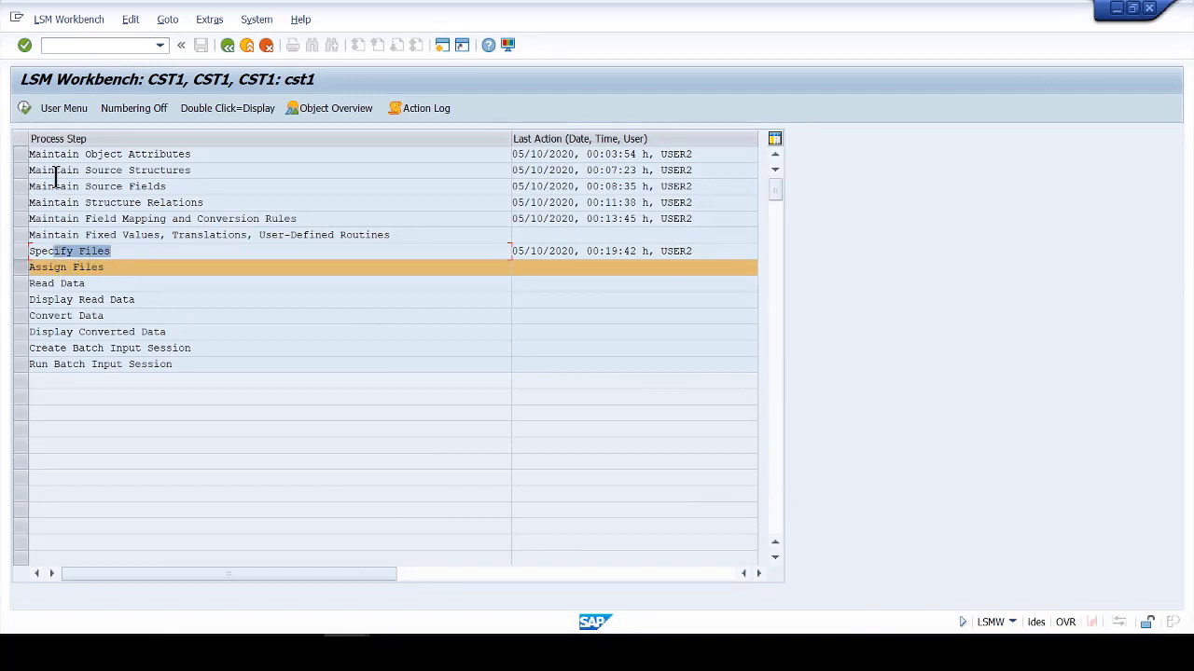
Assign the source structure to the cost center upload12.txt file and save the assignment.
{"action": "double_click", "coordinate": [67, 267]}
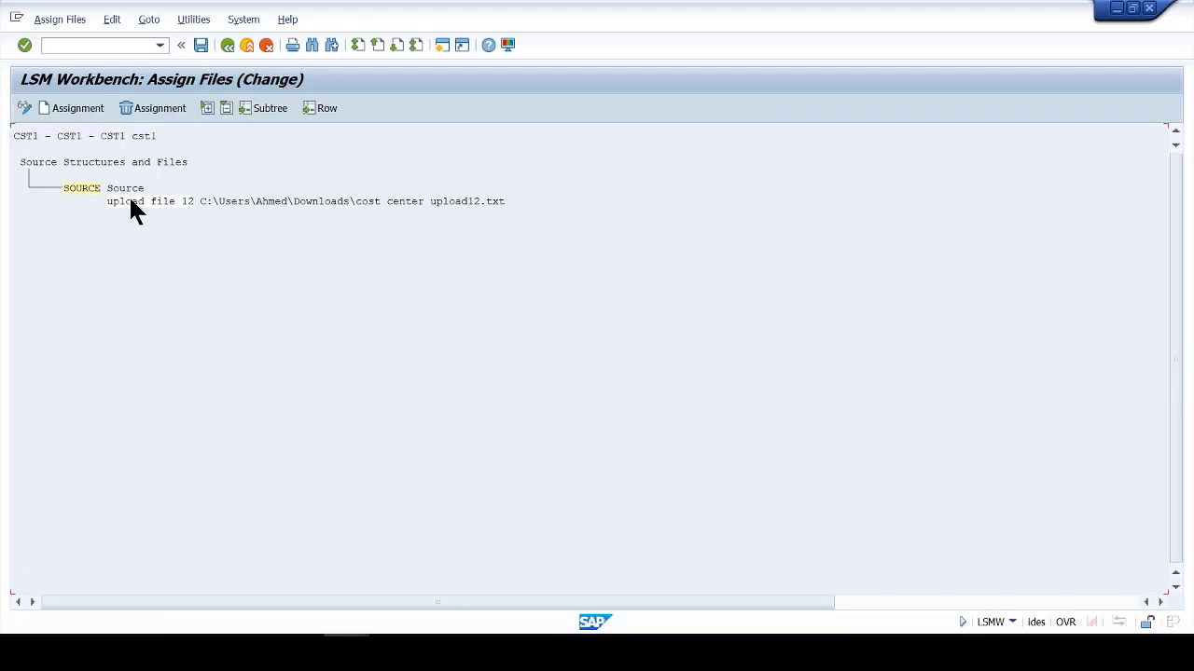
{"action": "mouse_move", "coordinate": [291, 213]}
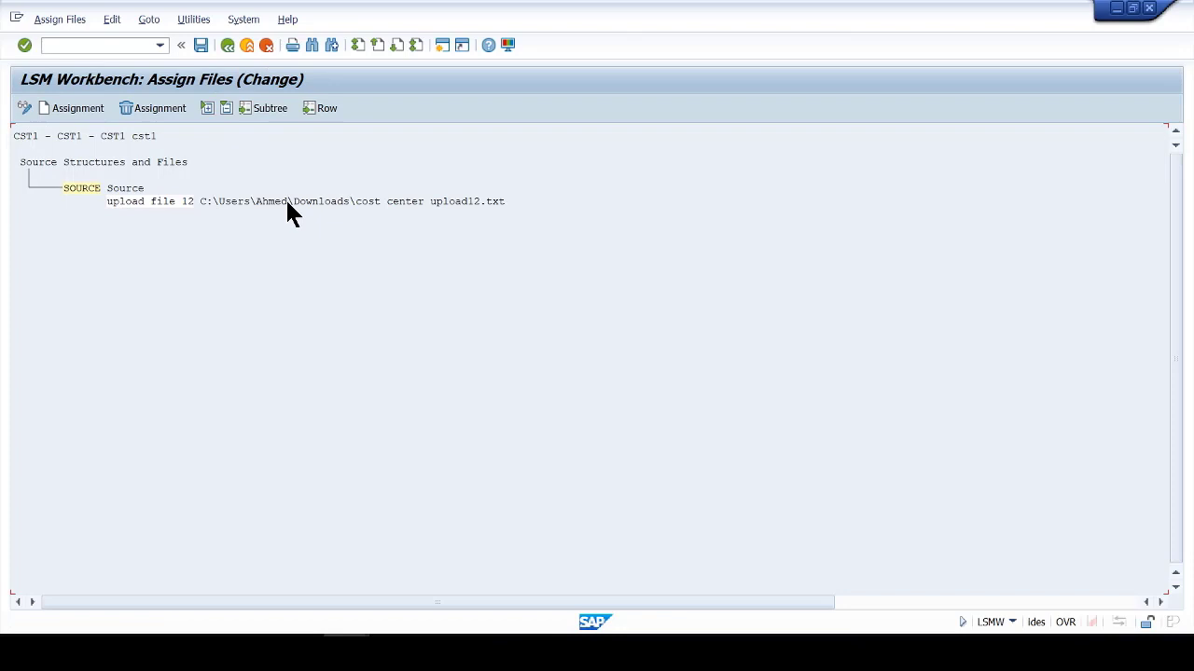
{"action": "mouse_move", "coordinate": [116, 209]}
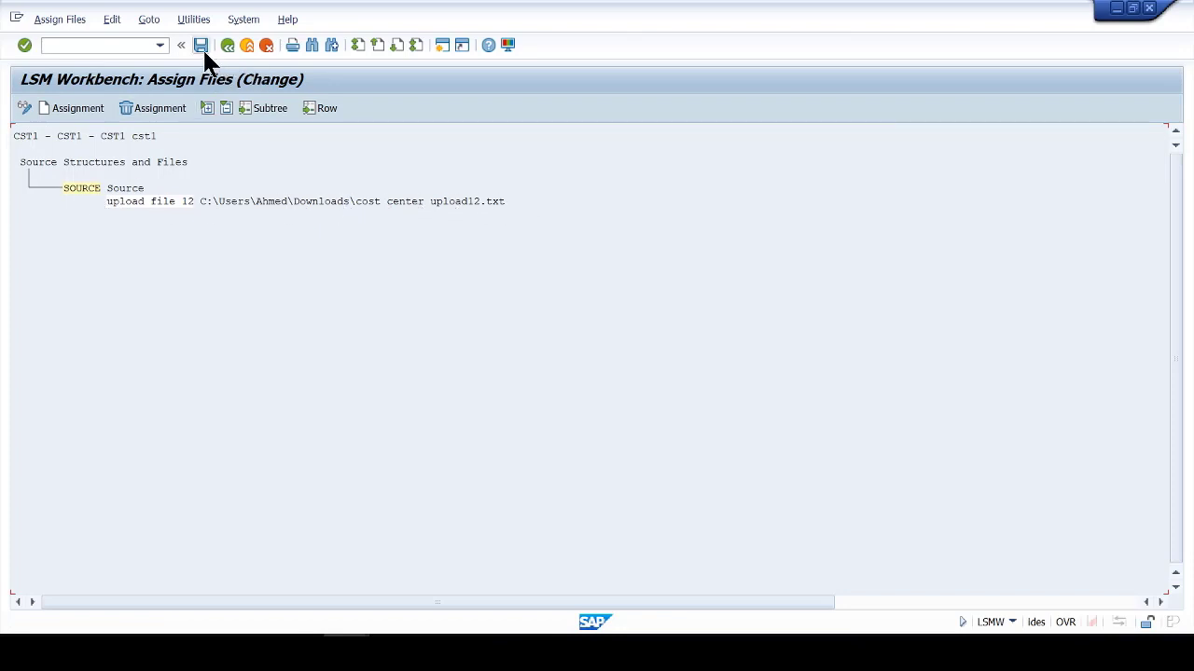
{"action": "left_click", "coordinate": [201, 45]}
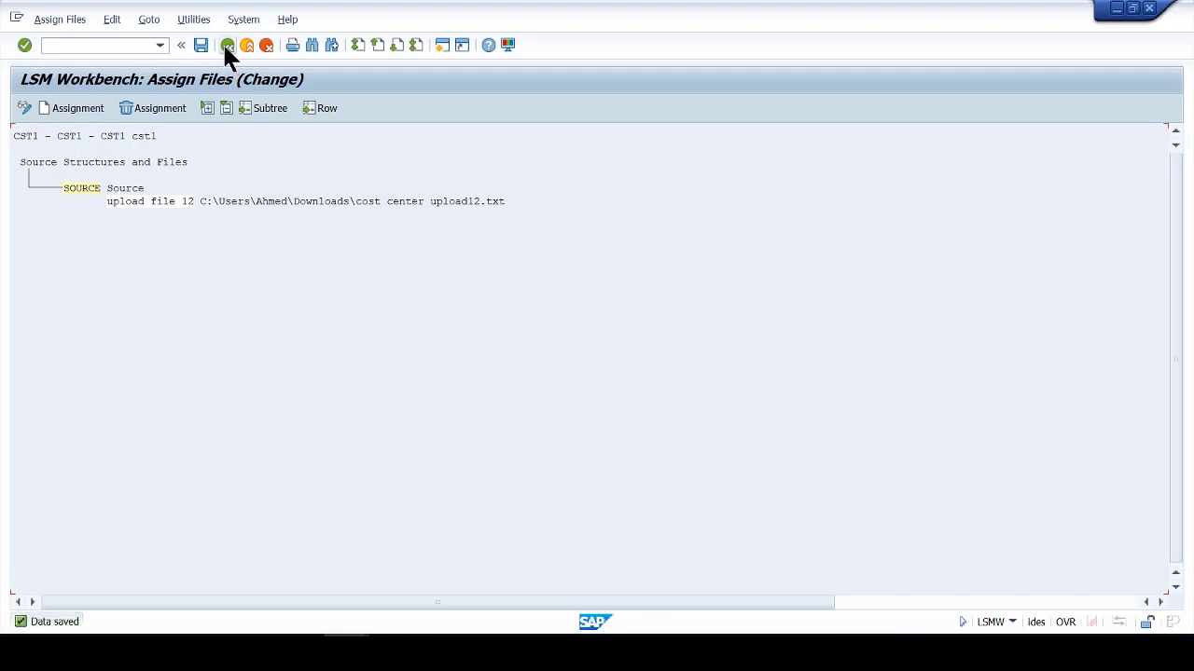
{"action": "left_click", "coordinate": [227, 45]}
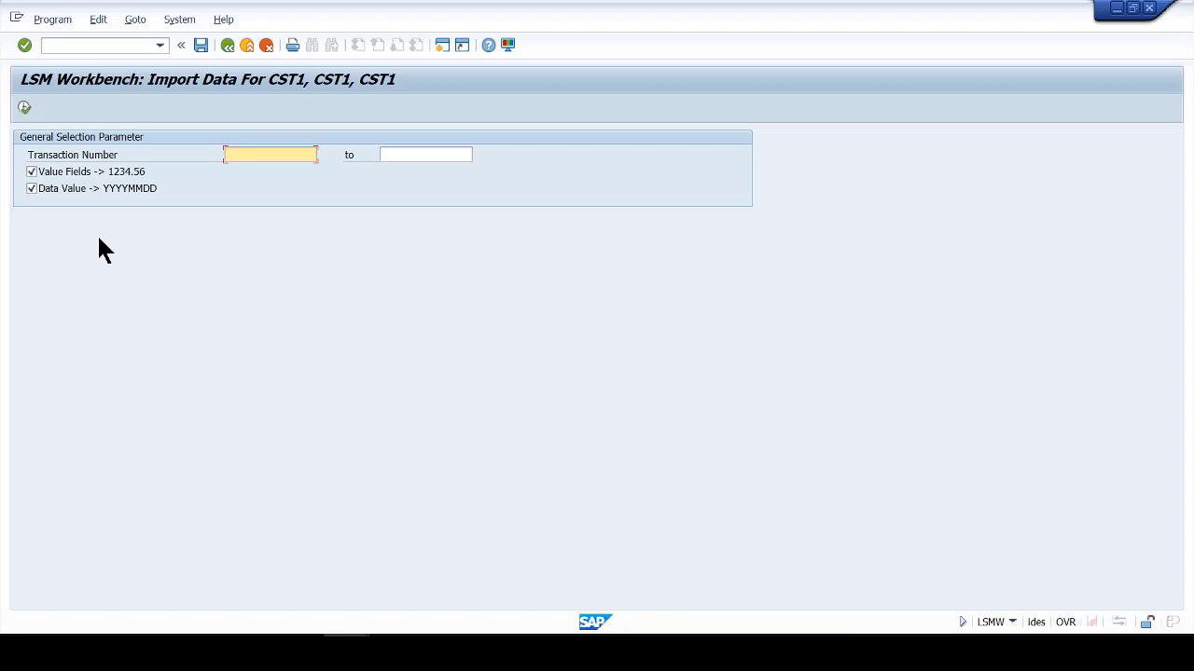
Execute Read Data and allow file access, reading and writing 70 records with none rejected.
{"action": "left_click", "coordinate": [24, 106]}
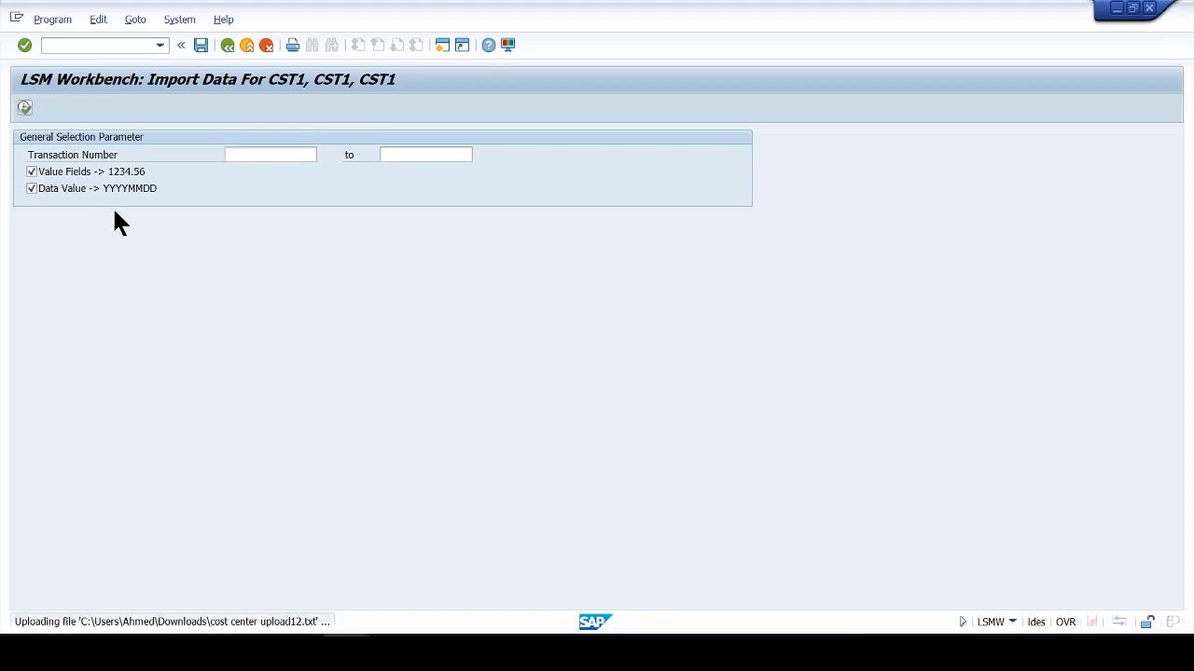
{"action": "left_click", "coordinate": [23, 107]}
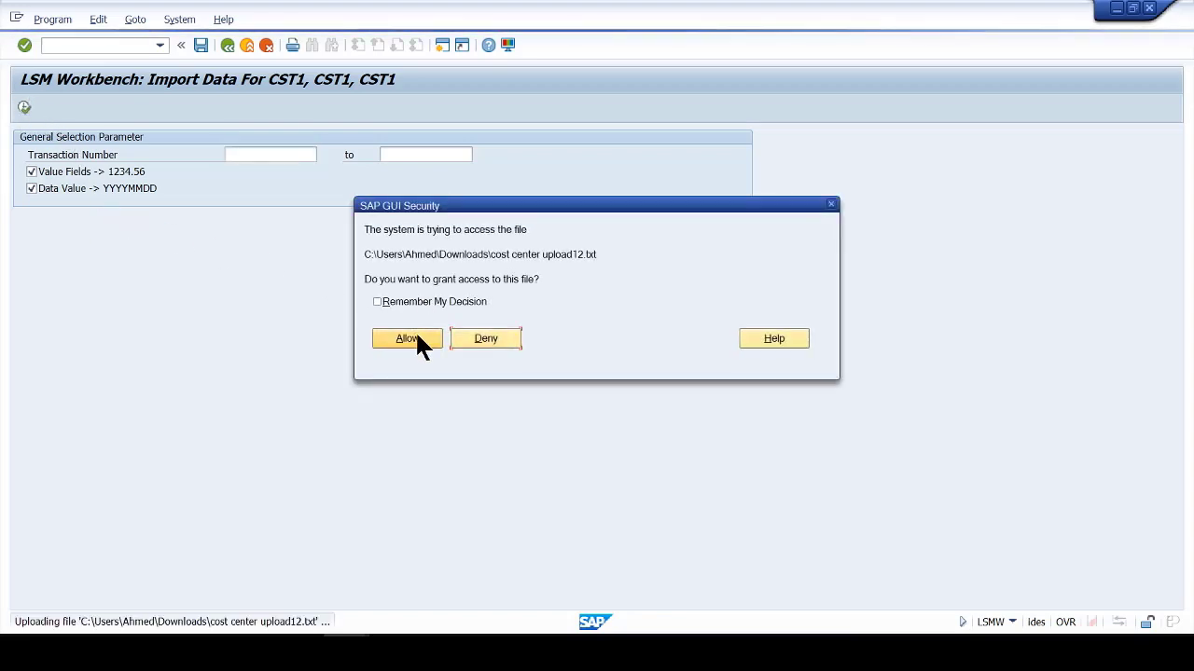
{"action": "left_click", "coordinate": [407, 337]}
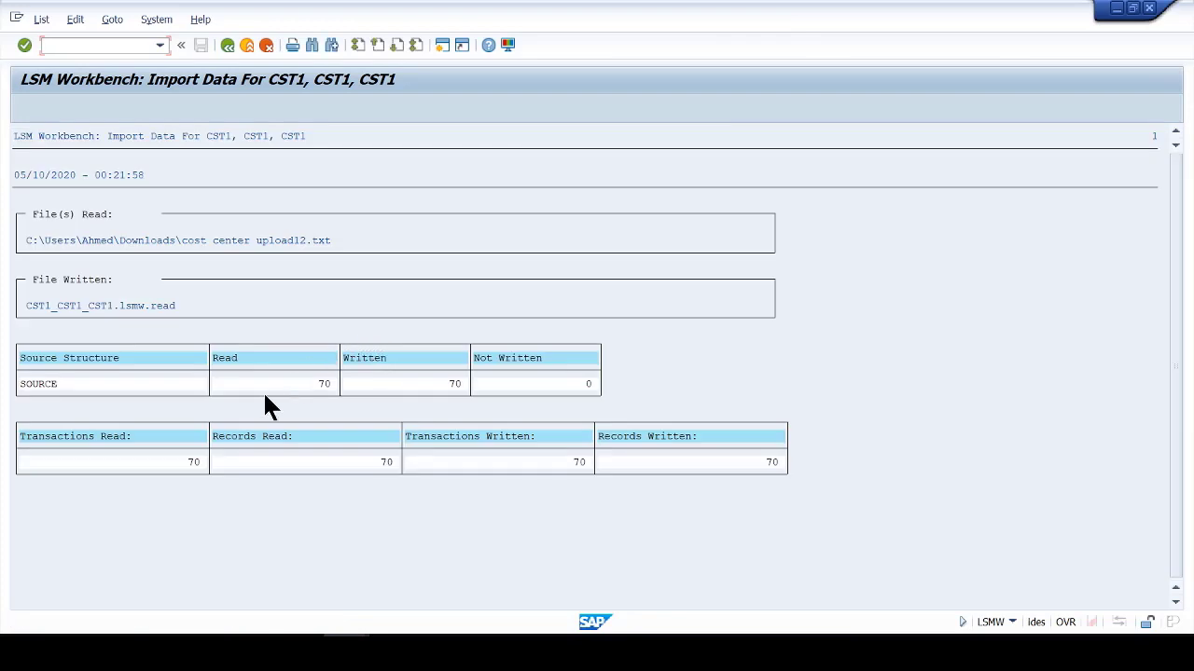
{"action": "mouse_move", "coordinate": [336, 406]}
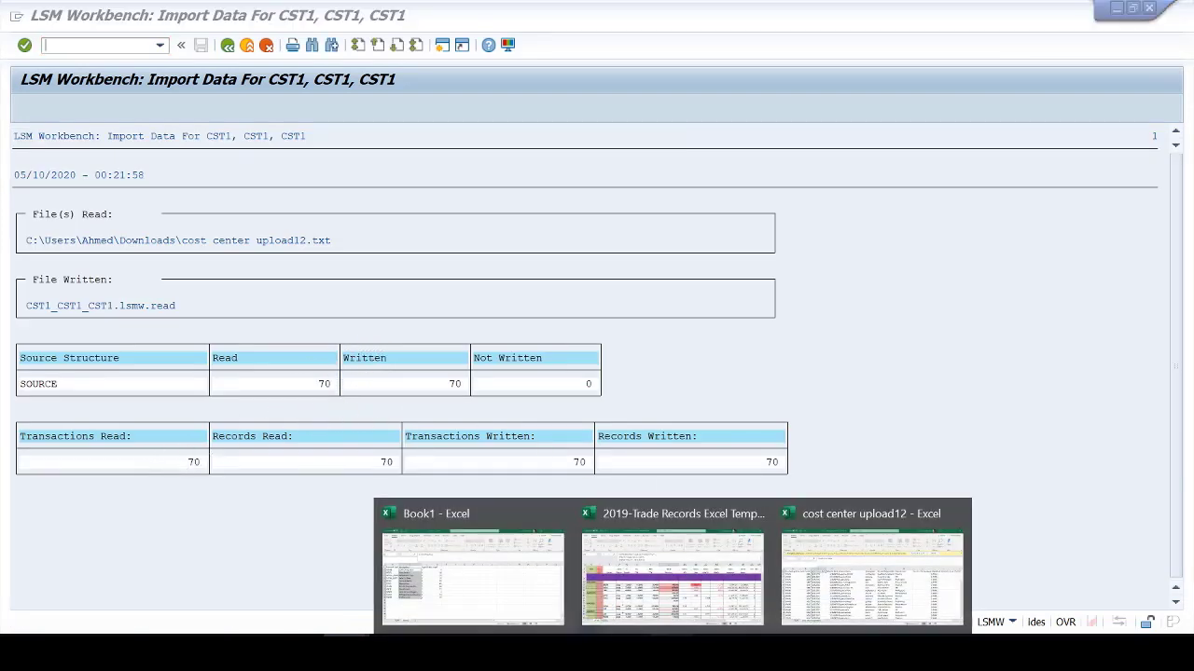
{"action": "left_click", "coordinate": [869, 578]}
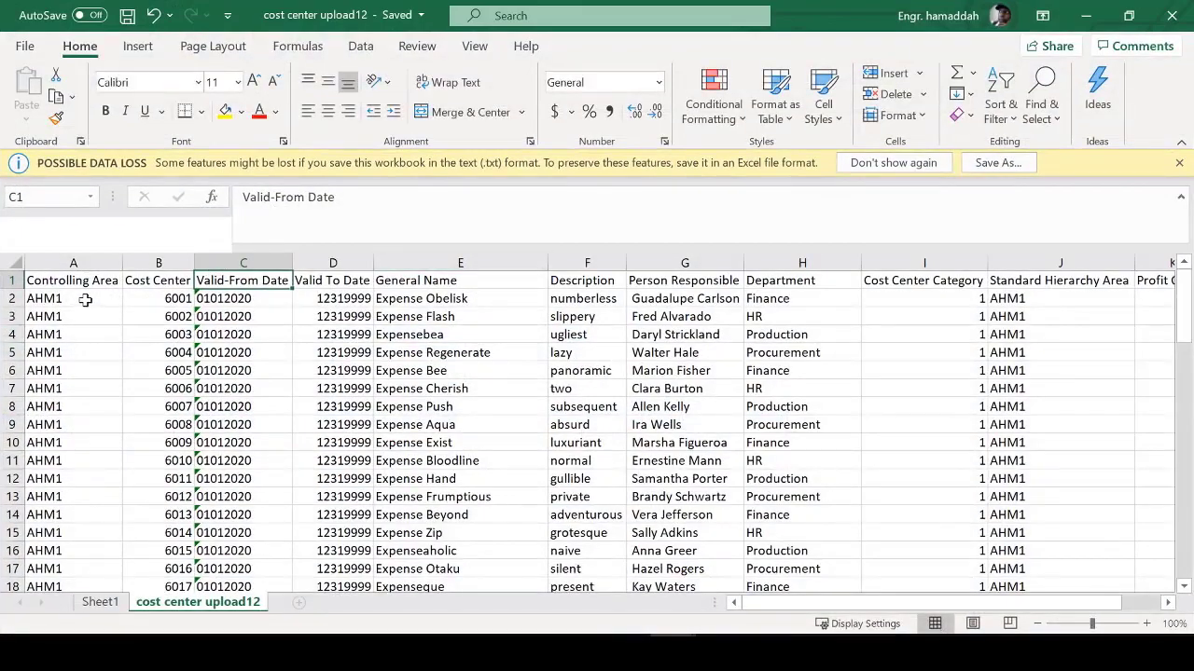
{"action": "scroll", "scroll_direction": "down", "scroll_amount": 3}
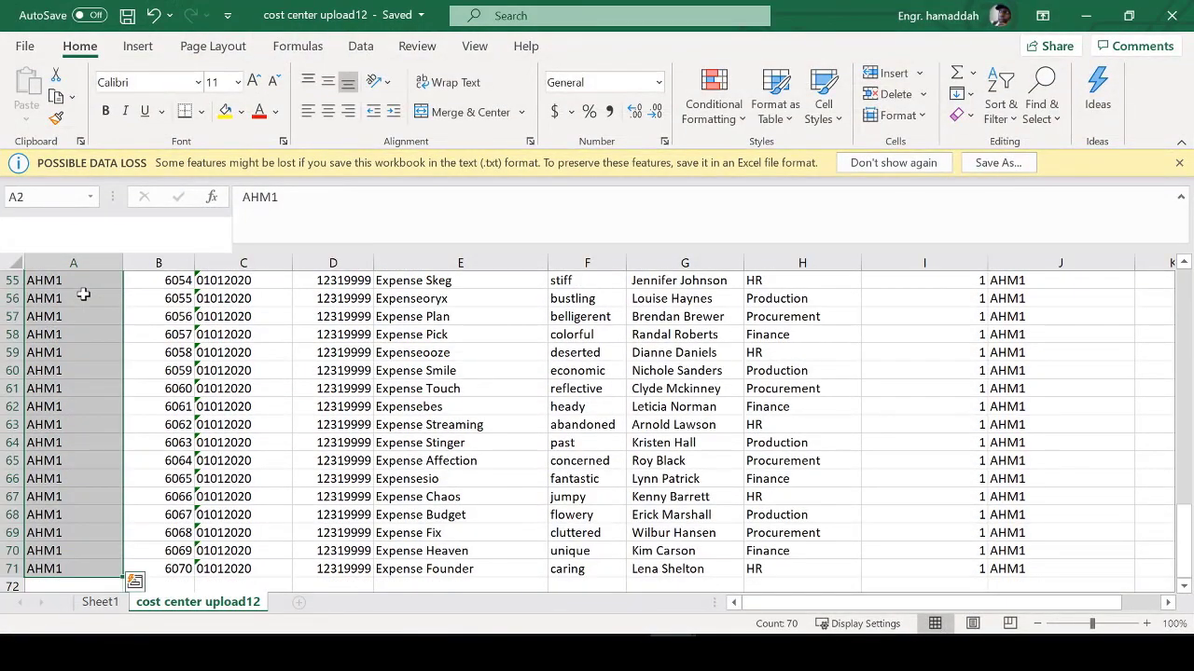
{"action": "mouse_move", "coordinate": [227, 324]}
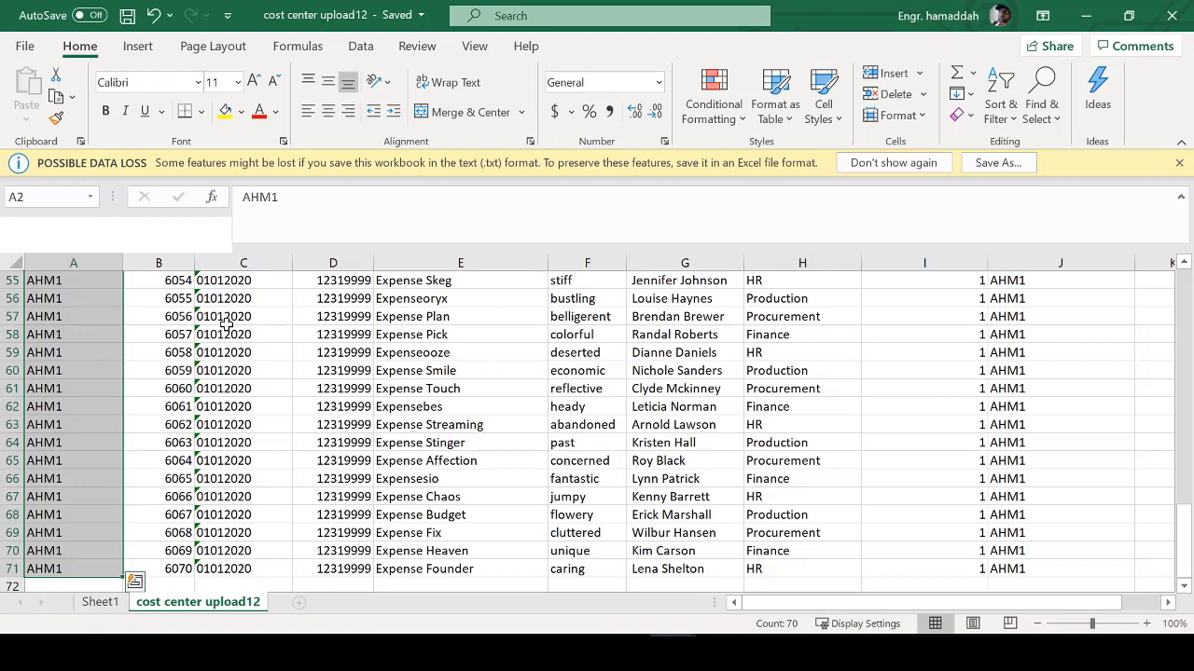
{"action": "mouse_move", "coordinate": [151, 547]}
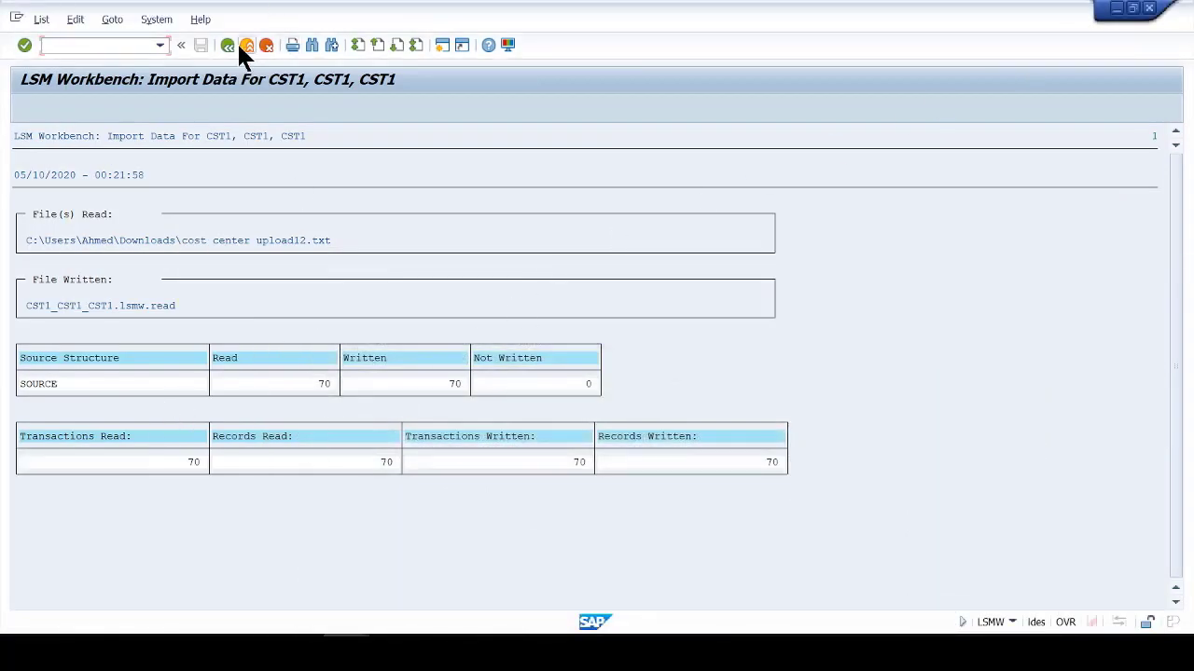
Display all read records from CST1_CST1_CST1.lsmw.read and convert the data.
{"action": "left_click", "coordinate": [246, 44]}
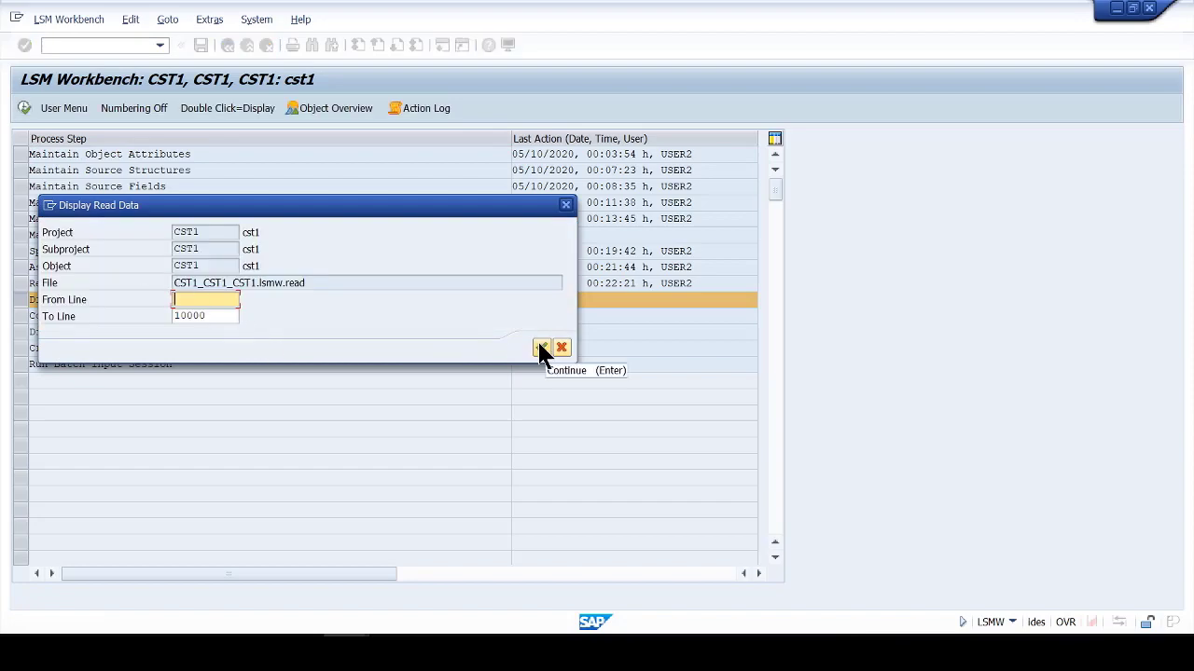
{"action": "left_click", "coordinate": [540, 347]}
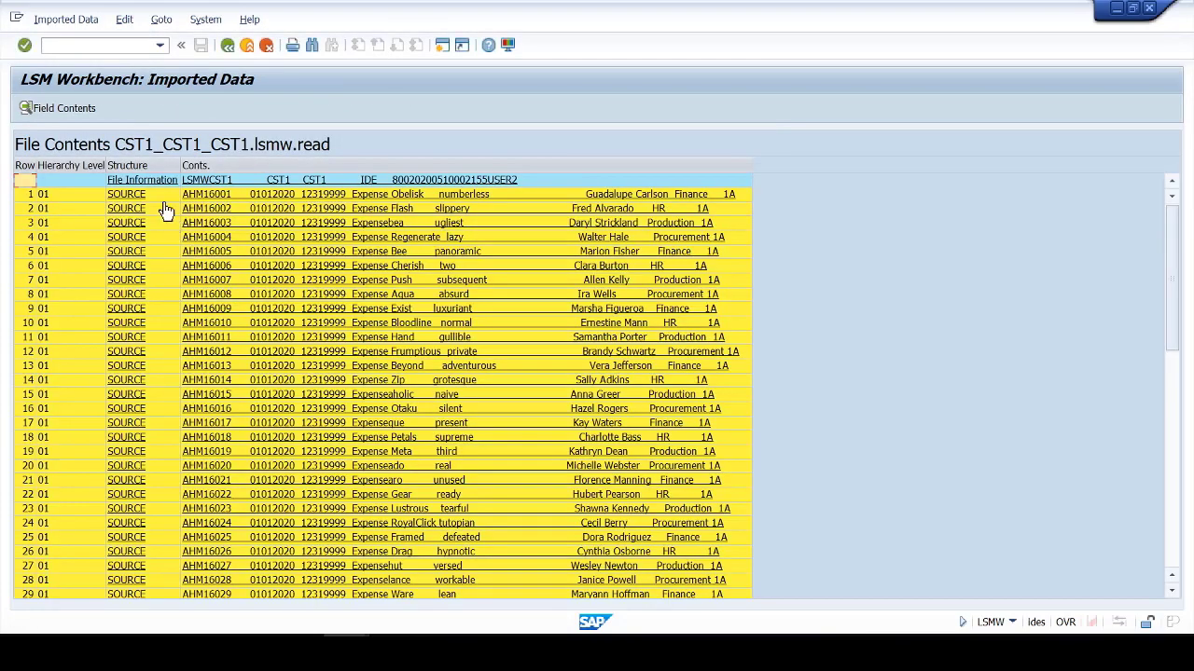
{"action": "mouse_move", "coordinate": [457, 358]}
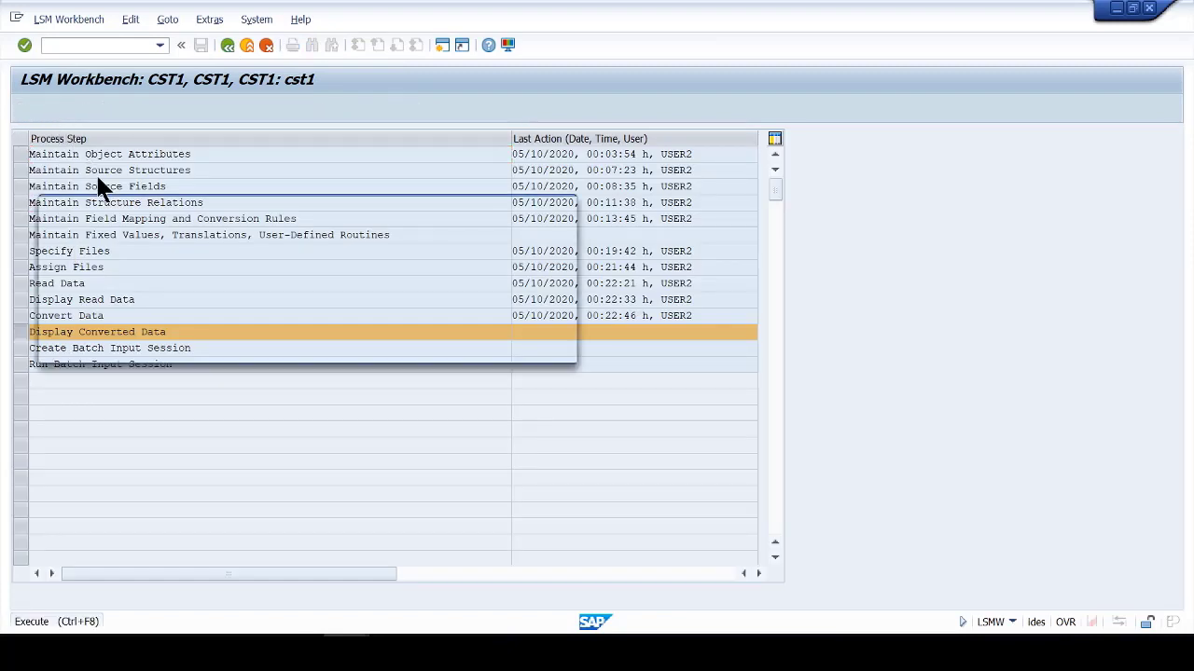
Display all converted records from CST1_CST1_CST1.lsmw.conv and expand the second record.
{"action": "double_click", "coordinate": [97, 332]}
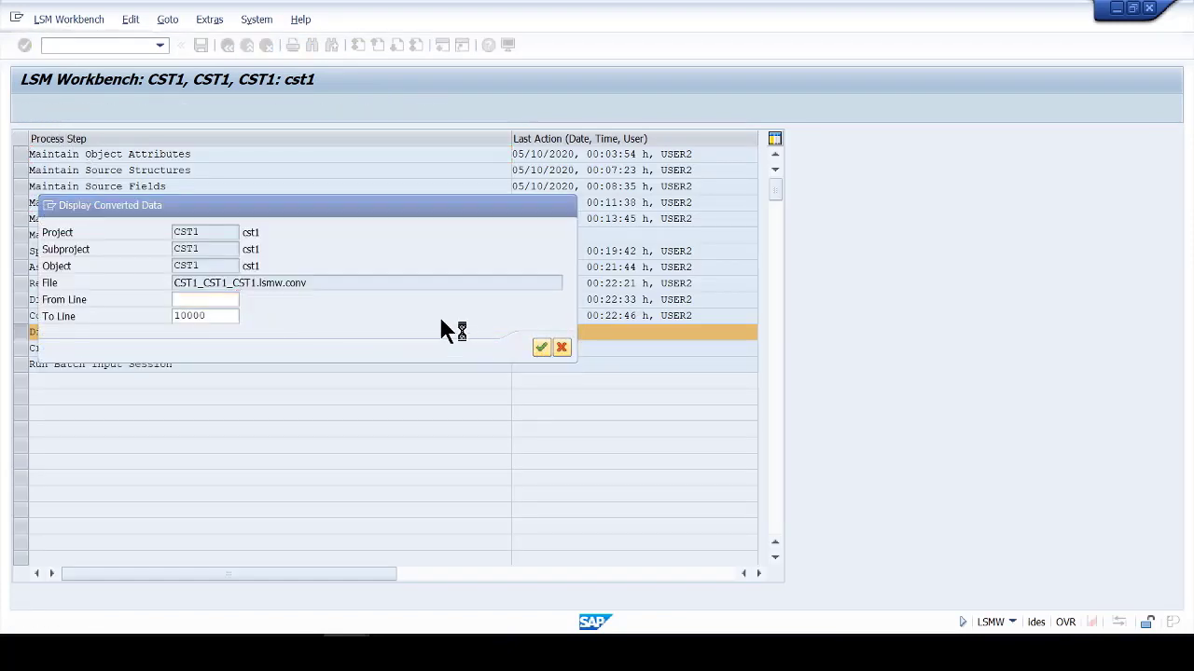
{"action": "left_click", "coordinate": [541, 347]}
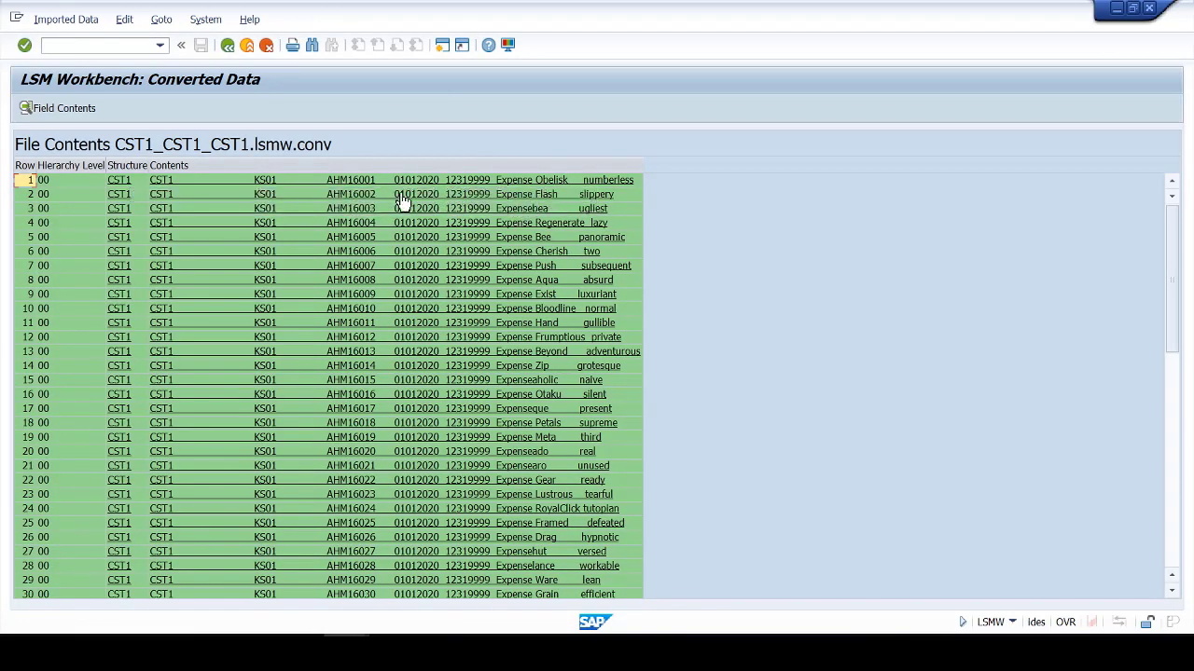
{"action": "left_click", "coordinate": [373, 194]}
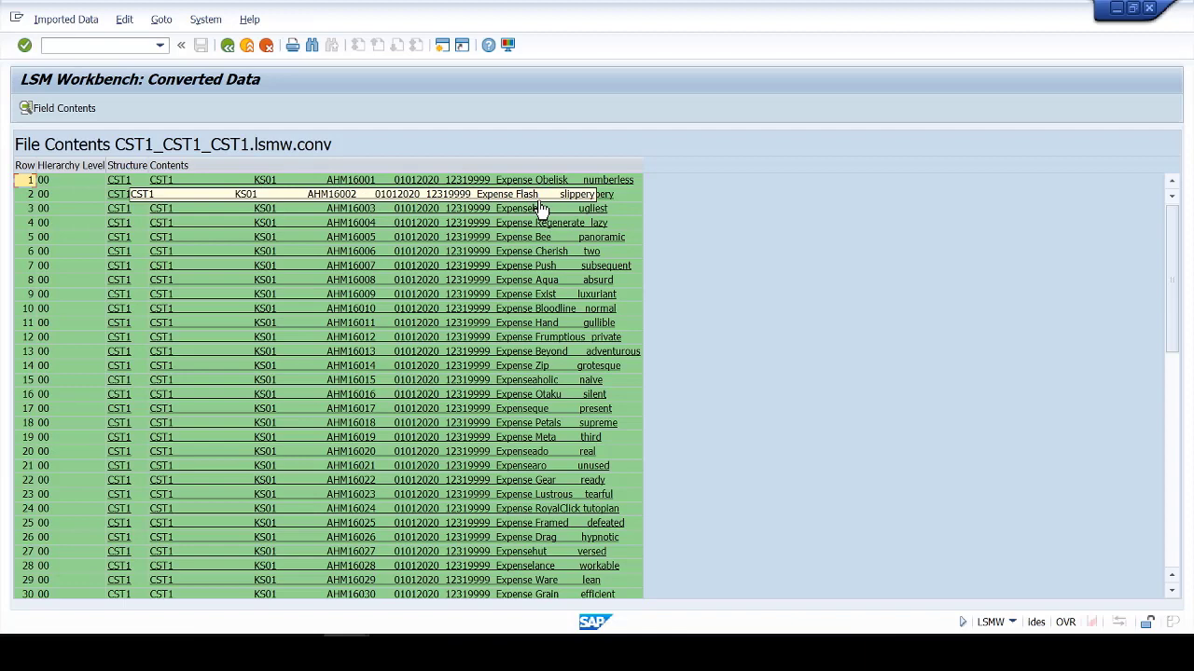
{"action": "left_click", "coordinate": [181, 45]}
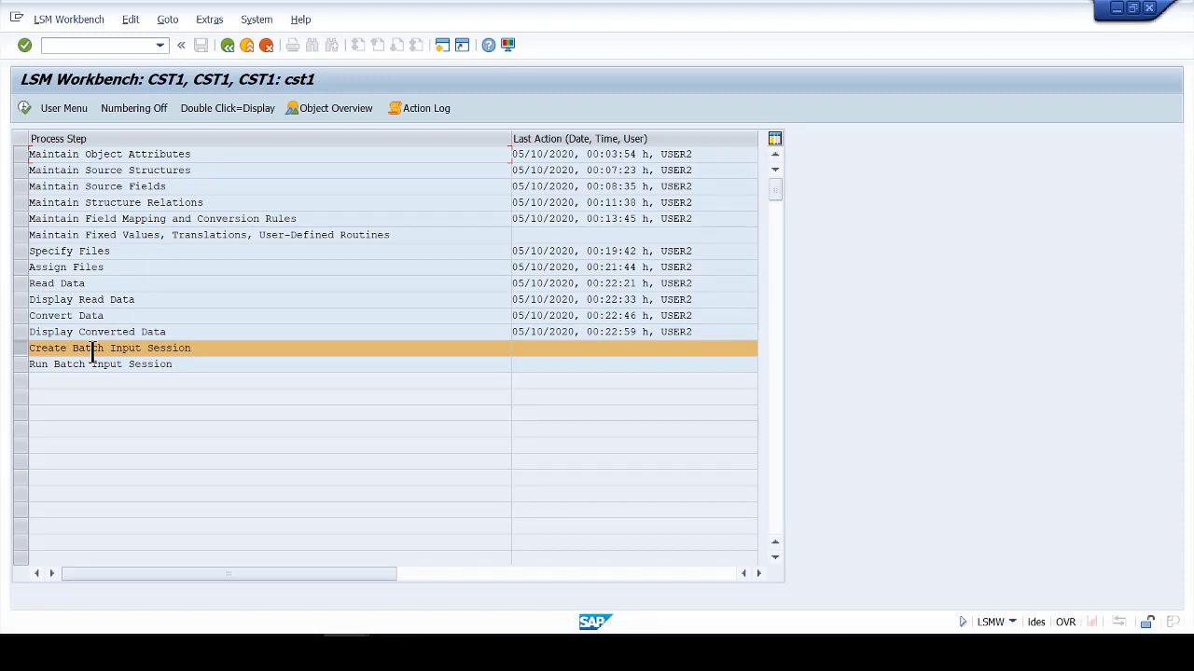
{"action": "mouse_move", "coordinate": [88, 250]}
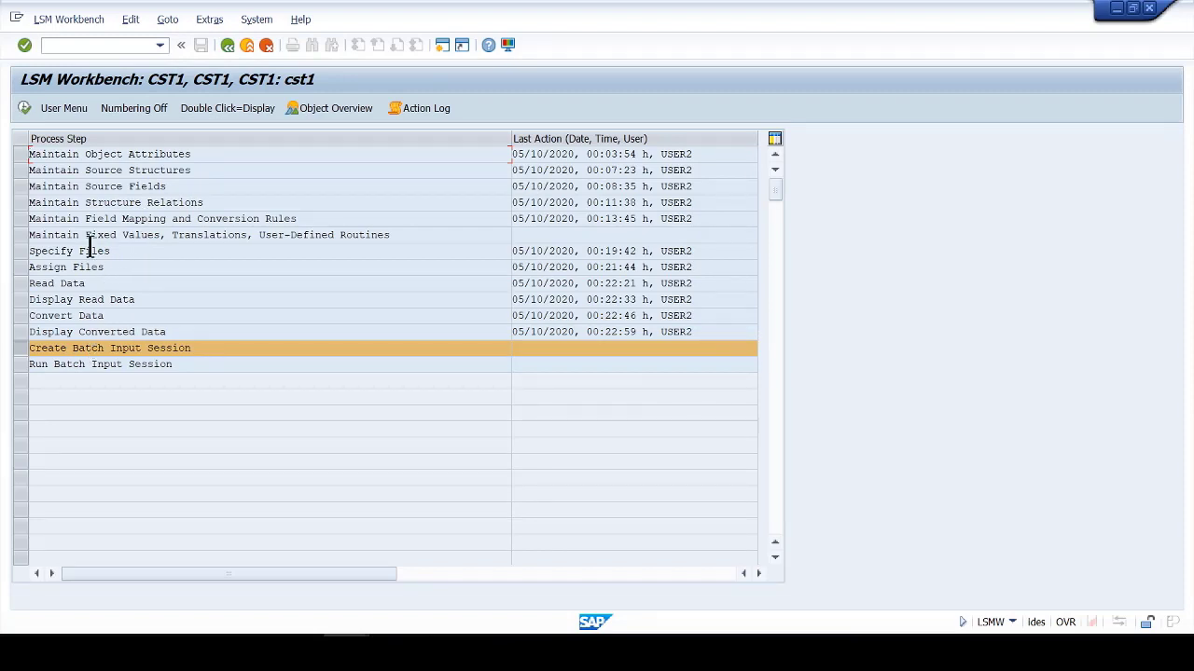
Create batch input session CST1 with 70 transactions and acknowledge the creation message.
{"action": "double_click", "coordinate": [108, 349]}
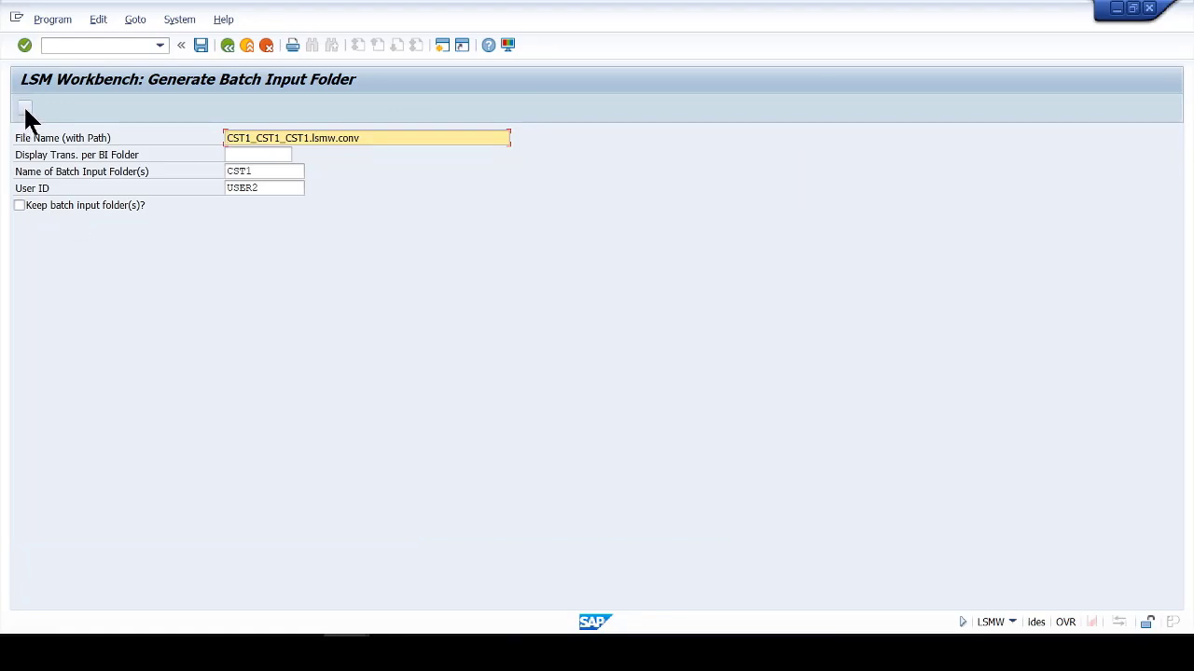
{"action": "left_click", "coordinate": [24, 106]}
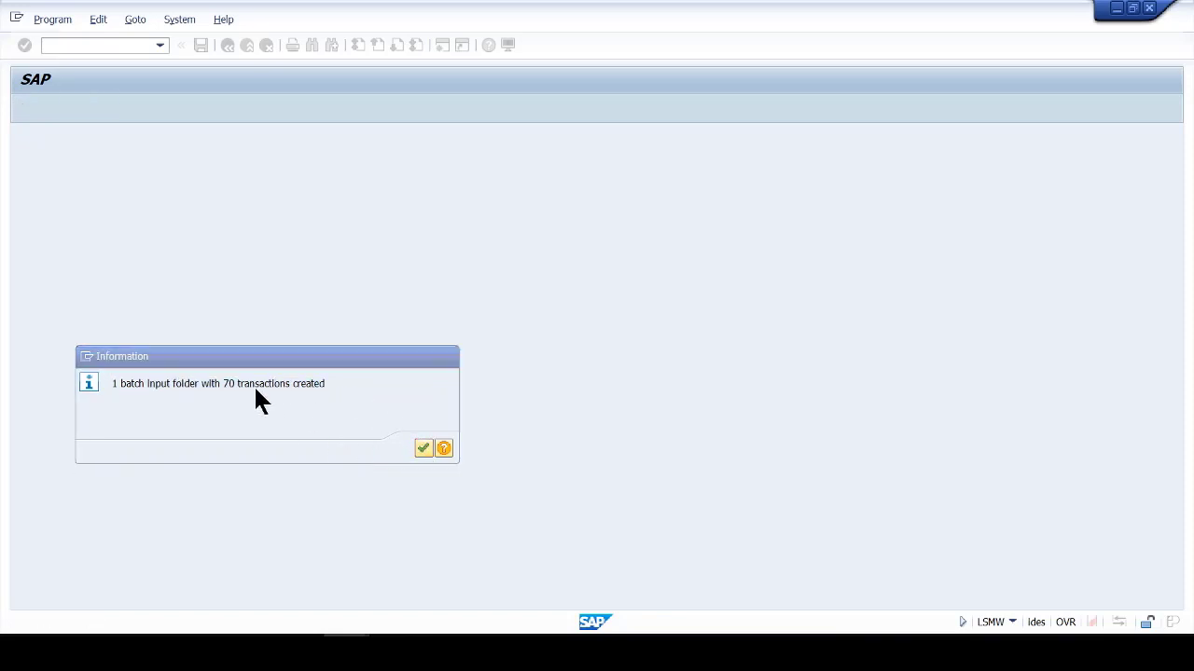
{"action": "left_click", "coordinate": [422, 448]}
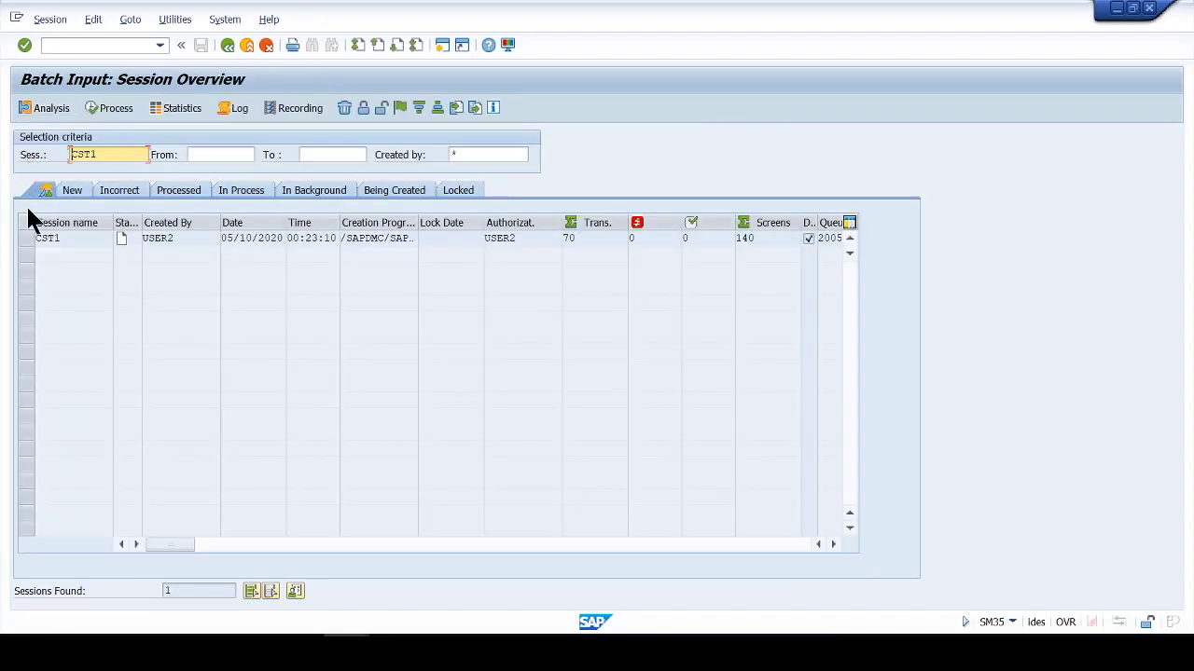
Select session CST1 in SM35 and bring up its processing options with foreground preselected.
{"action": "left_click", "coordinate": [46, 238]}
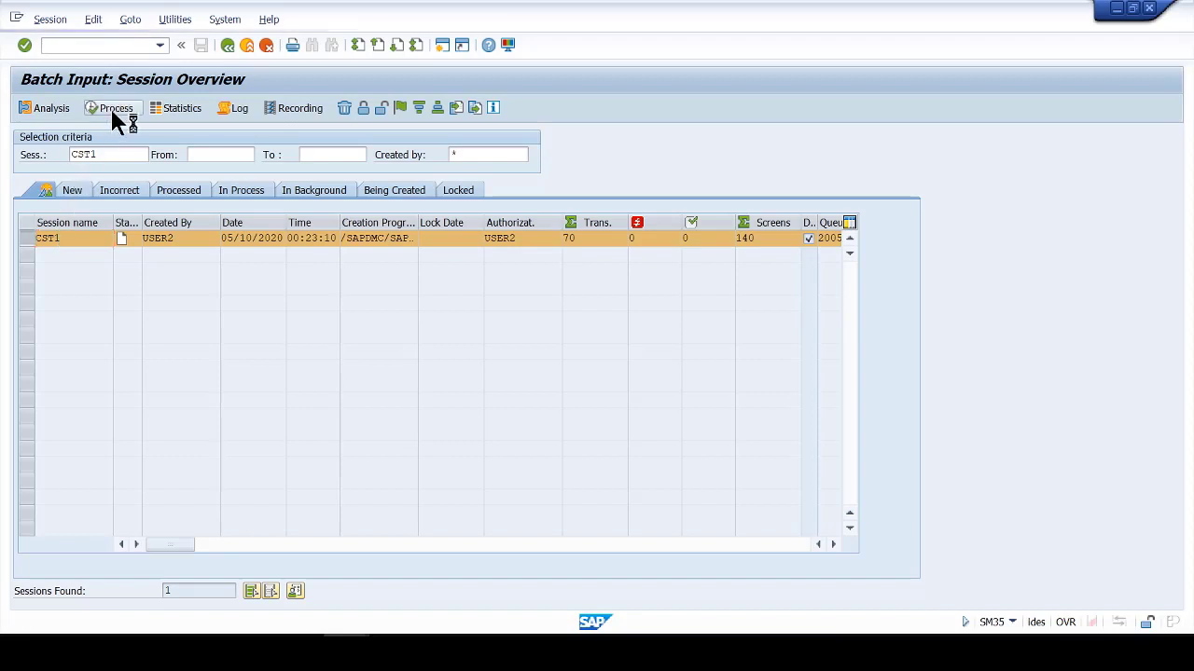
{"action": "left_click", "coordinate": [110, 106]}
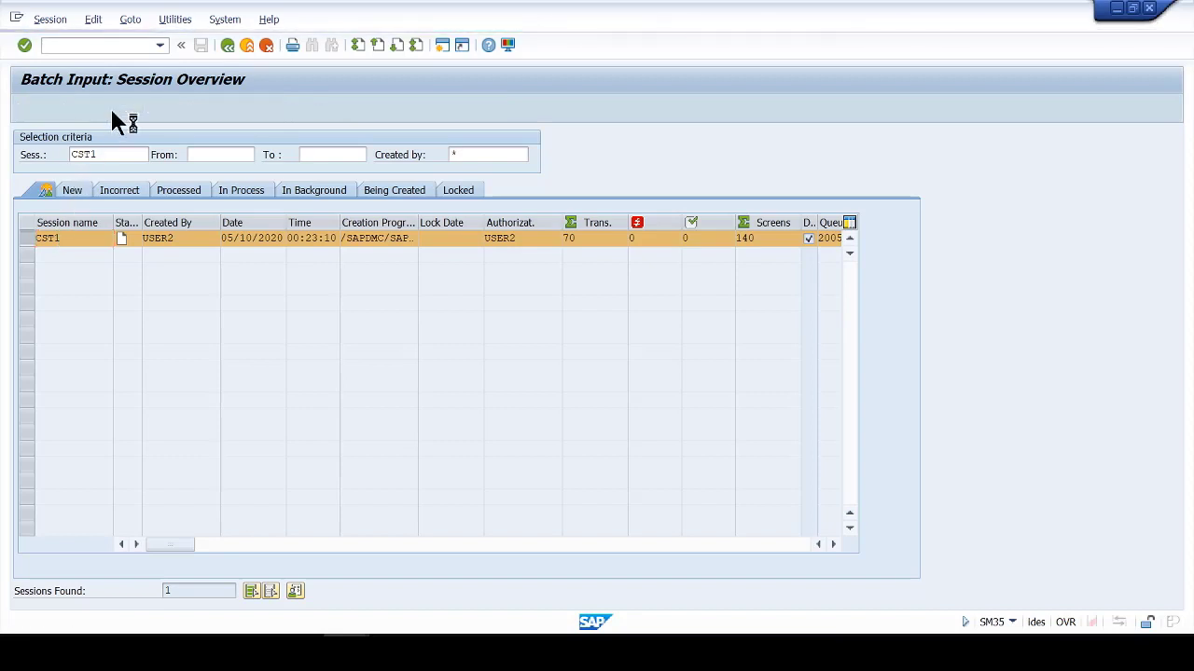
{"action": "left_click", "coordinate": [108, 106]}
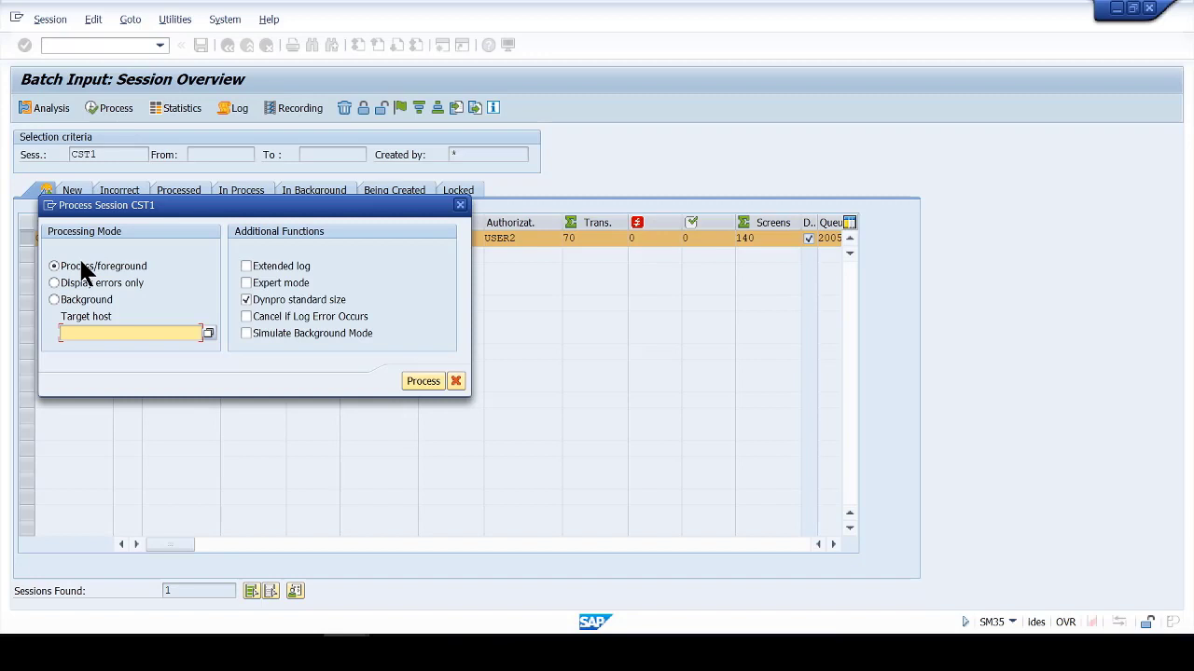
Compare display-errors-only and background modes, settling on background processing for CST1.
{"action": "left_click", "coordinate": [52, 298]}
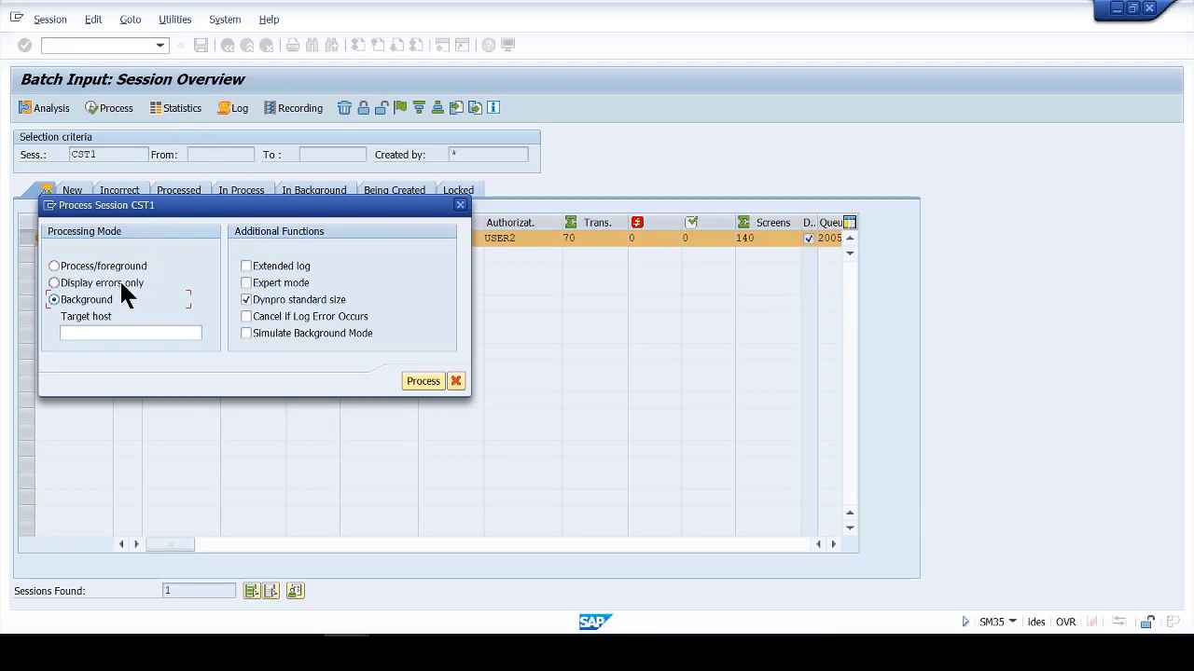
{"action": "left_click", "coordinate": [54, 283]}
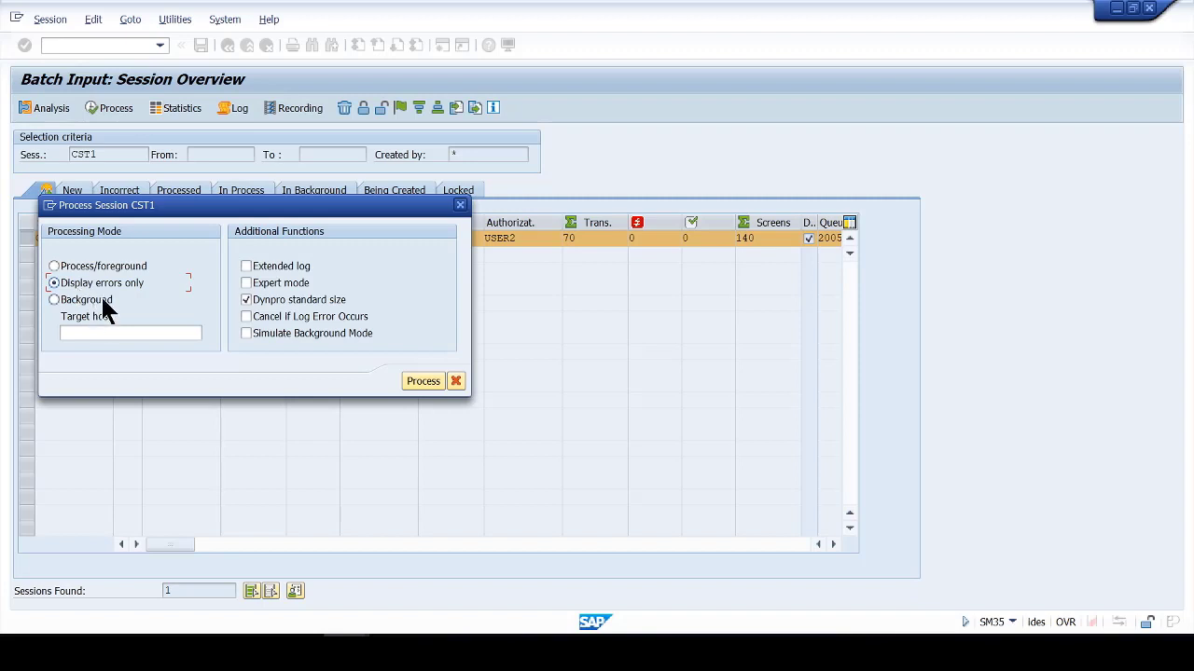
{"action": "left_click", "coordinate": [52, 298]}
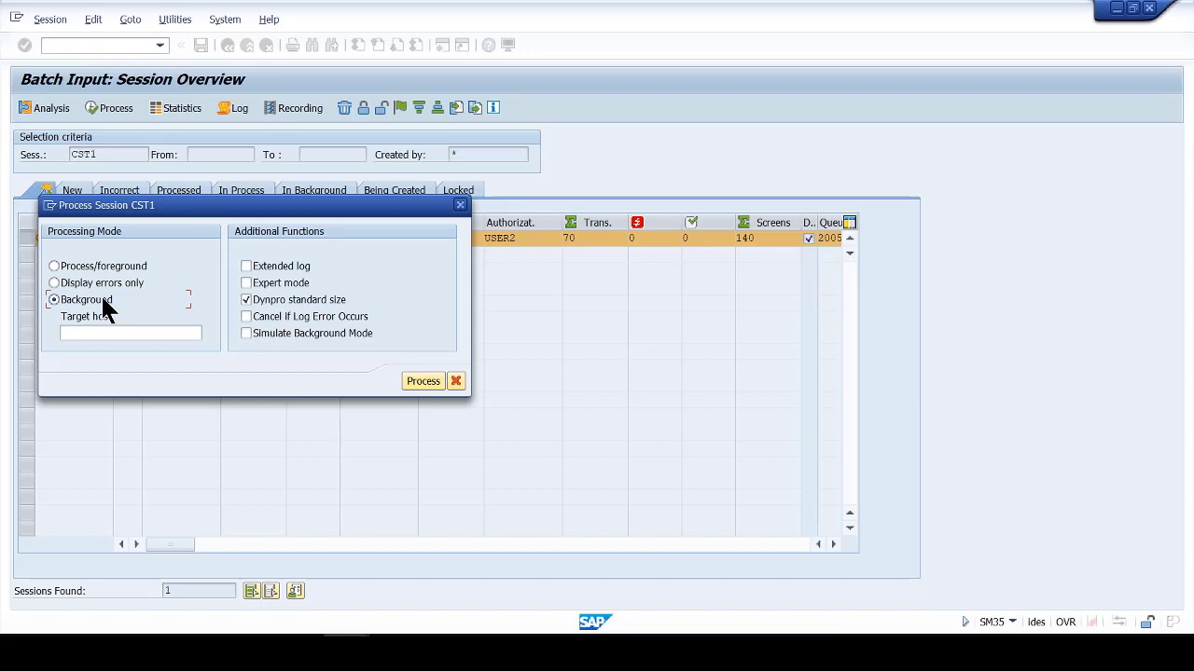
{"action": "mouse_move", "coordinate": [140, 295]}
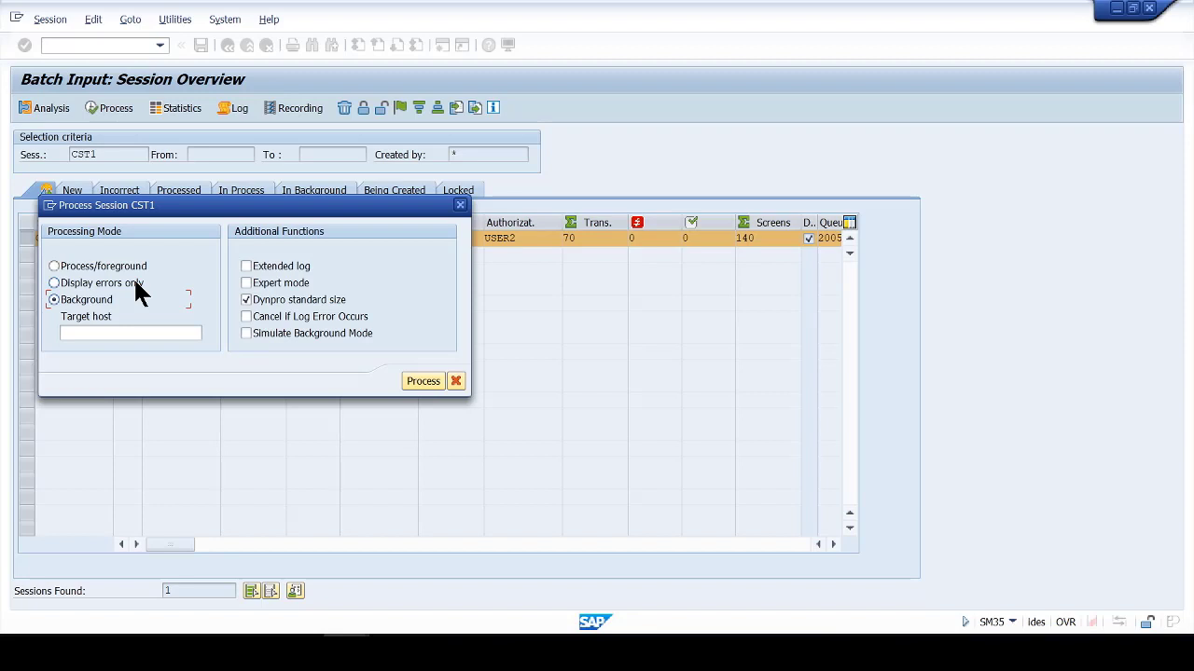
Confirm background mode and submit session CST1 for background processing.
{"action": "left_click", "coordinate": [54, 284]}
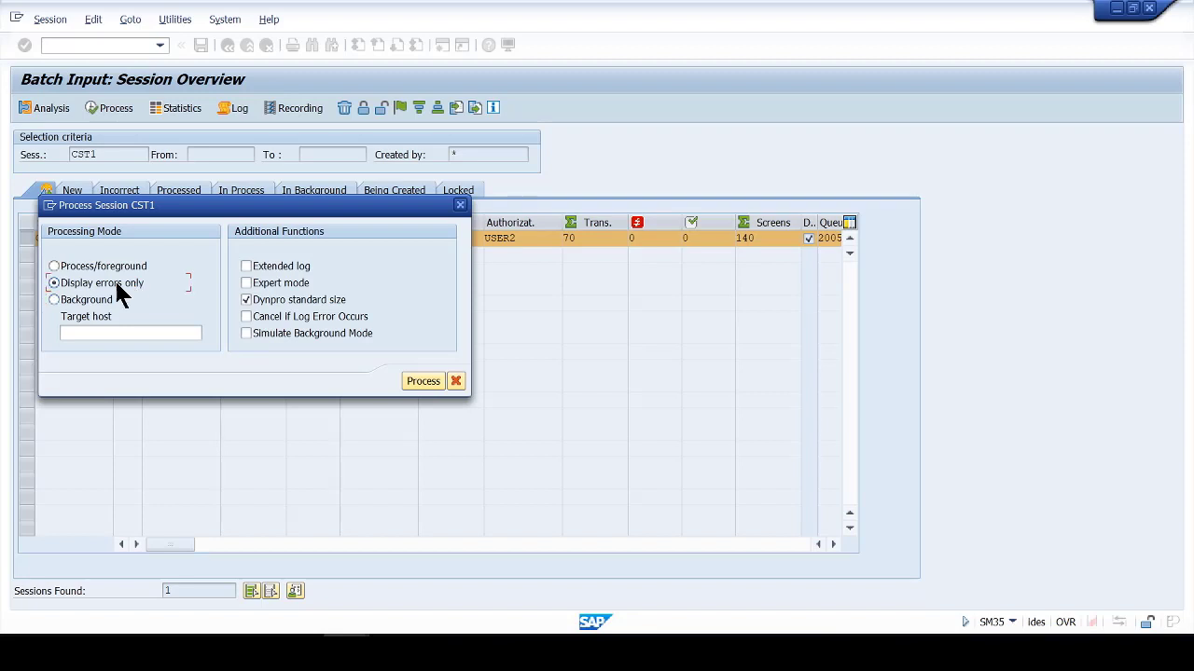
{"action": "left_click", "coordinate": [54, 298]}
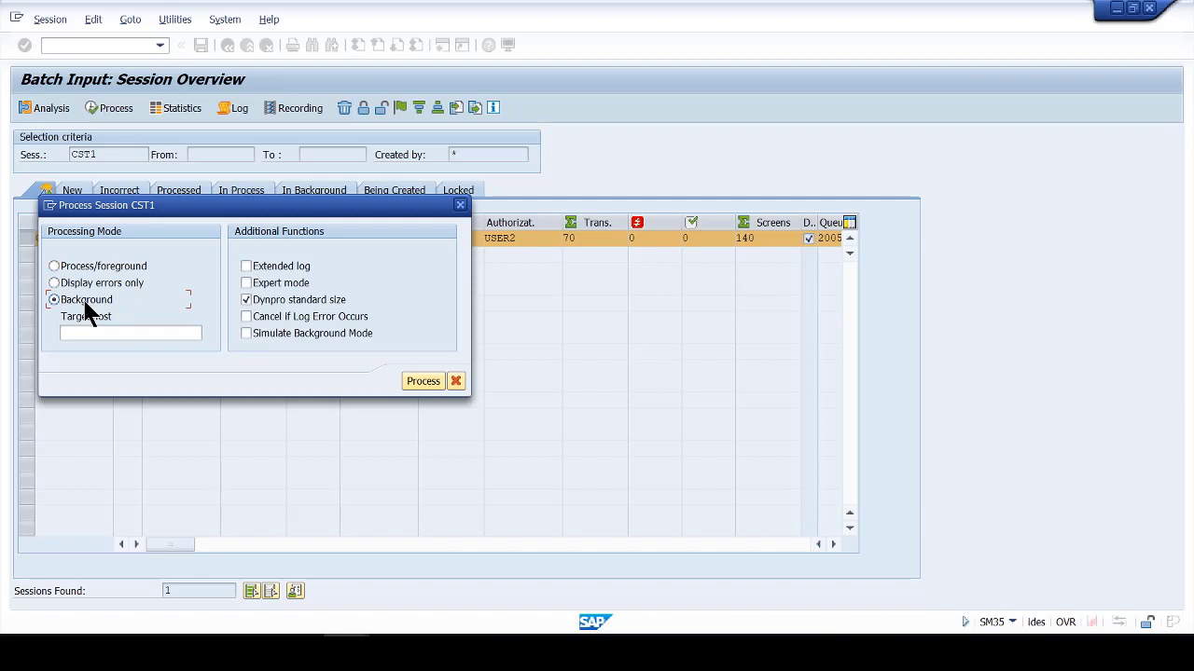
{"action": "mouse_move", "coordinate": [371, 381]}
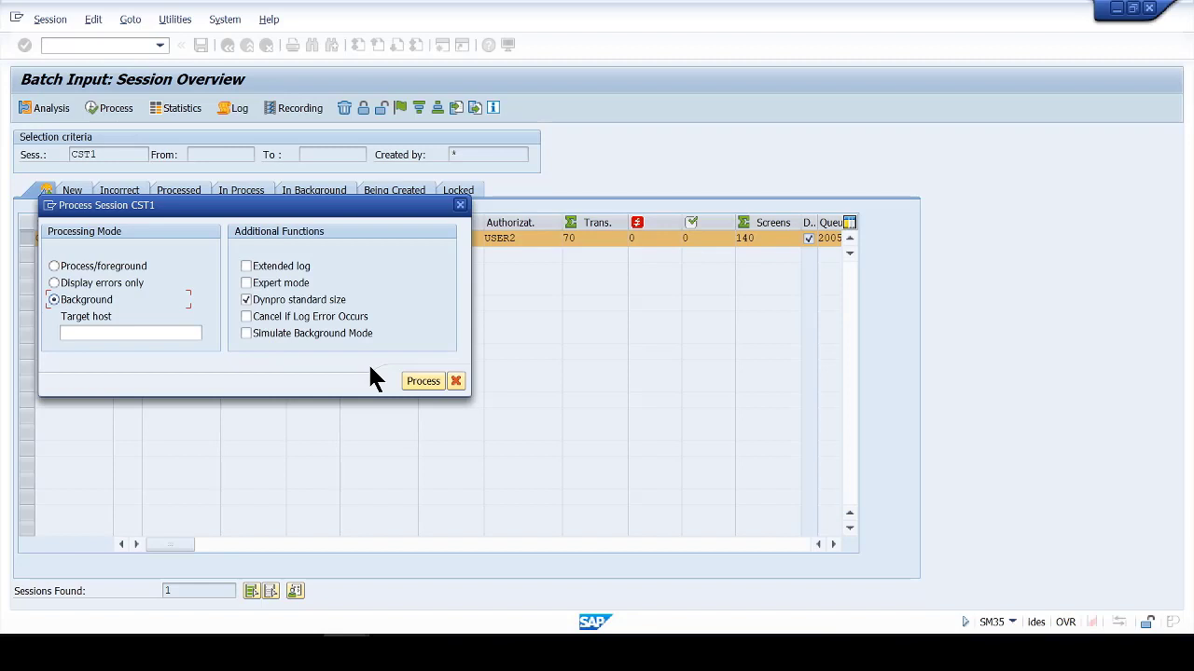
{"action": "mouse_move", "coordinate": [259, 362]}
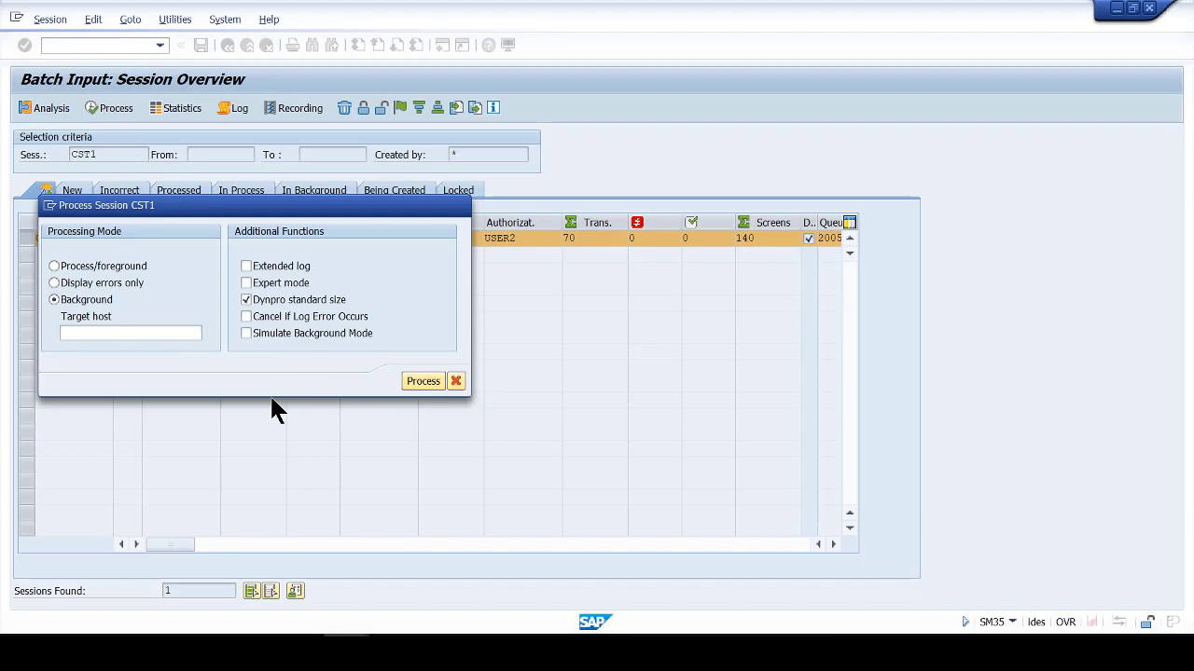
{"action": "left_click", "coordinate": [421, 381]}
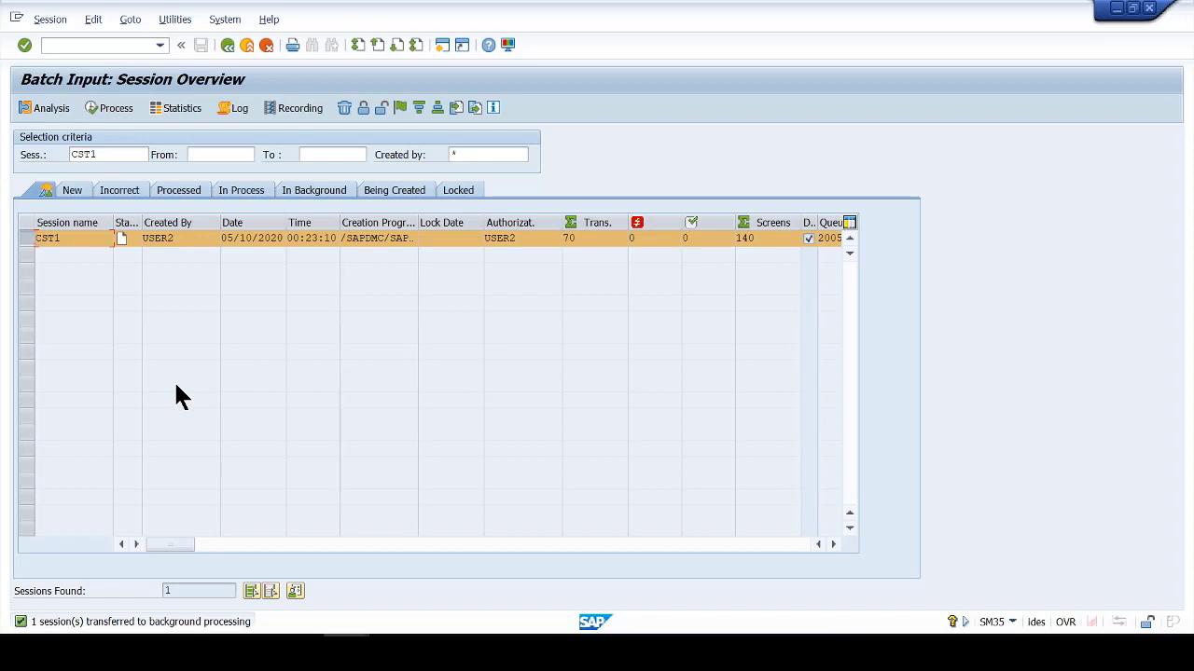
List background jobs in SM37 and refresh job CST1, still Released with no start time.
{"action": "left_click", "coordinate": [84, 44]}
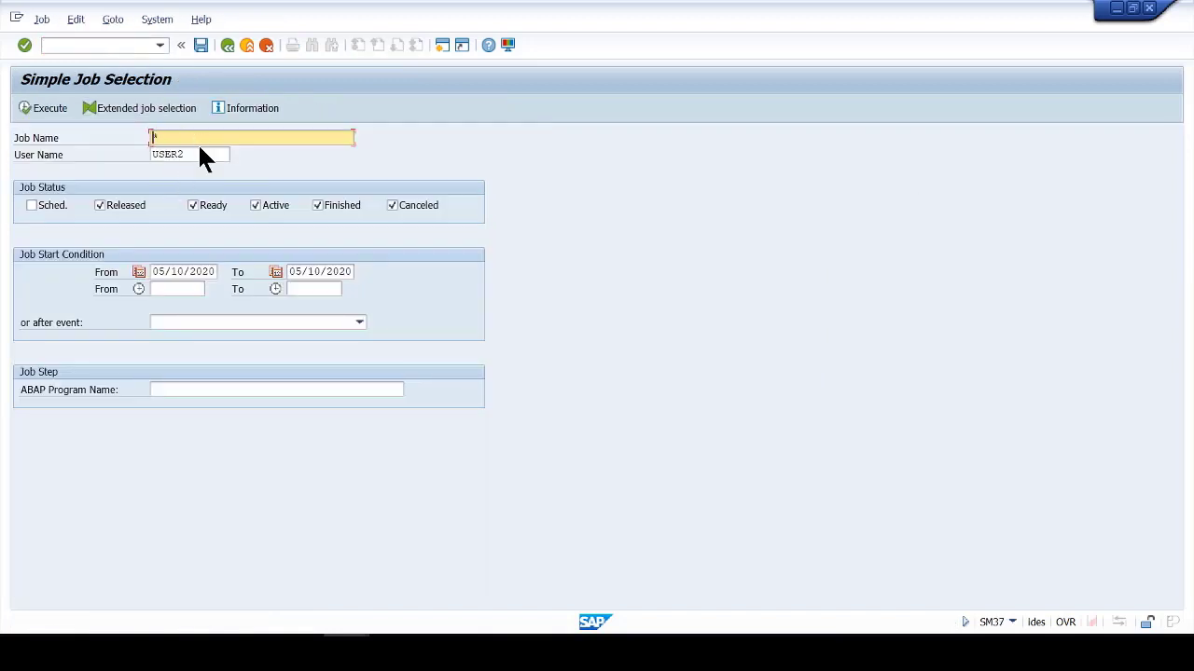
{"action": "left_click", "coordinate": [43, 107]}
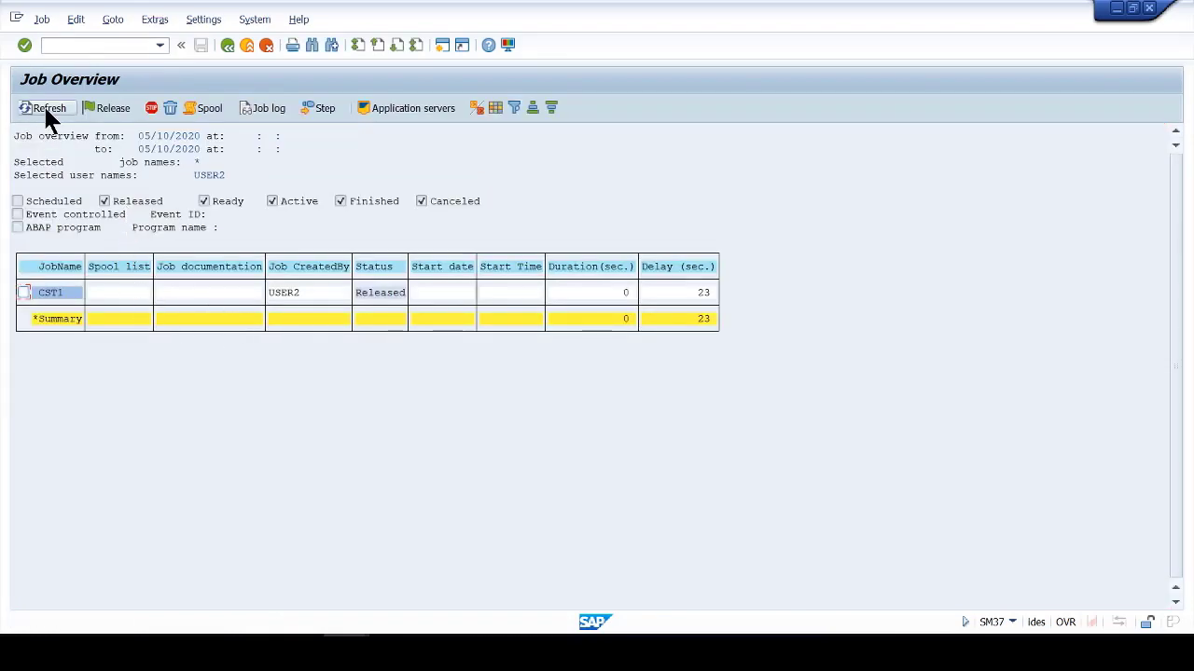
{"action": "left_click", "coordinate": [44, 106]}
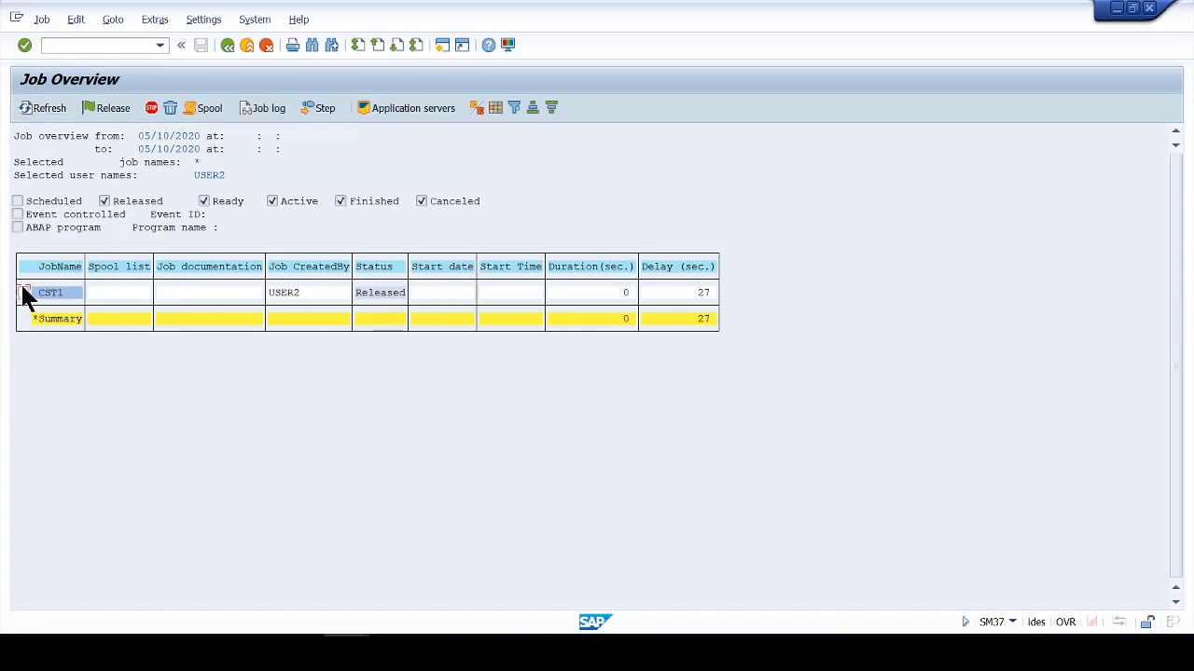
{"action": "left_click", "coordinate": [22, 291]}
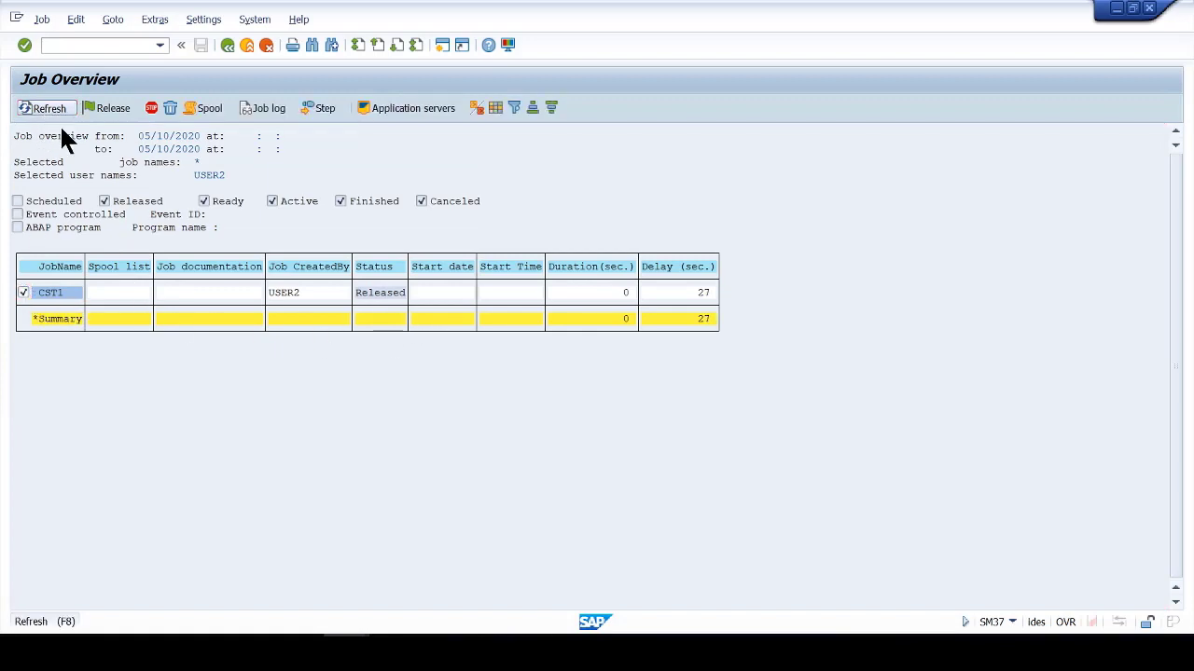
{"action": "left_click", "coordinate": [49, 106]}
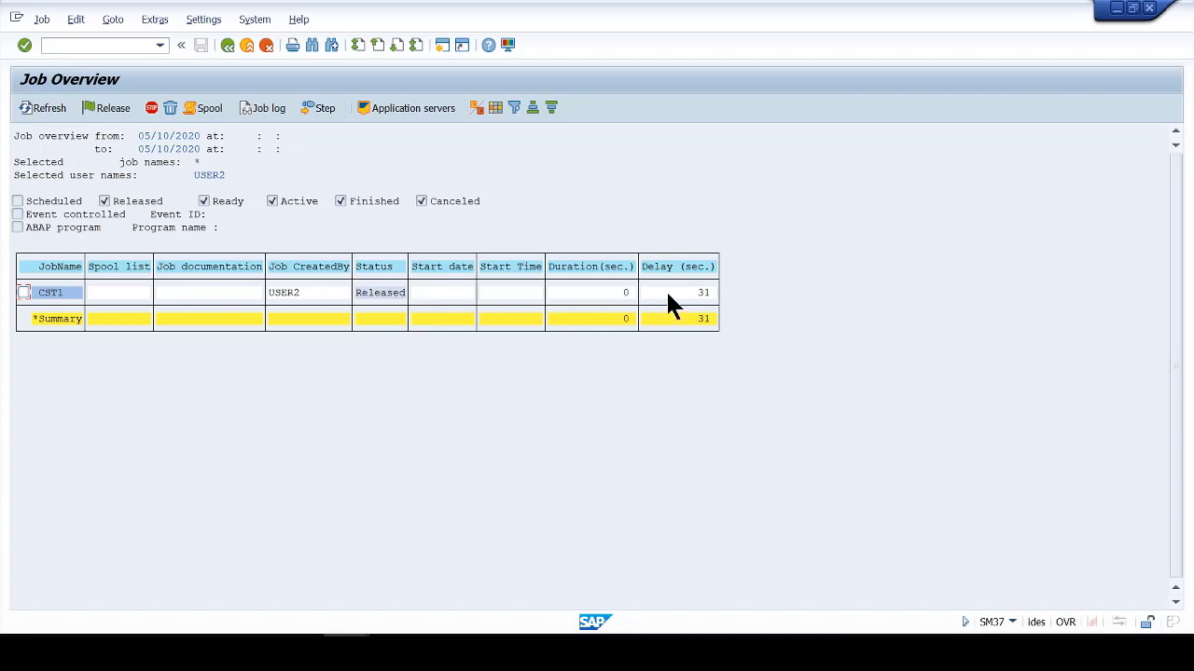
{"action": "mouse_move", "coordinate": [601, 308]}
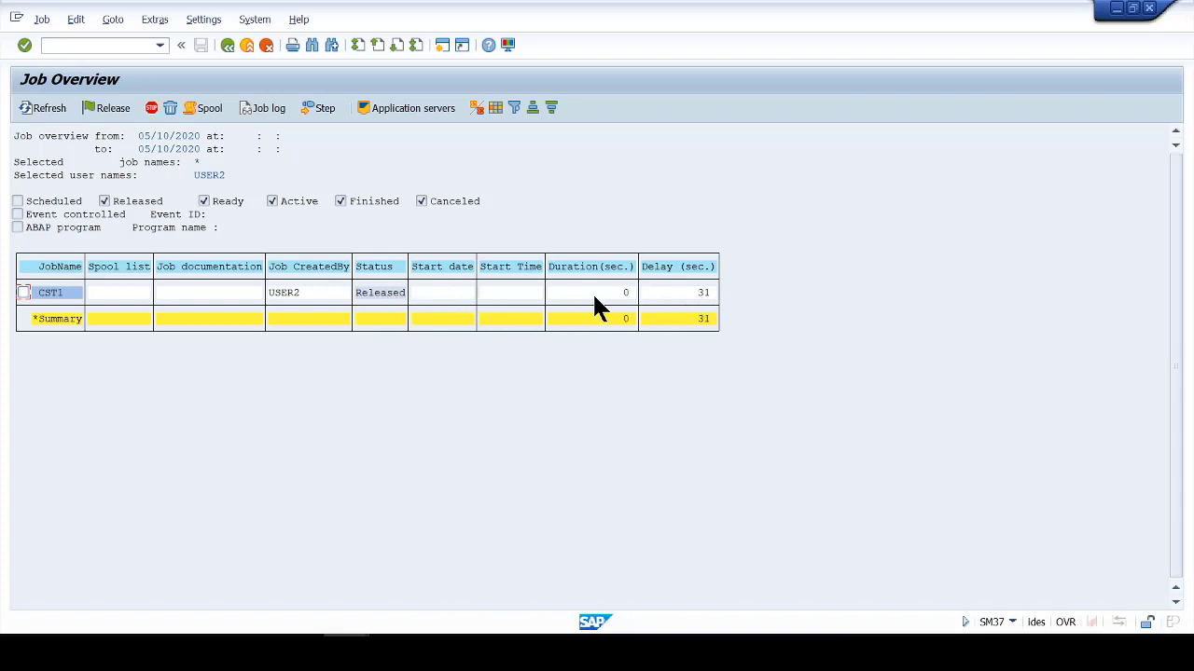
{"action": "mouse_move", "coordinate": [373, 283]}
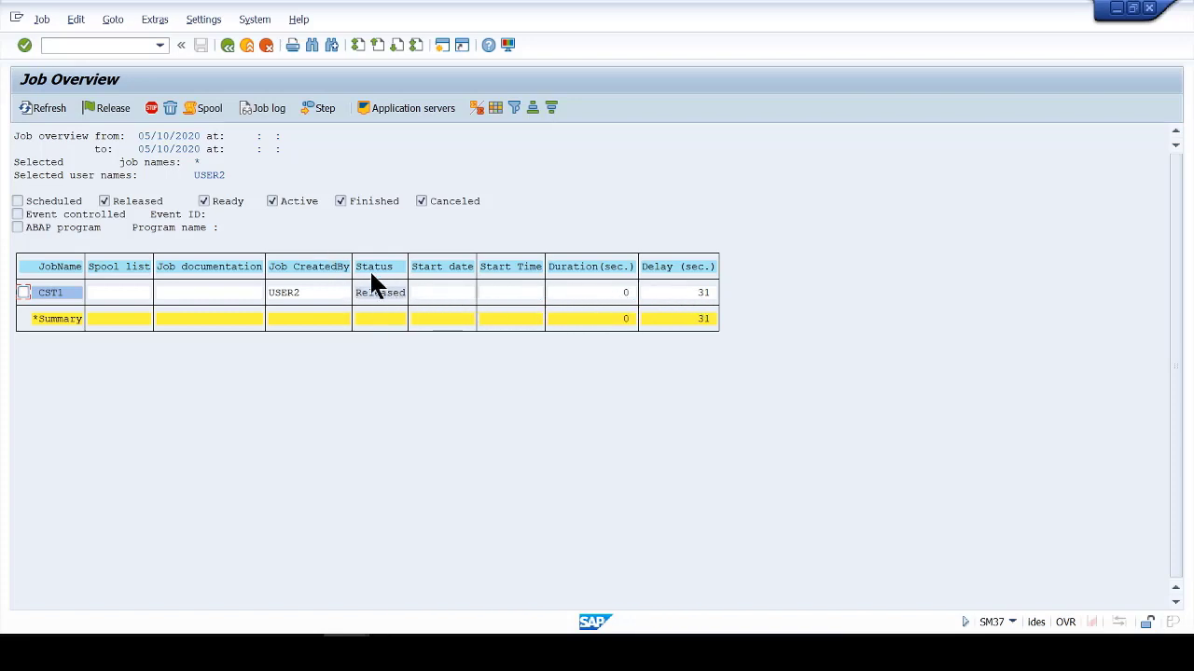
{"action": "mouse_move", "coordinate": [500, 310]}
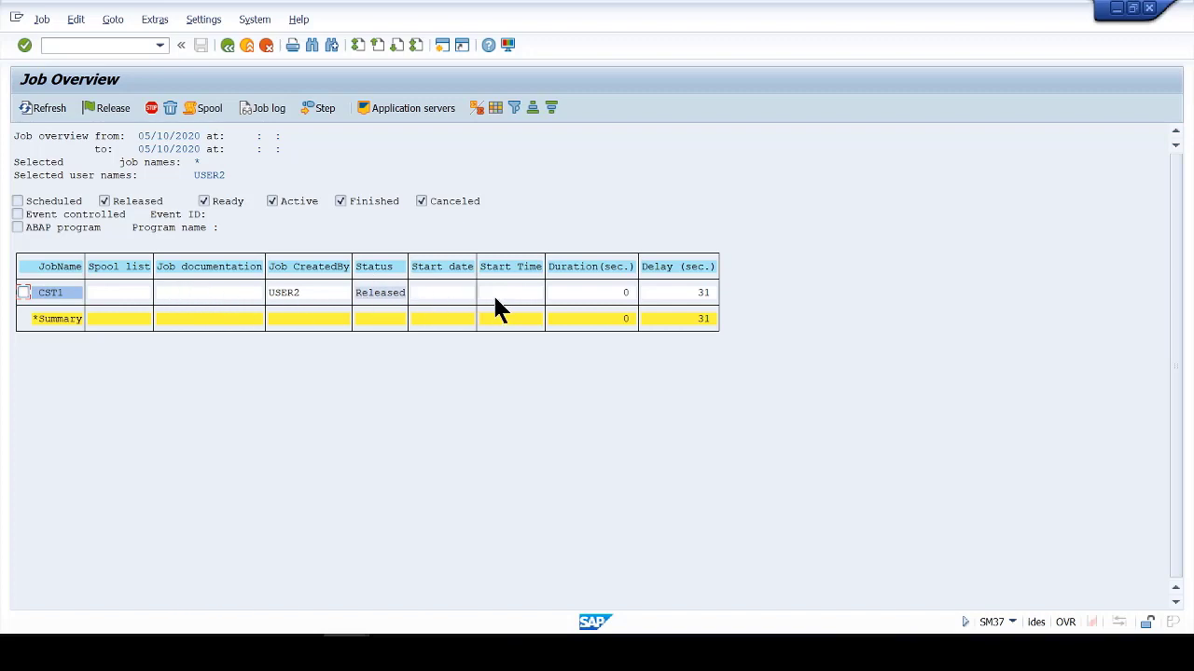
{"action": "mouse_move", "coordinate": [395, 306]}
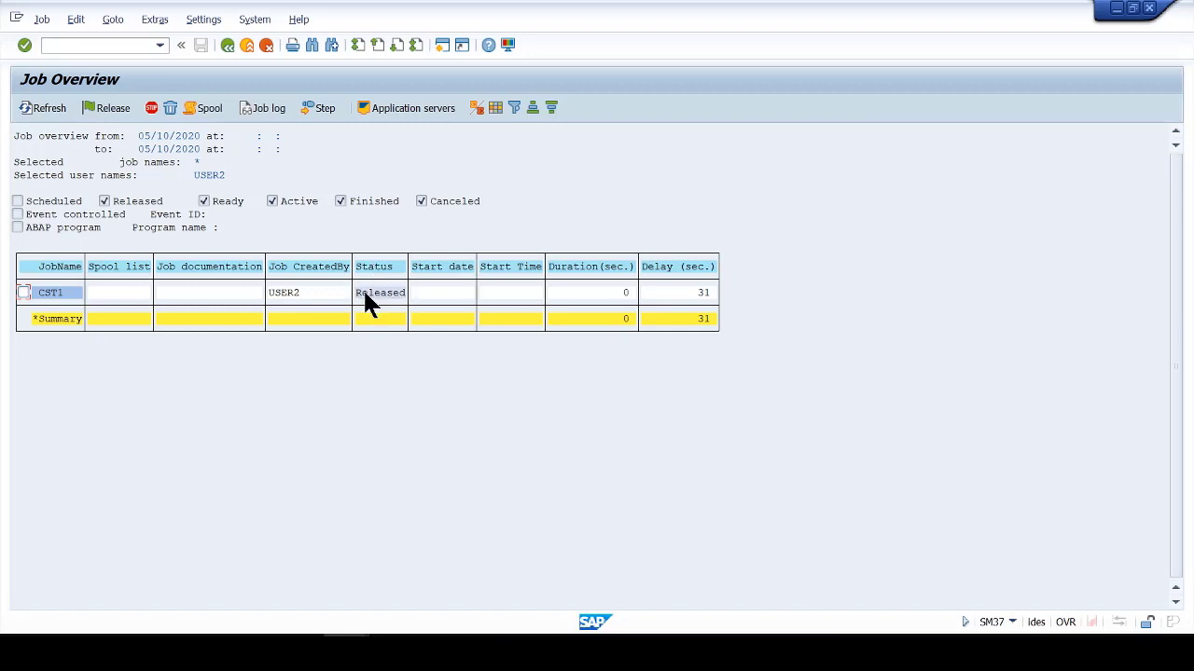
{"action": "mouse_move", "coordinate": [686, 280]}
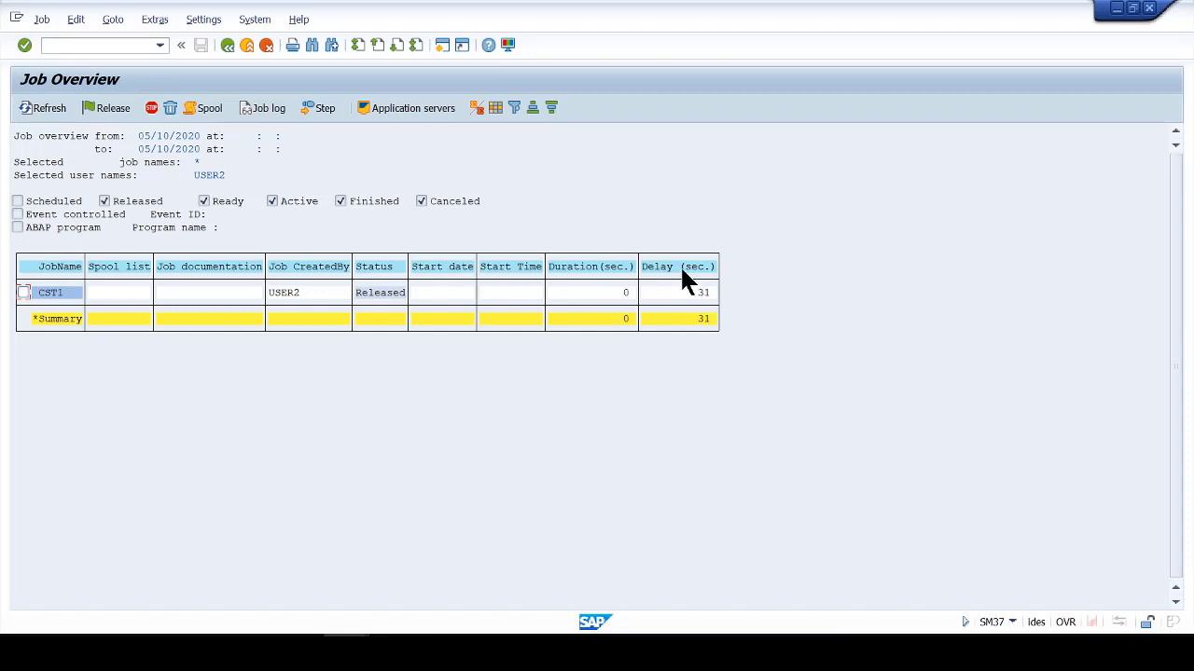
{"action": "mouse_move", "coordinate": [669, 301]}
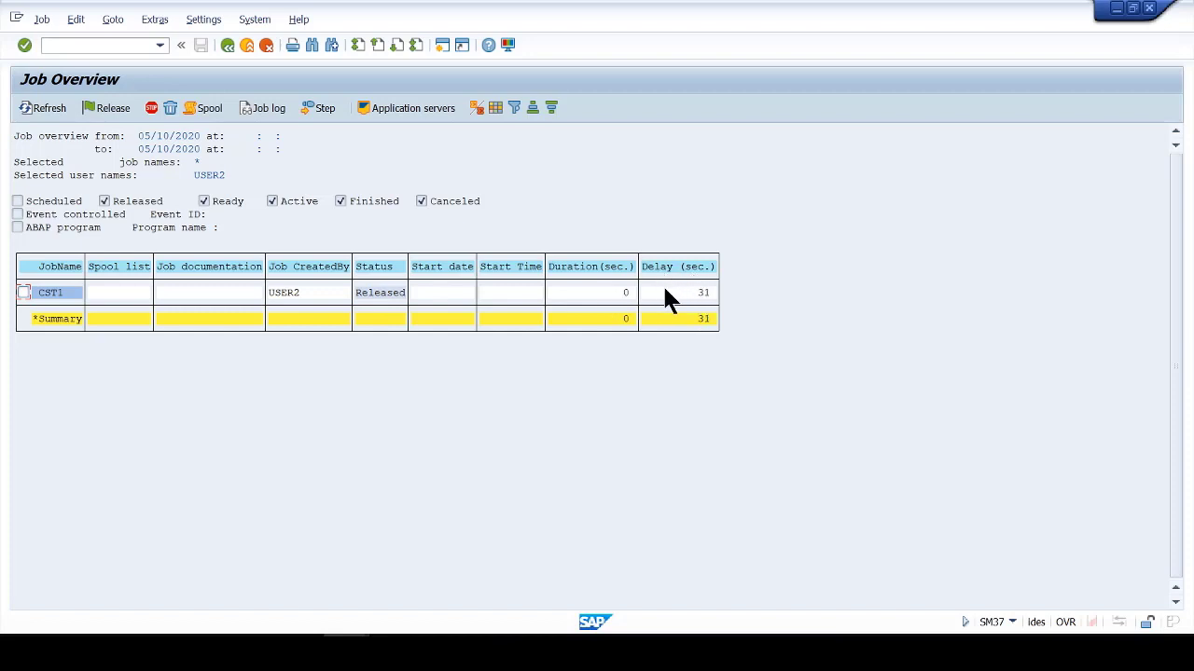
{"action": "mouse_move", "coordinate": [597, 297]}
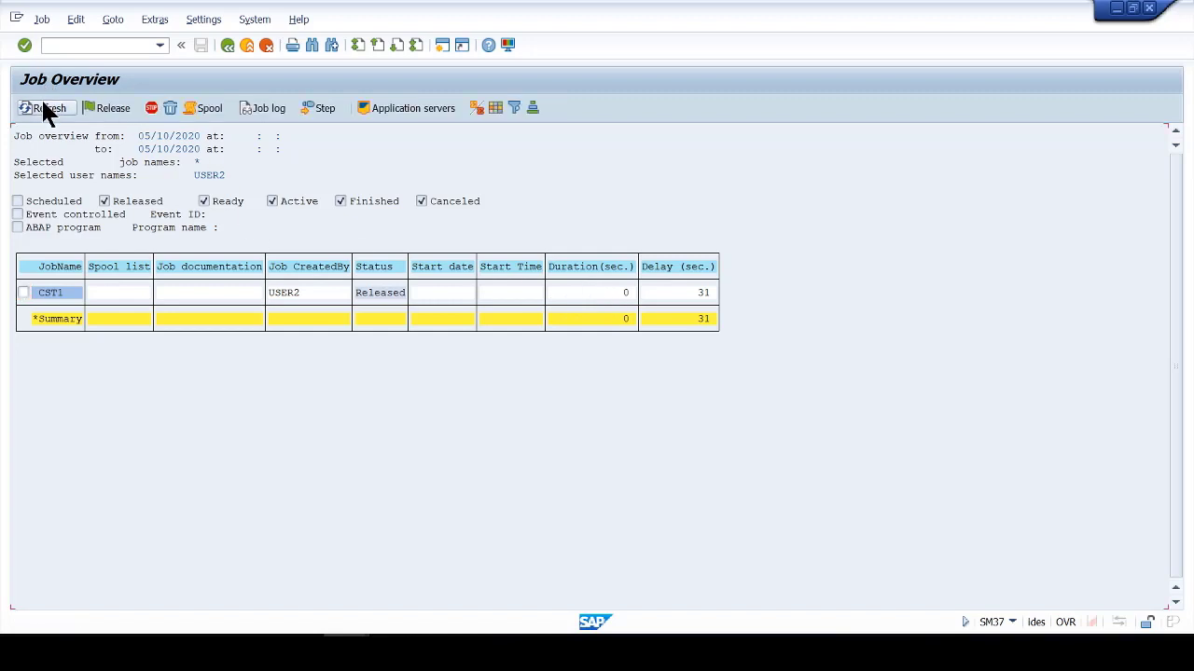
Refresh until job CST1 shows Finished, started 05/10/2020 00:25:58, duration 10 seconds.
{"action": "left_click", "coordinate": [45, 106]}
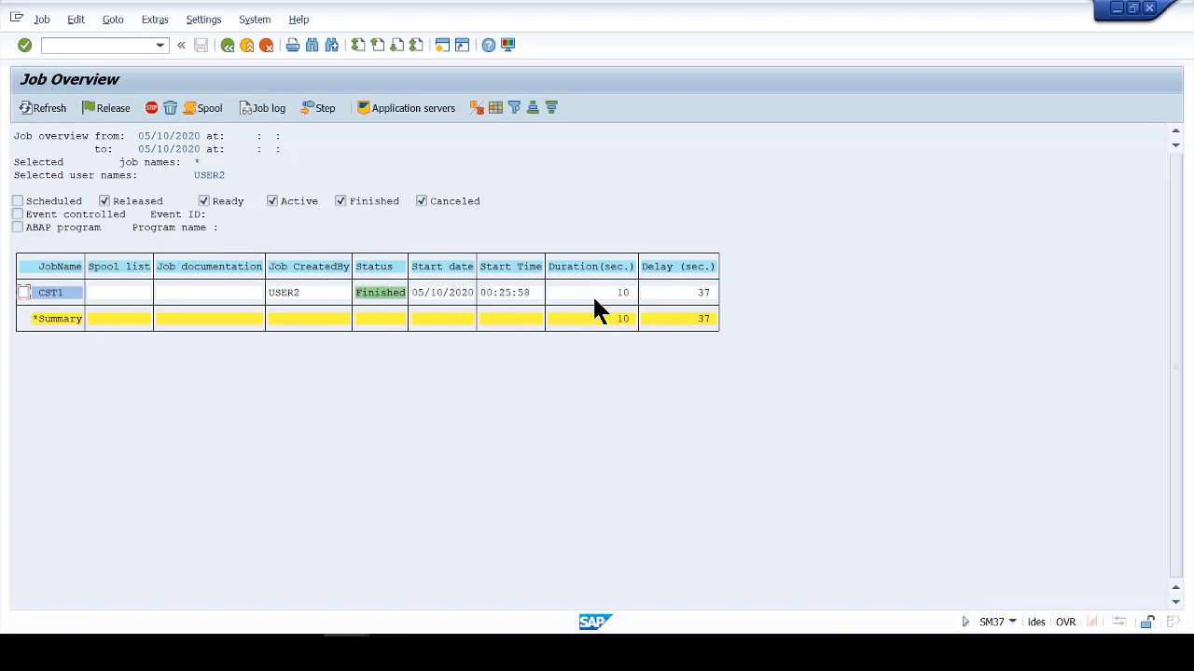
{"action": "mouse_move", "coordinate": [700, 295]}
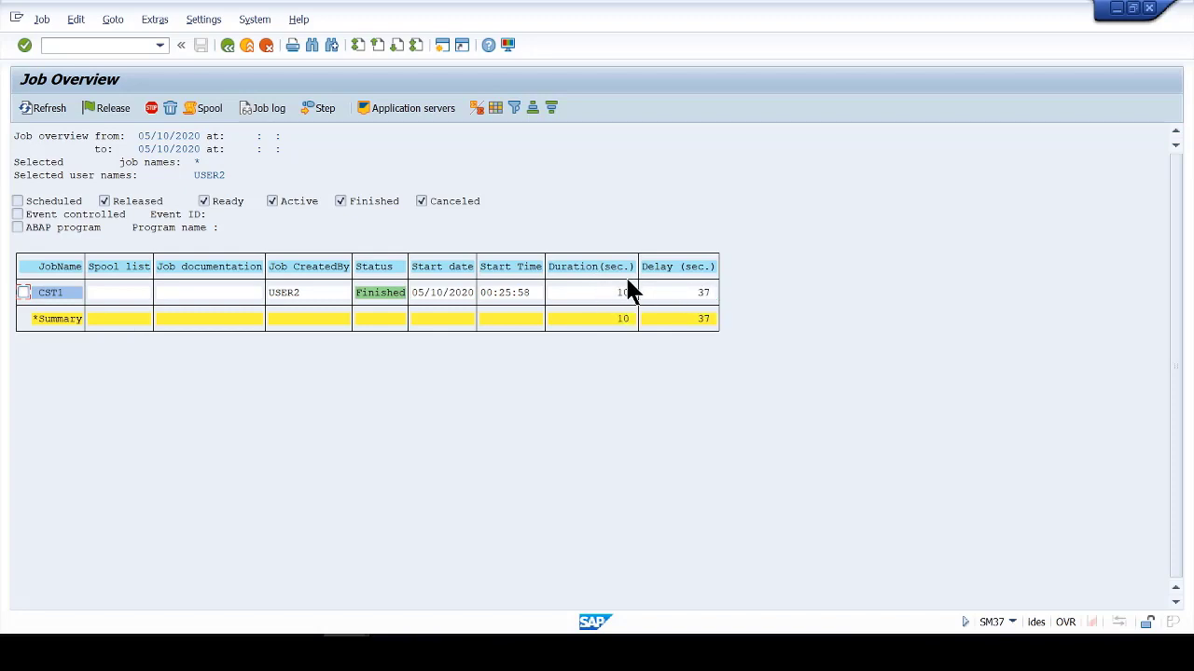
{"action": "mouse_move", "coordinate": [604, 284]}
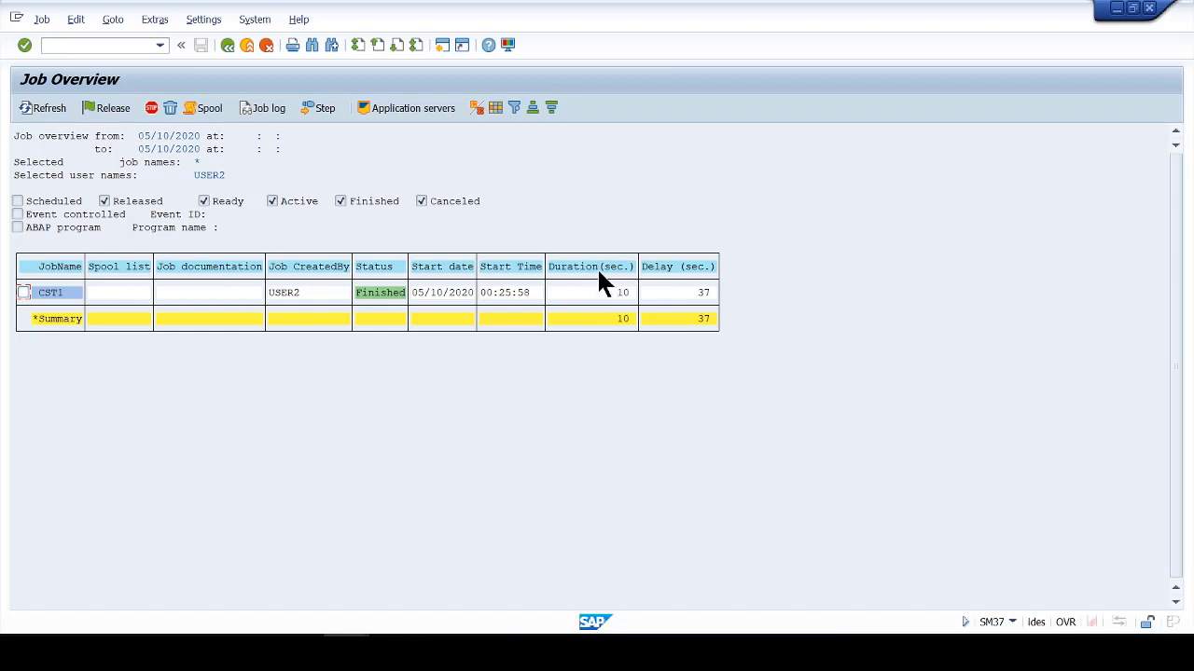
{"action": "mouse_move", "coordinate": [268, 240]}
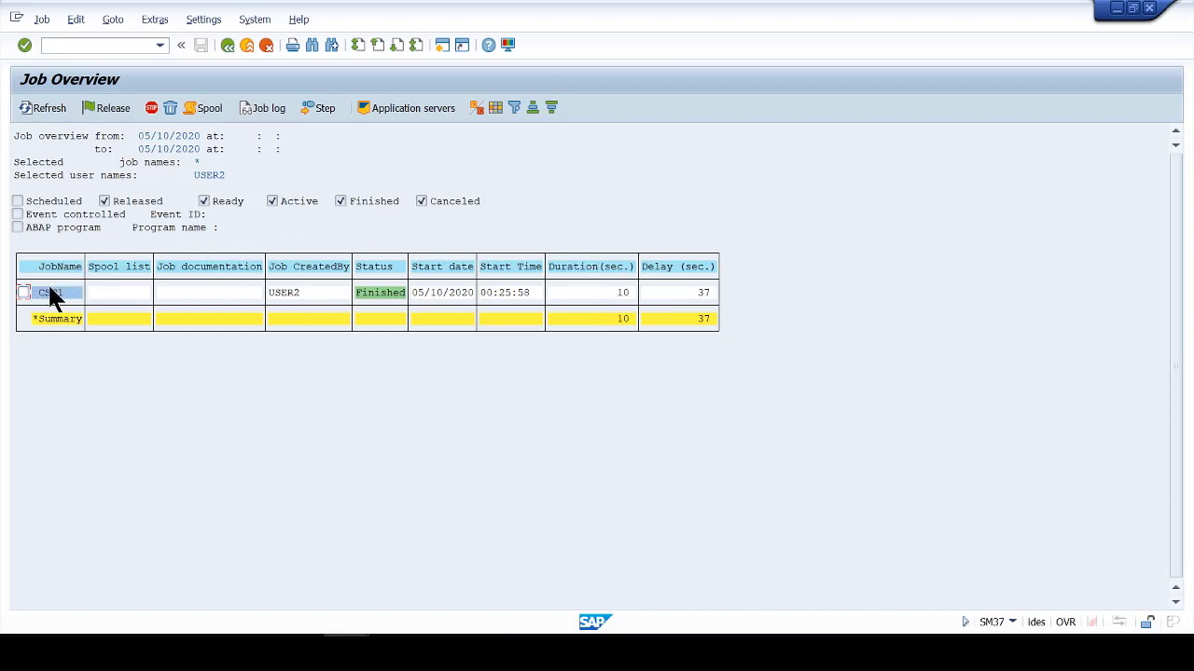
{"action": "mouse_move", "coordinate": [314, 362]}
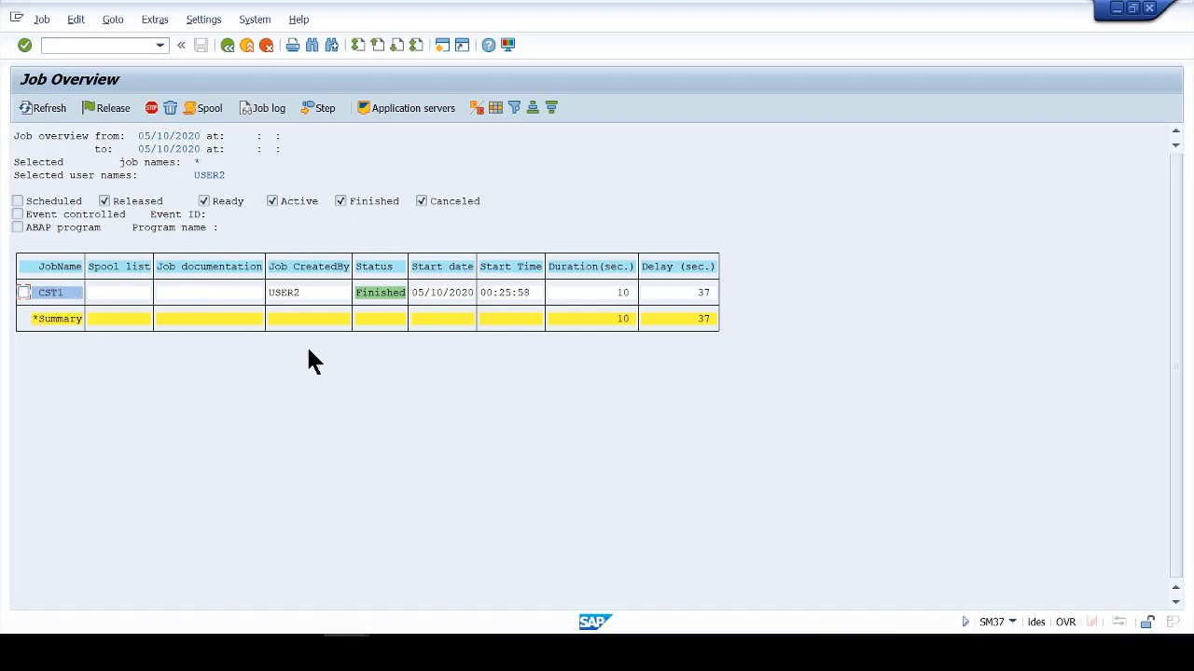
{"action": "mouse_move", "coordinate": [672, 649]}
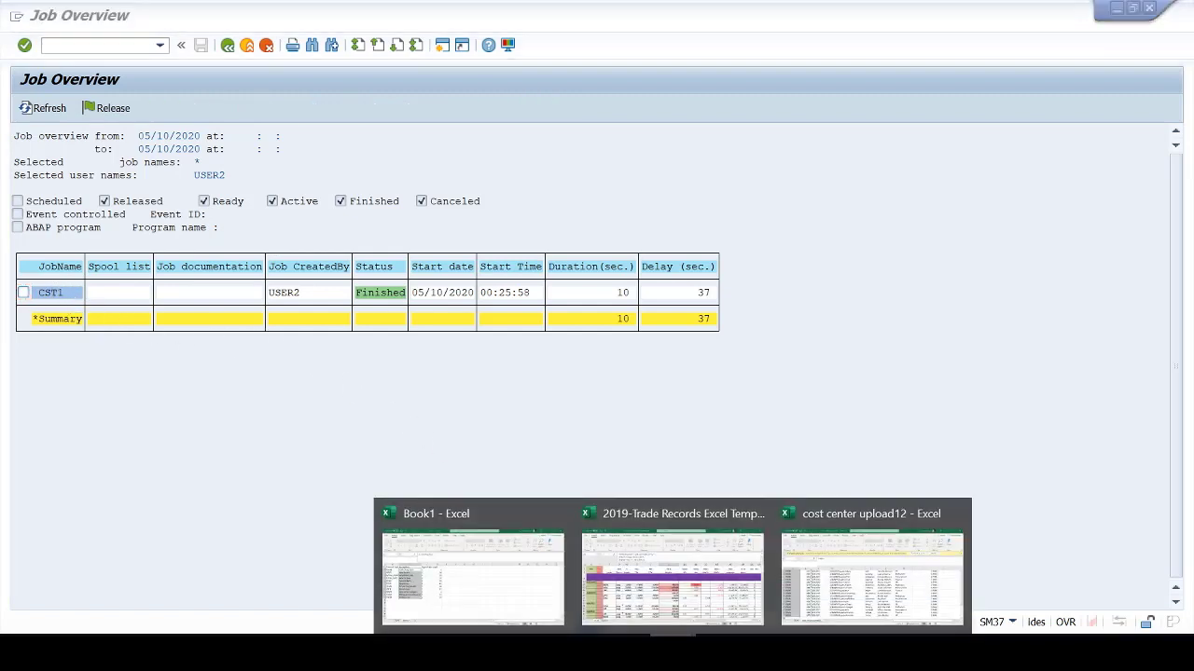
{"action": "left_click", "coordinate": [869, 577]}
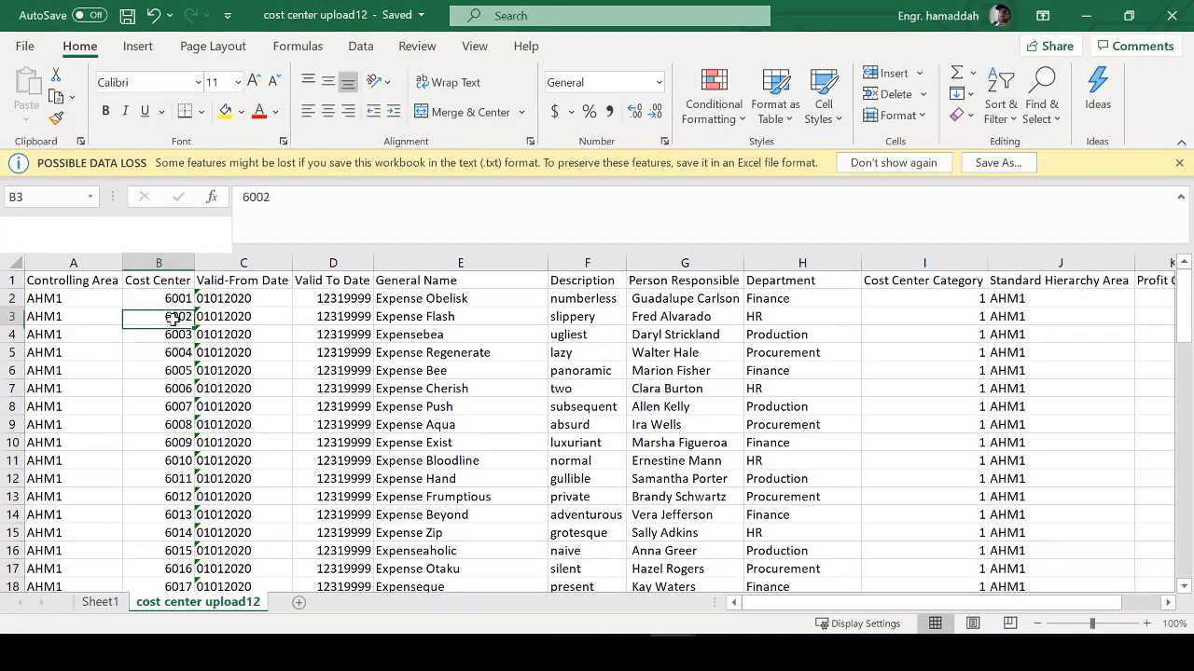
{"action": "left_click", "coordinate": [159, 351]}
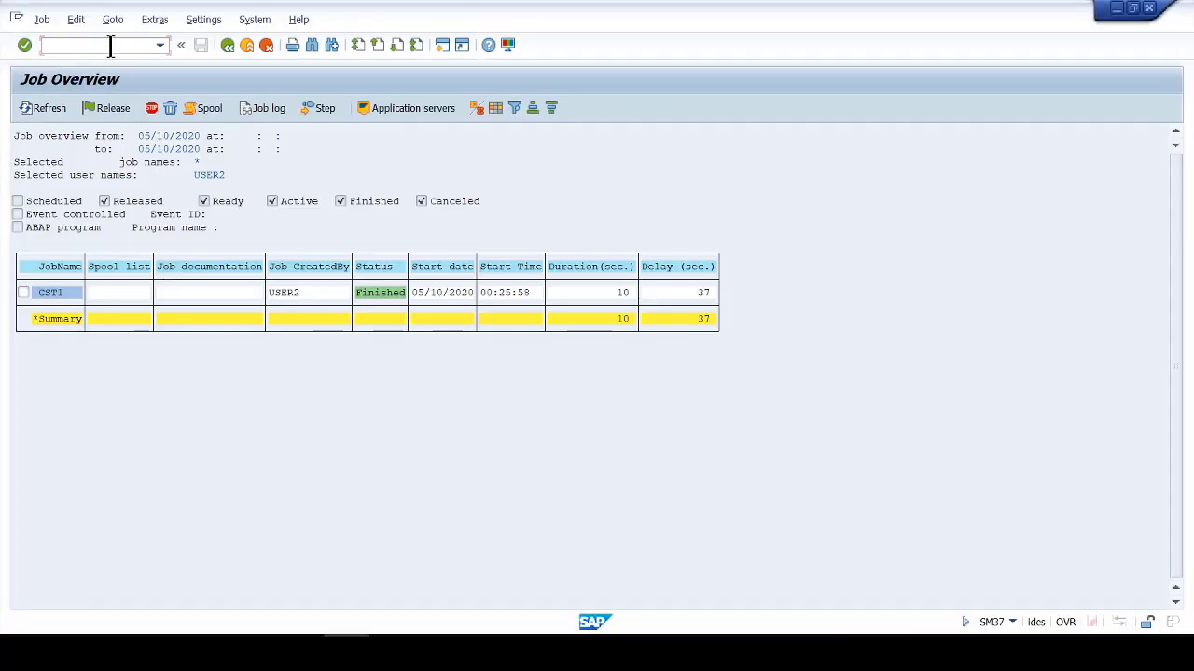
Display cost center 60003 in KS03 for controlling area AHM1.
{"action": "type", "text": "/nks03"}
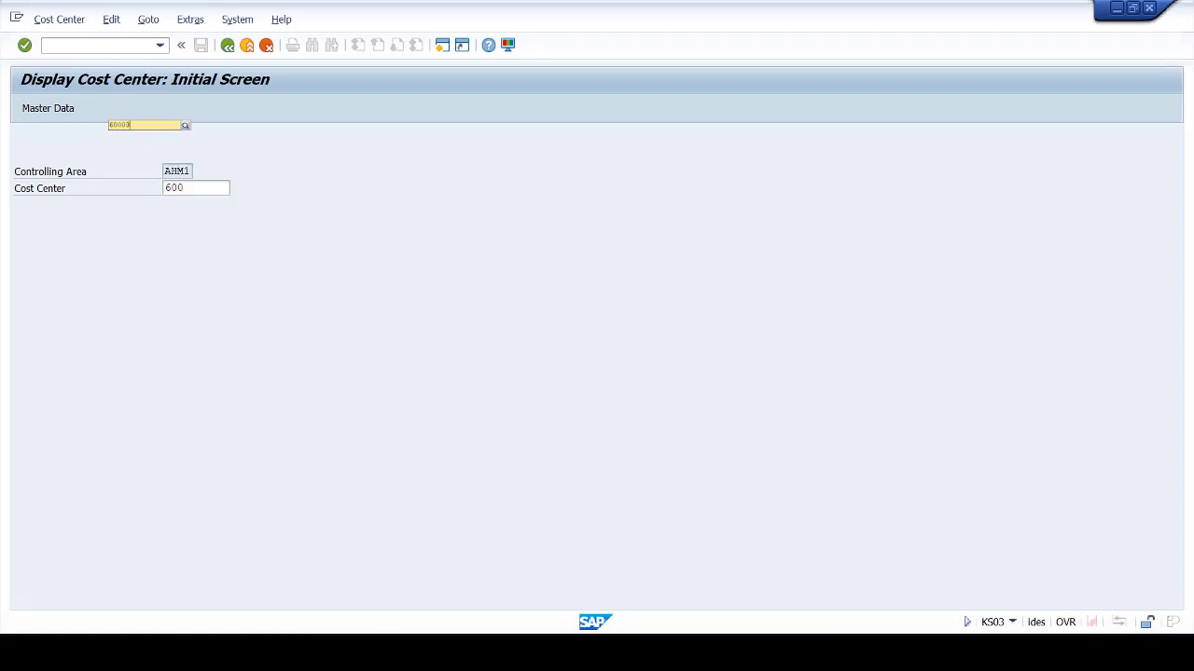
{"action": "type", "text": "60003"}
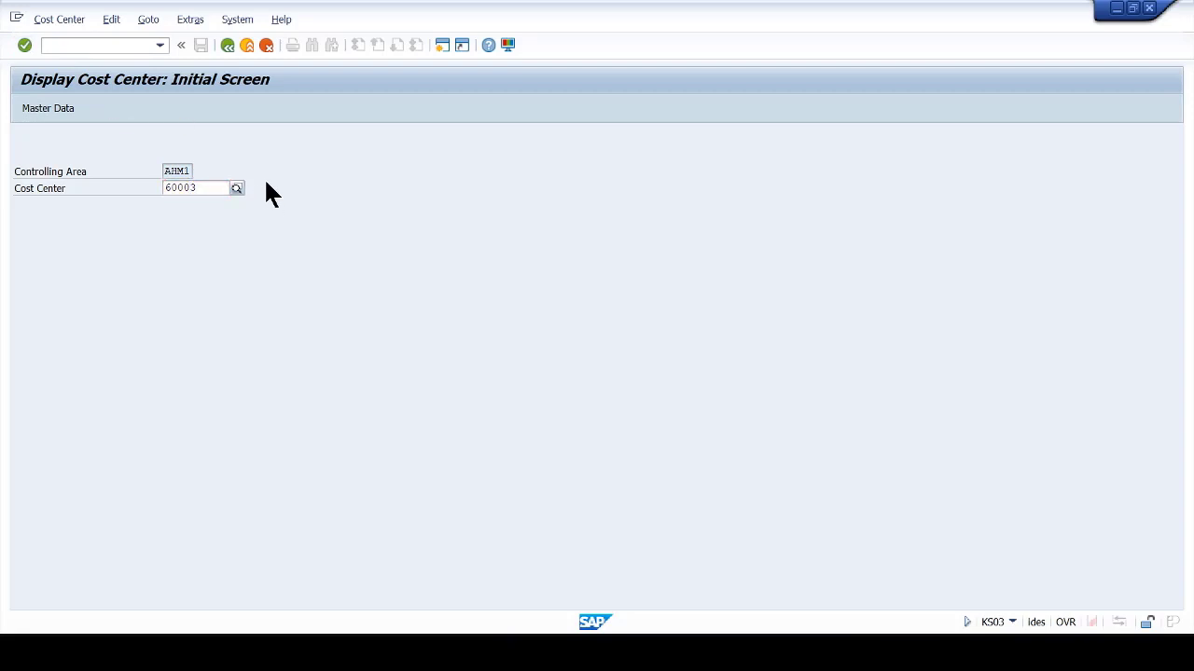
{"action": "left_click", "coordinate": [195, 187]}
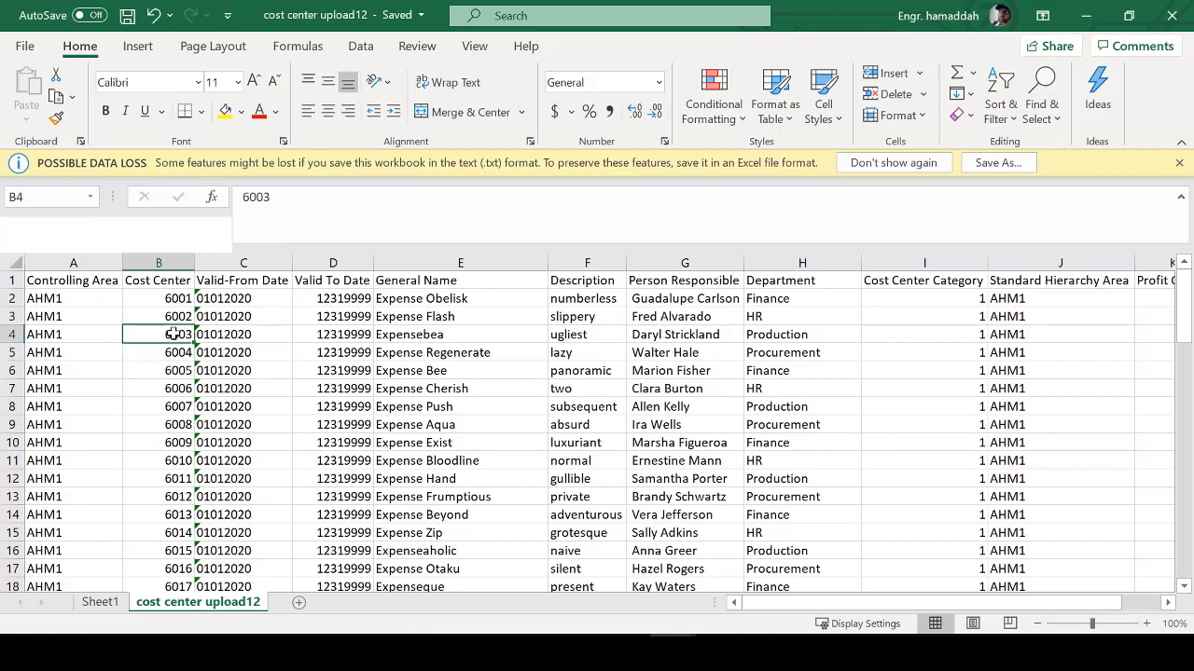
{"action": "left_click", "coordinate": [458, 333]}
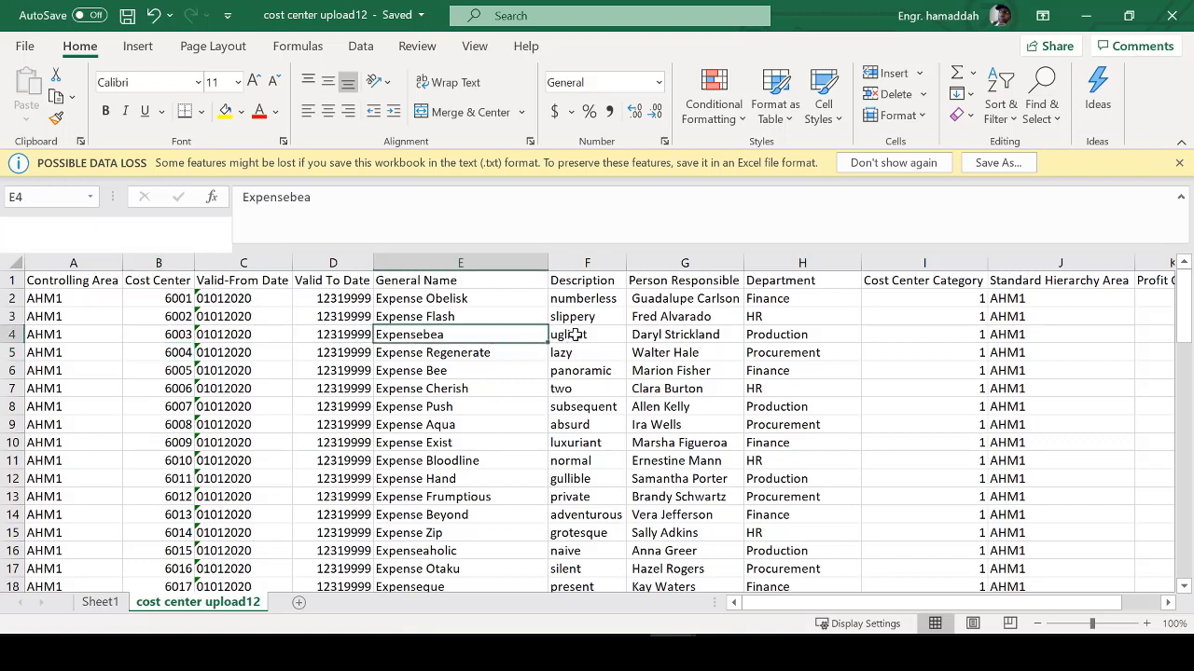
{"action": "left_click", "coordinate": [685, 334]}
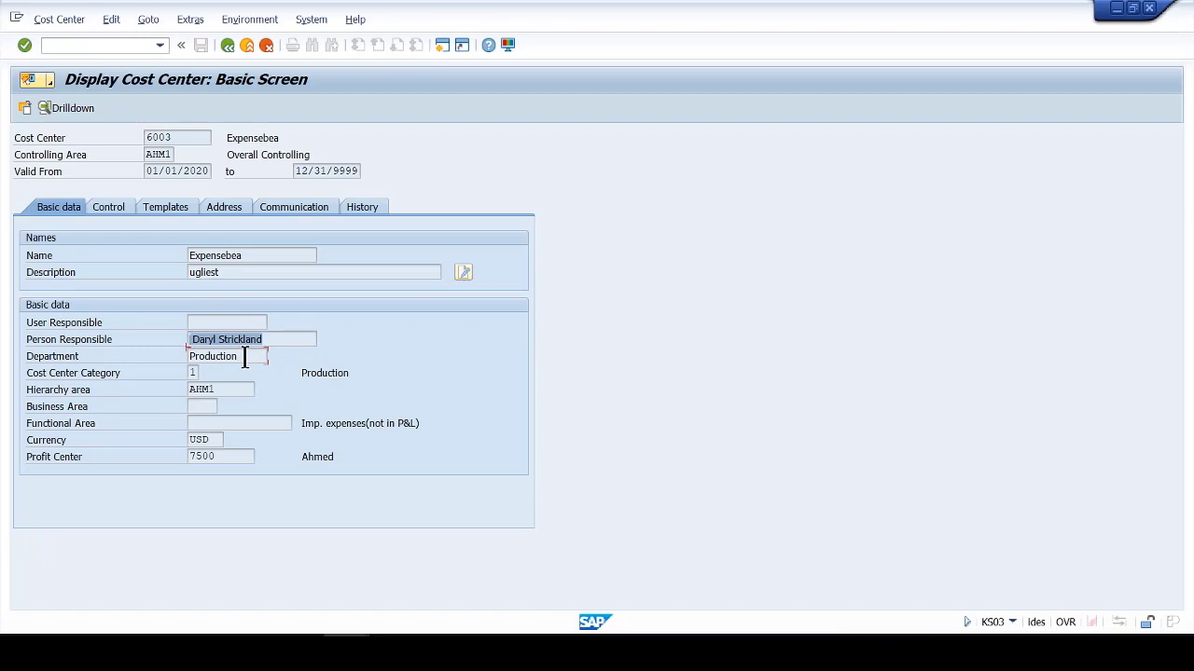
{"action": "mouse_move", "coordinate": [233, 340]}
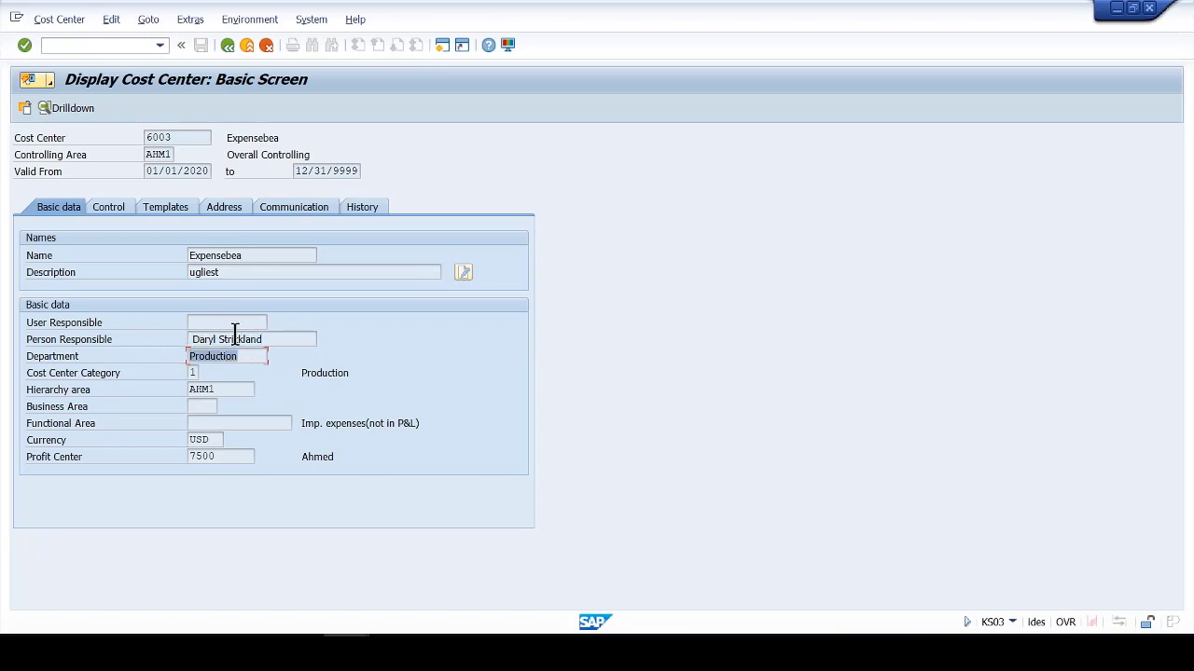
{"action": "mouse_move", "coordinate": [233, 316]}
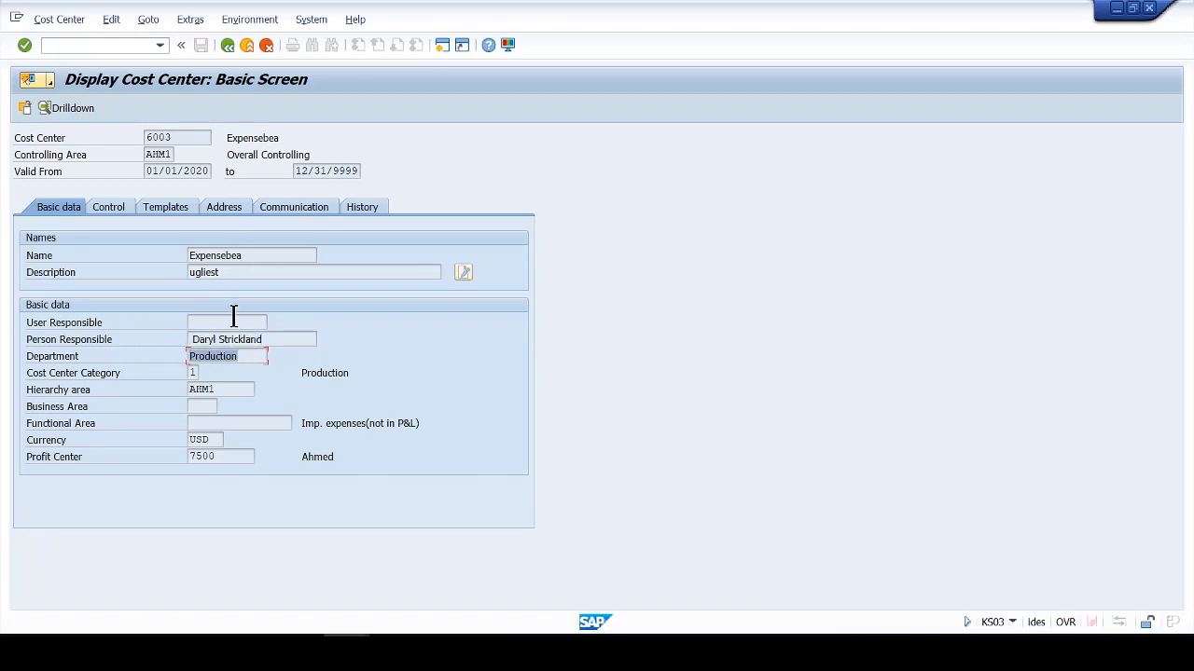
{"action": "mouse_move", "coordinate": [235, 308]}
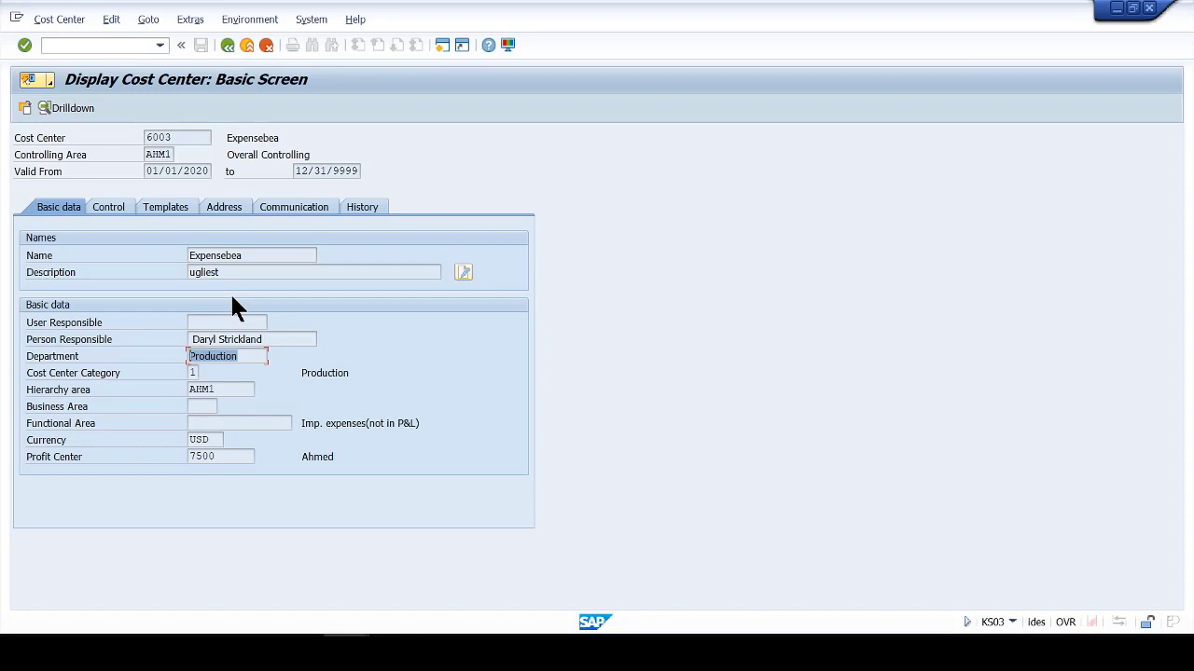
{"action": "mouse_move", "coordinate": [294, 259]}
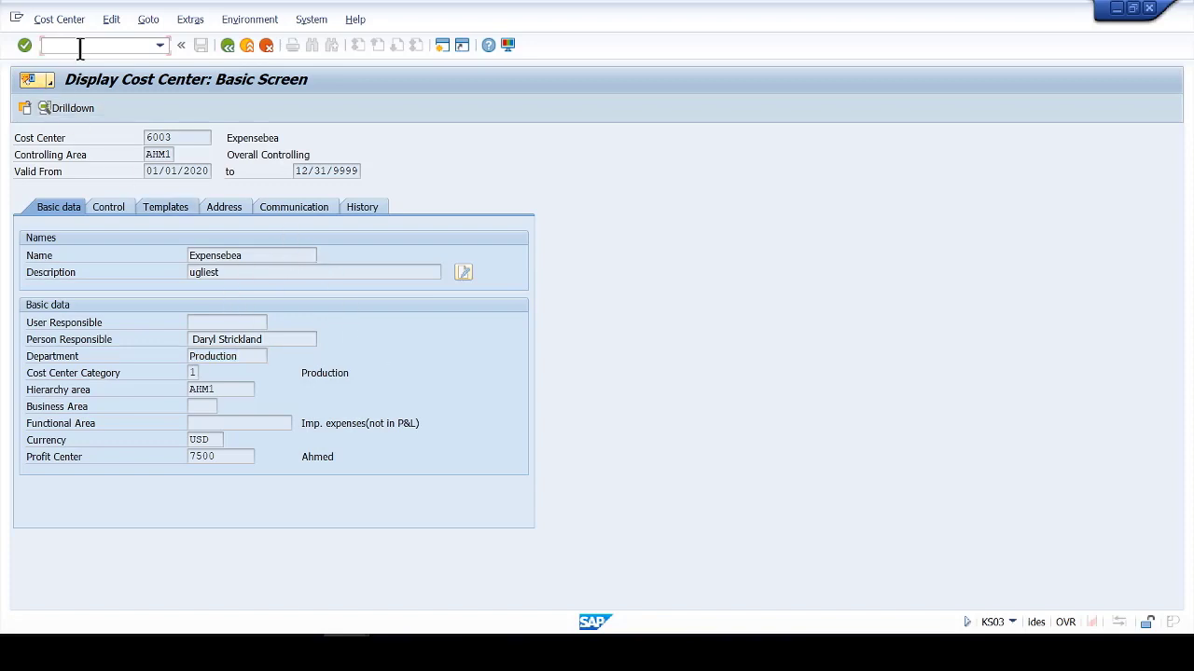
Return to LSMW and list the process steps for project CST1, object CST1.
{"action": "type", "text": "/n"}
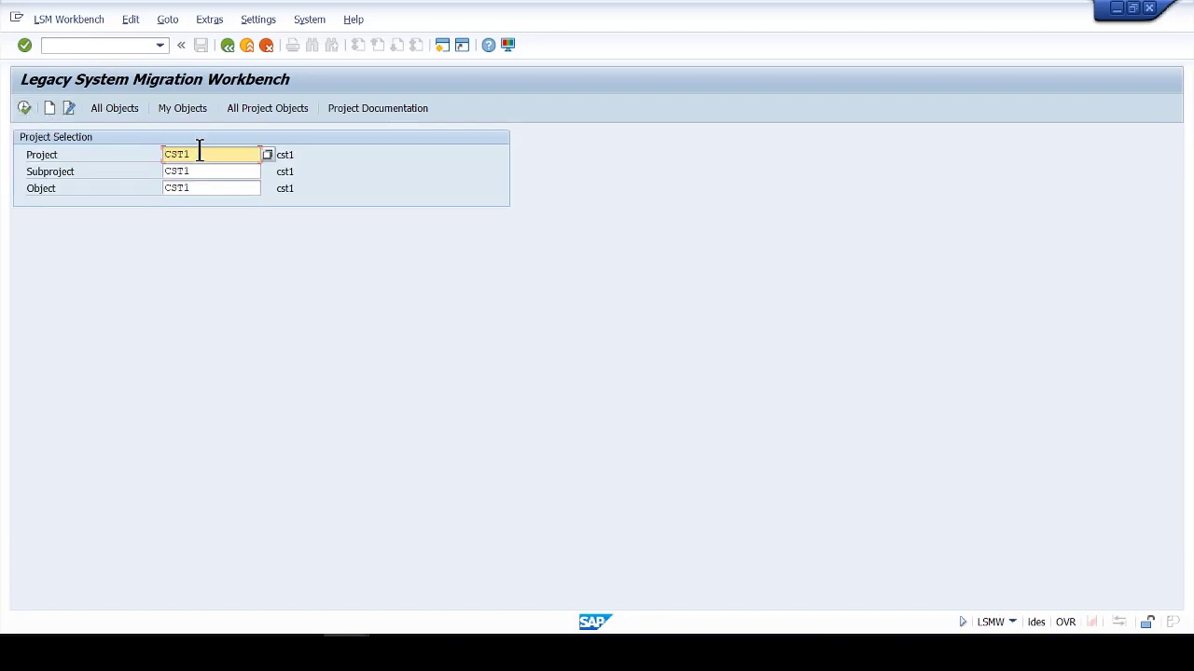
{"action": "left_click", "coordinate": [208, 172]}
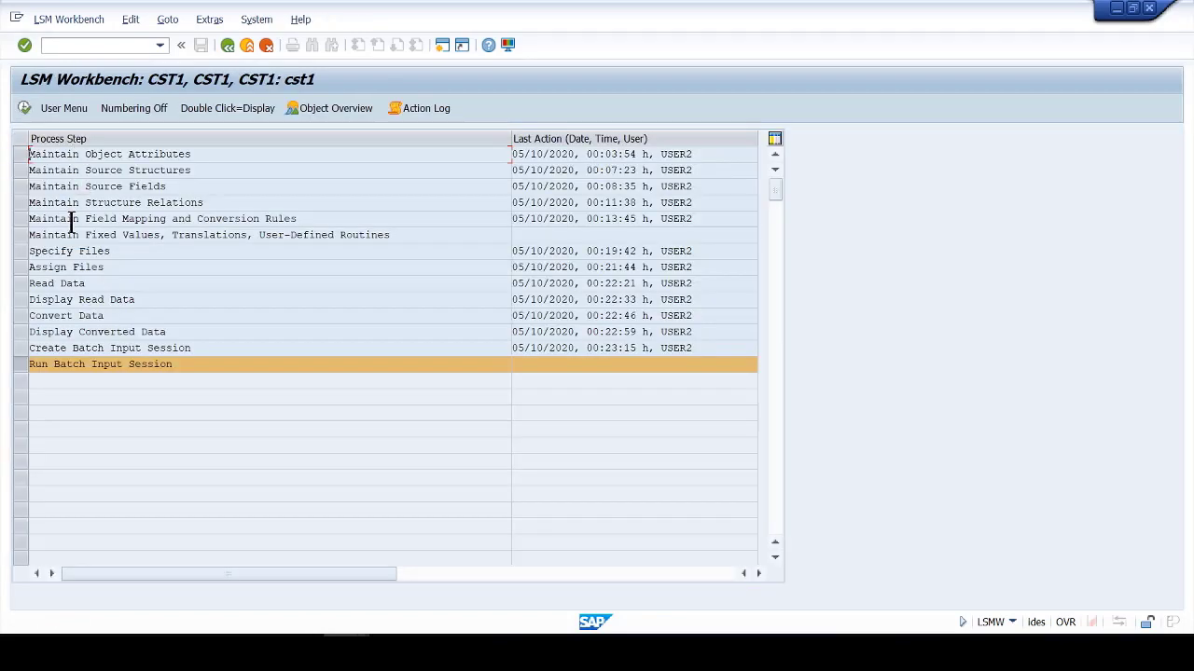
{"action": "left_click", "coordinate": [69, 250]}
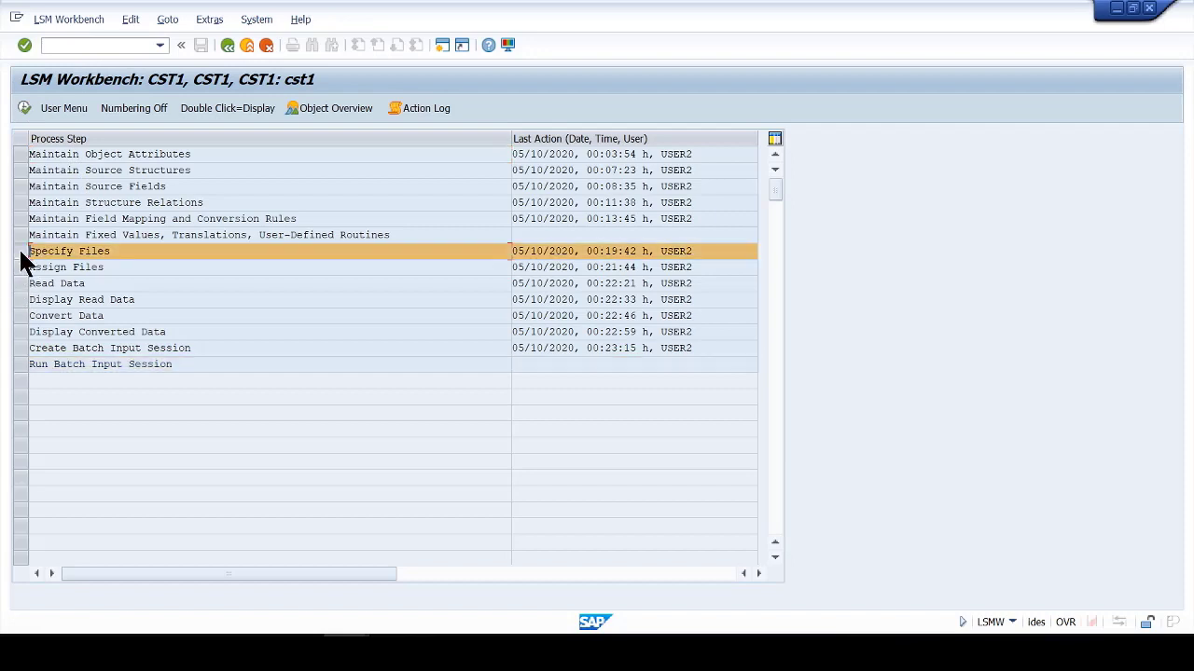
{"action": "double_click", "coordinate": [69, 250]}
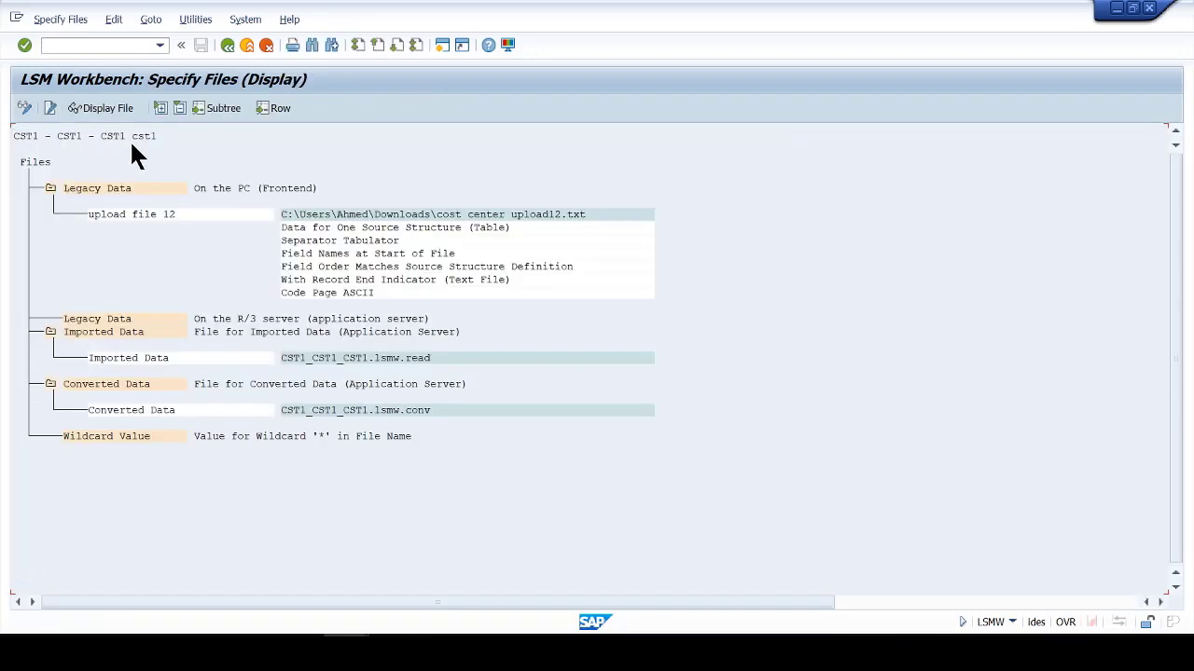
{"action": "mouse_move", "coordinate": [70, 138]}
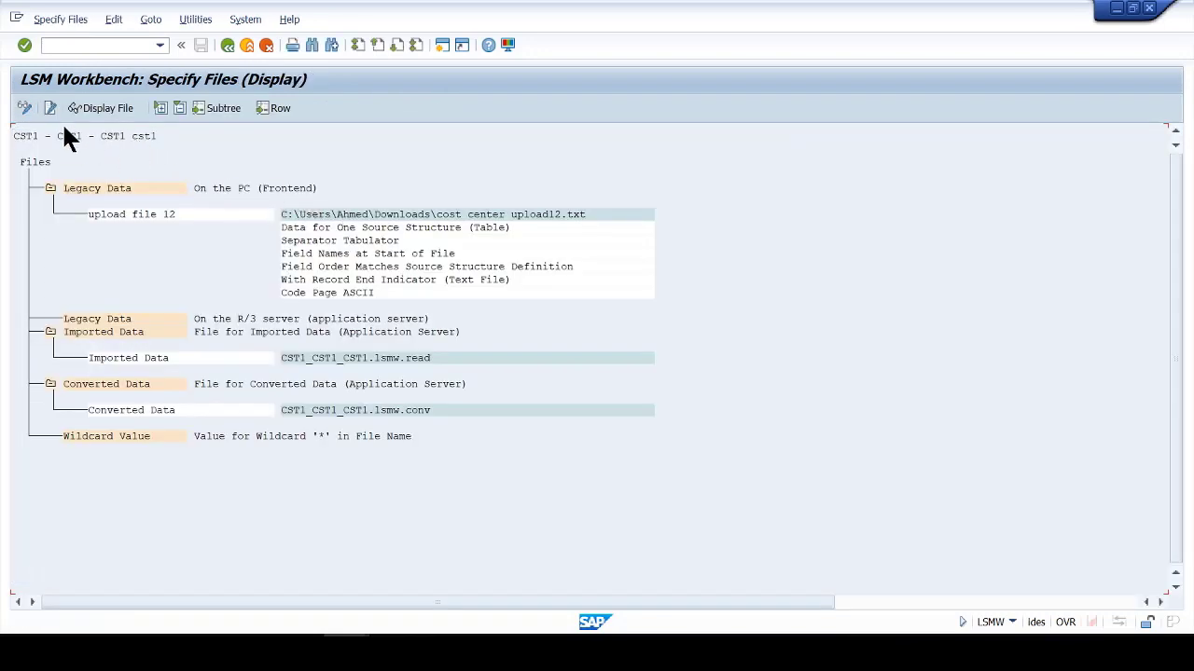
{"action": "left_click", "coordinate": [24, 107]}
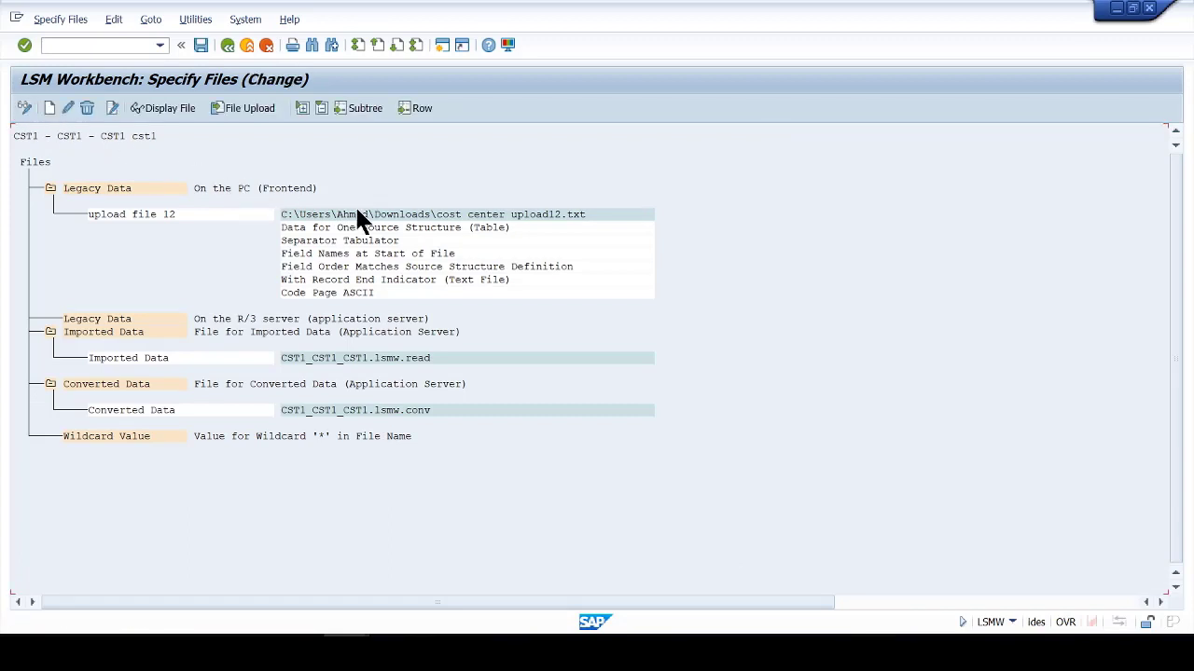
{"action": "double_click", "coordinate": [130, 212]}
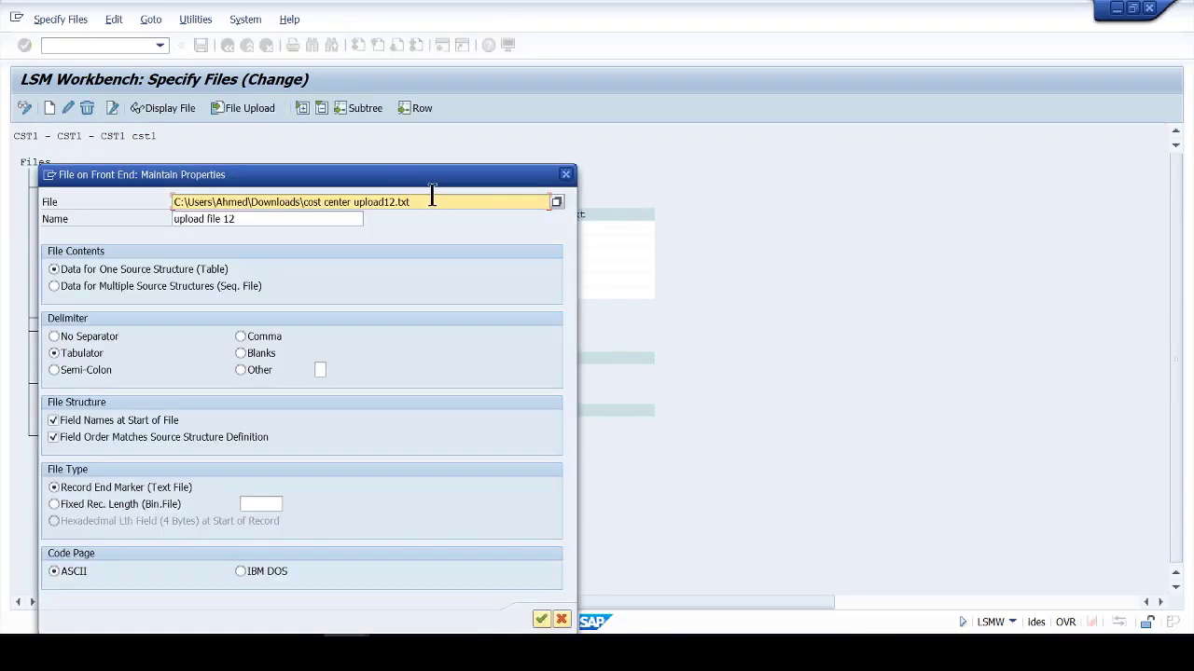
{"action": "mouse_move", "coordinate": [432, 200]}
{"action": "type", "text": "3"}
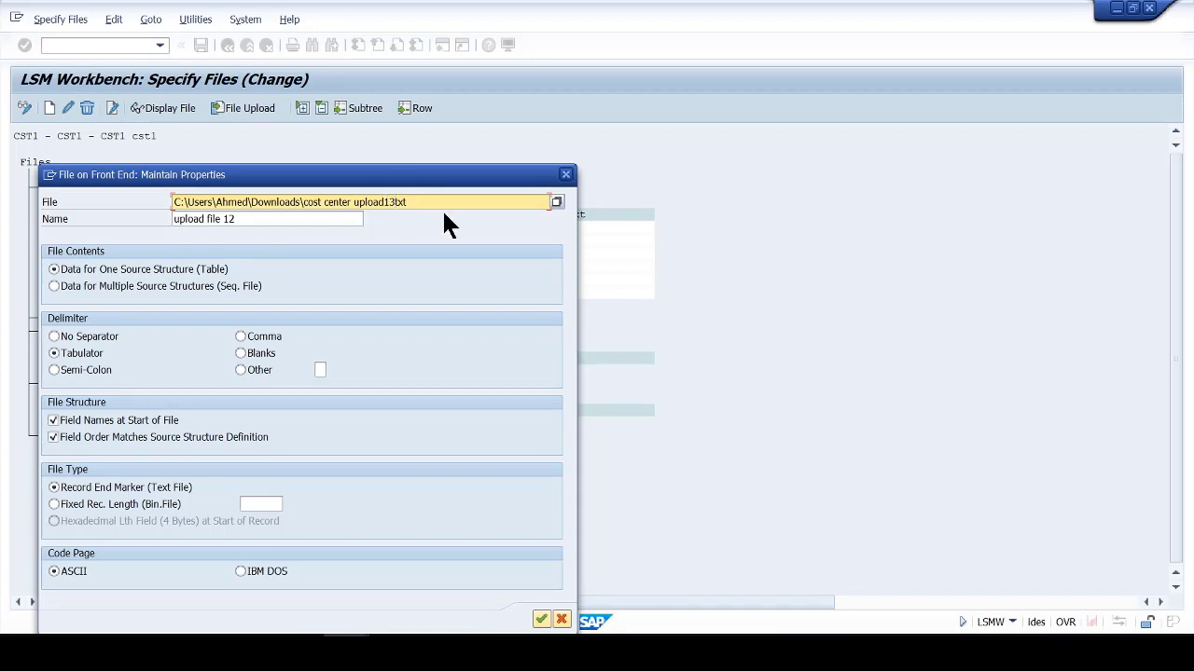
{"action": "left_click", "coordinate": [541, 619]}
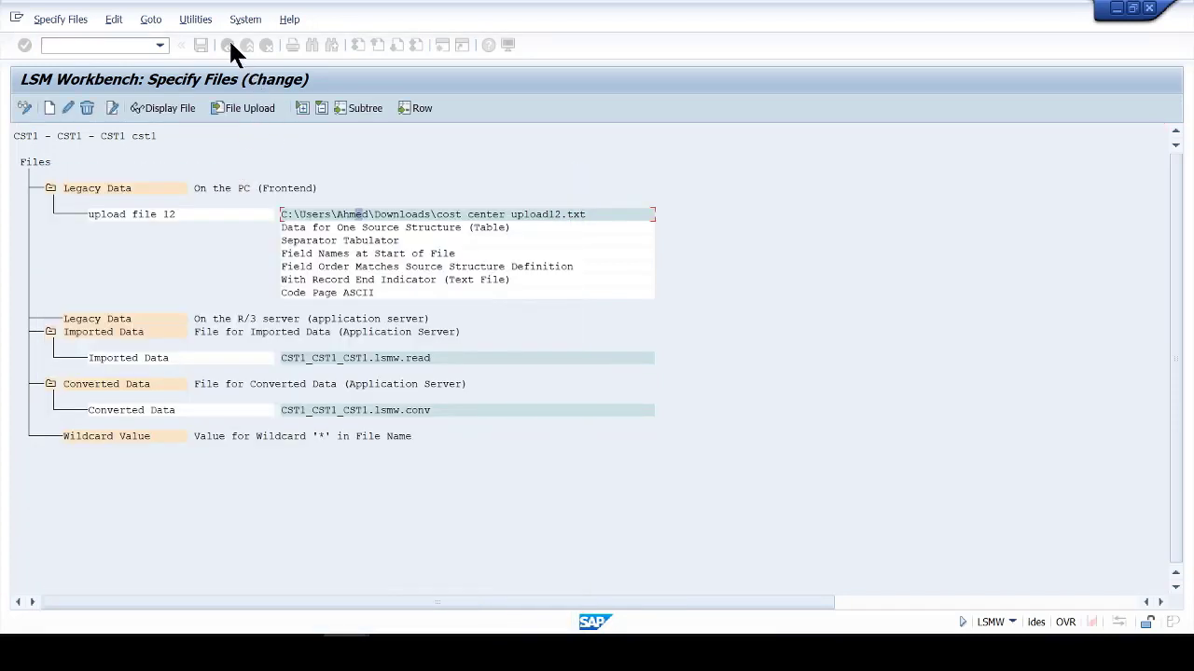
{"action": "left_click", "coordinate": [181, 45]}
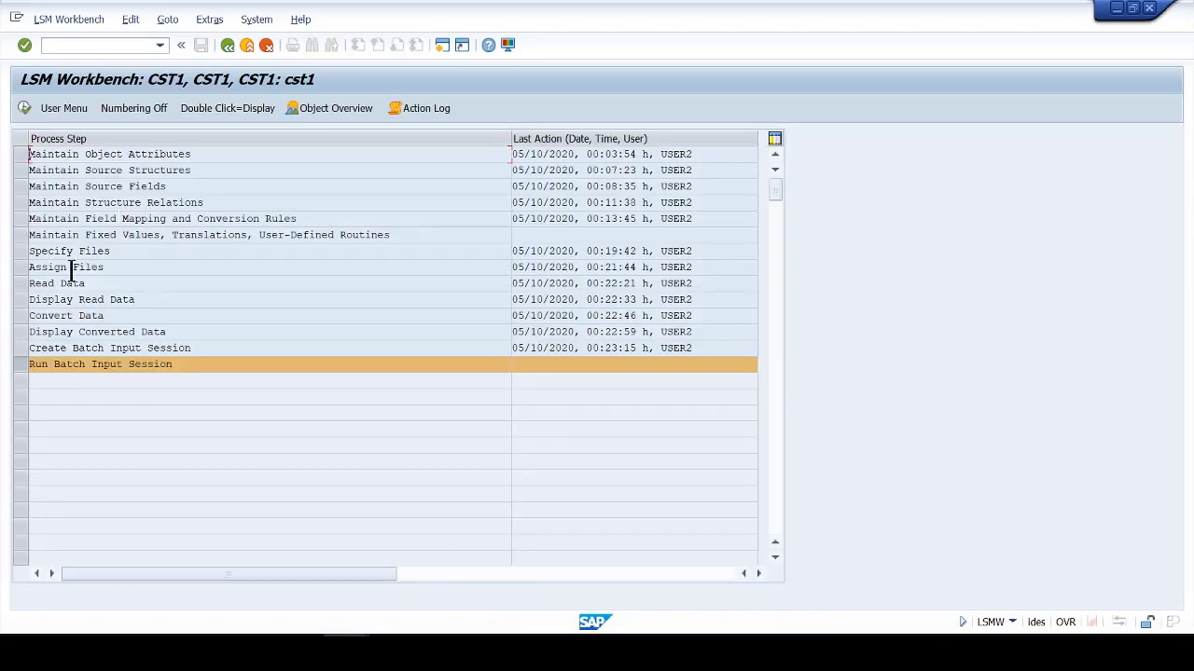
Walk through the Assign Files and following LSMW steps, then return to the Excel sheet.
{"action": "left_click", "coordinate": [66, 267]}
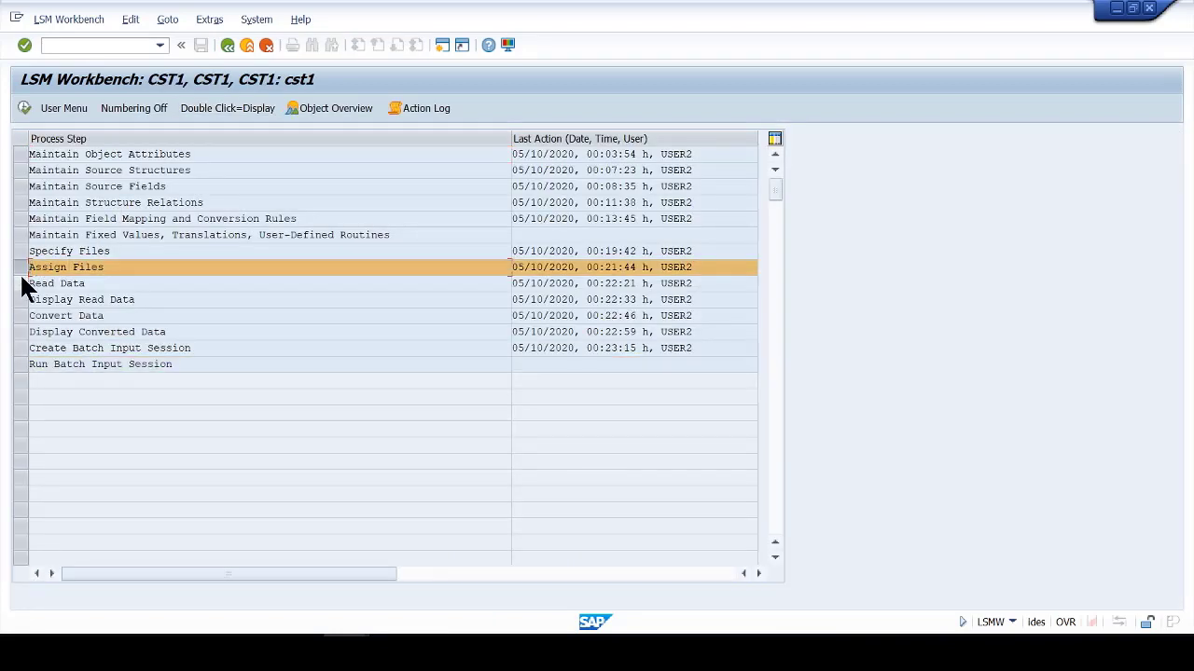
{"action": "left_click", "coordinate": [56, 283]}
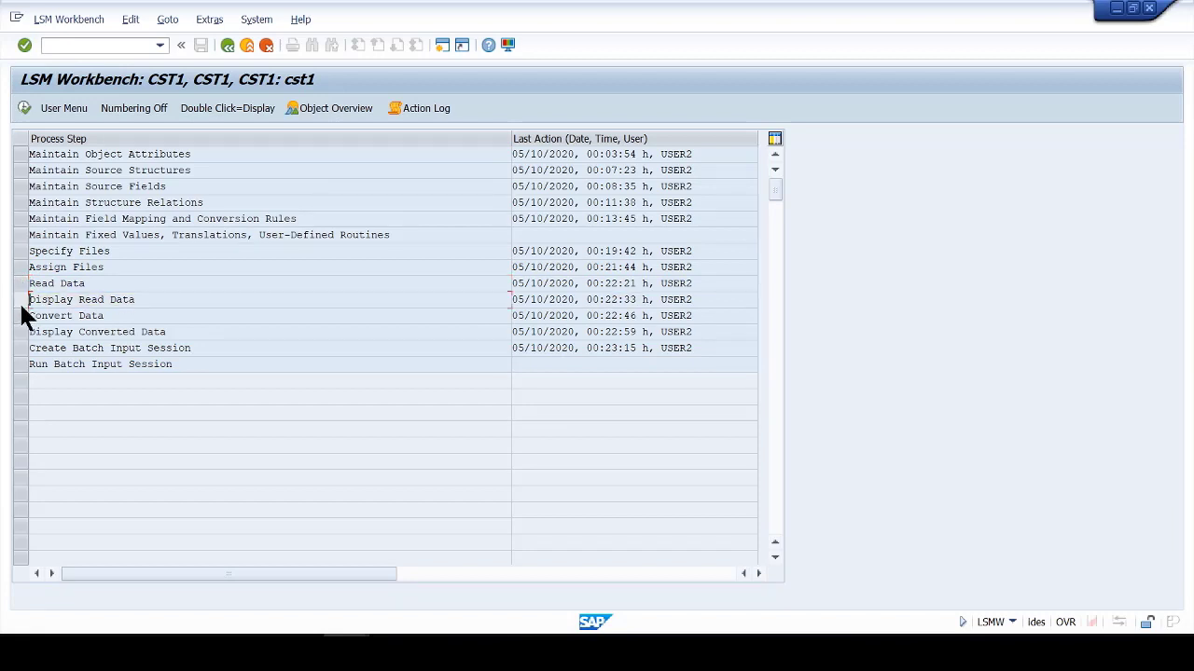
{"action": "left_click", "coordinate": [97, 332]}
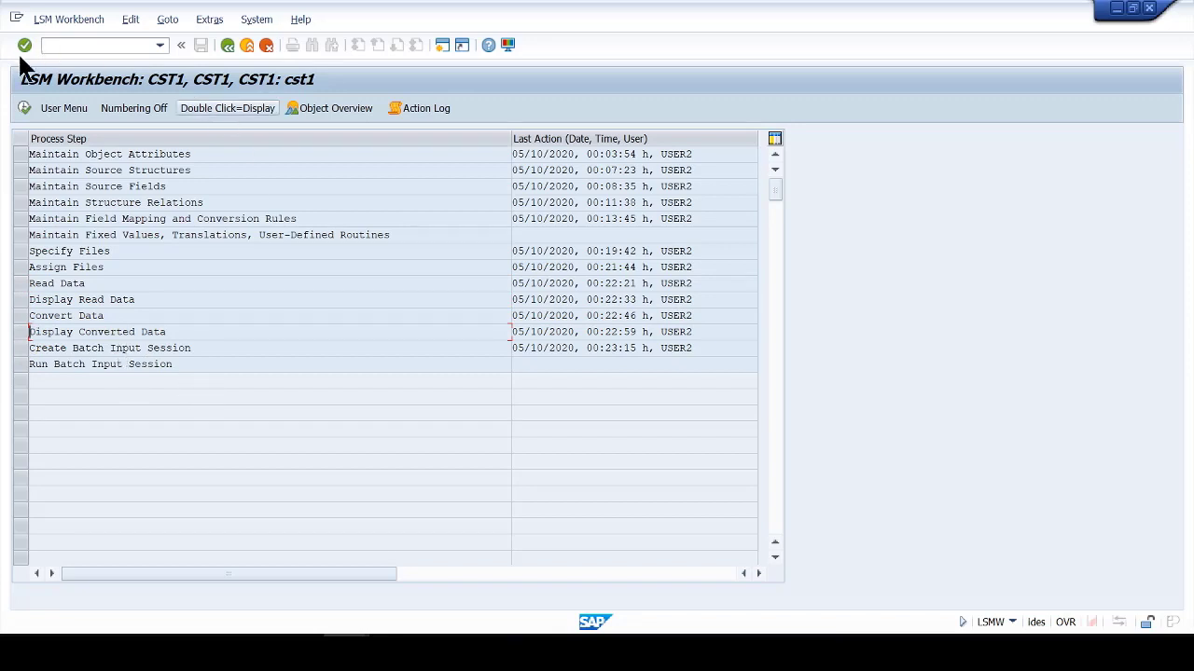
{"action": "mouse_move", "coordinate": [26, 259]}
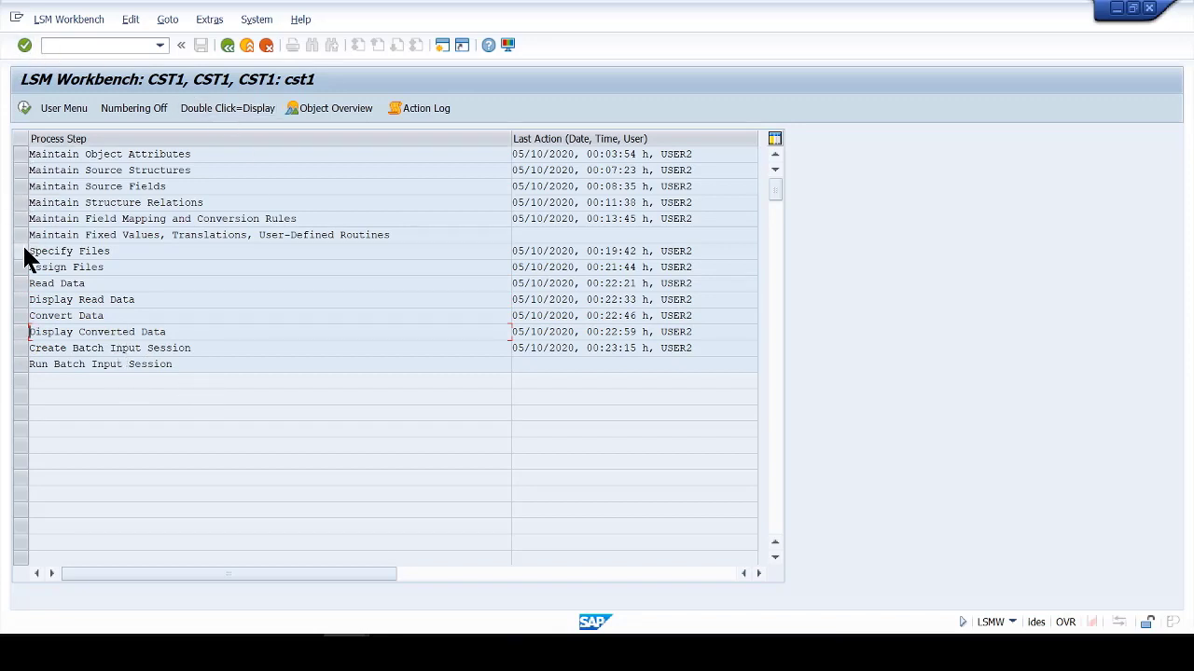
{"action": "left_click", "coordinate": [71, 250]}
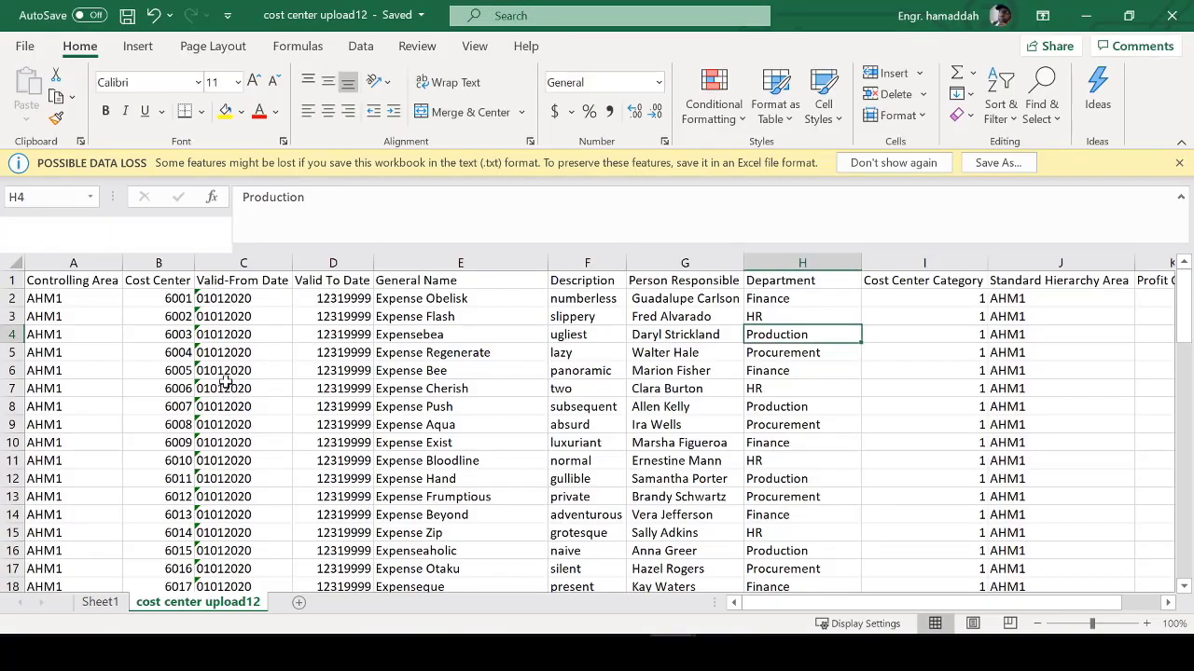
Review cost centers 6003 and 6001 in the Excel source sheet.
{"action": "left_click", "coordinate": [158, 333]}
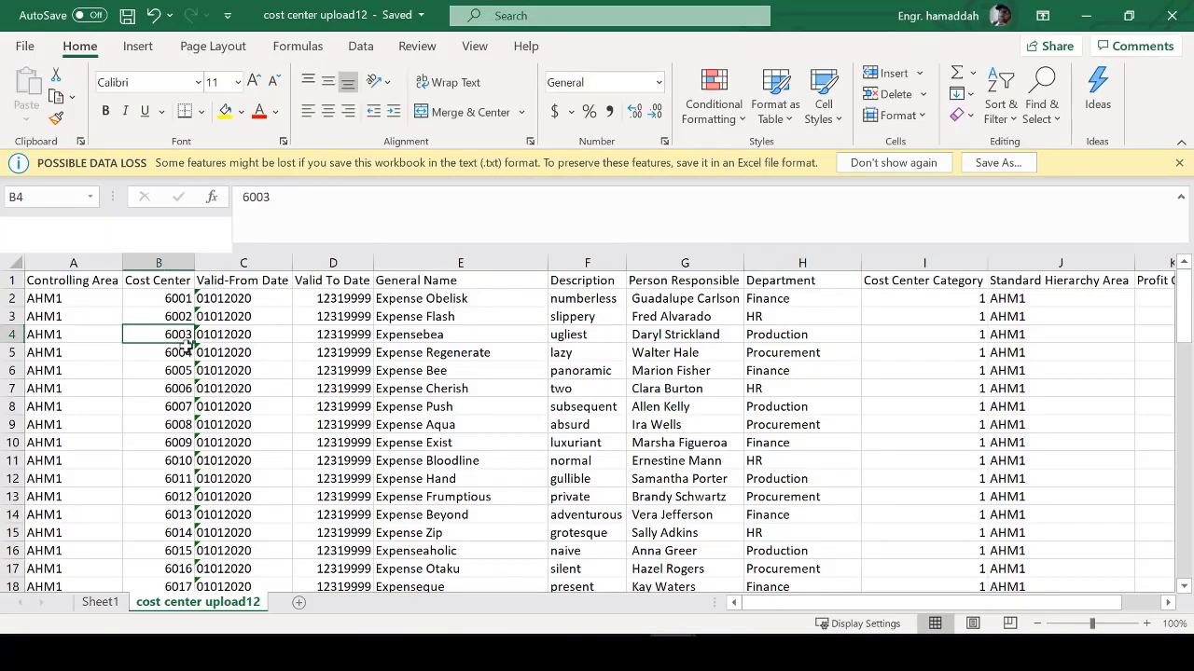
{"action": "left_click", "coordinate": [159, 298]}
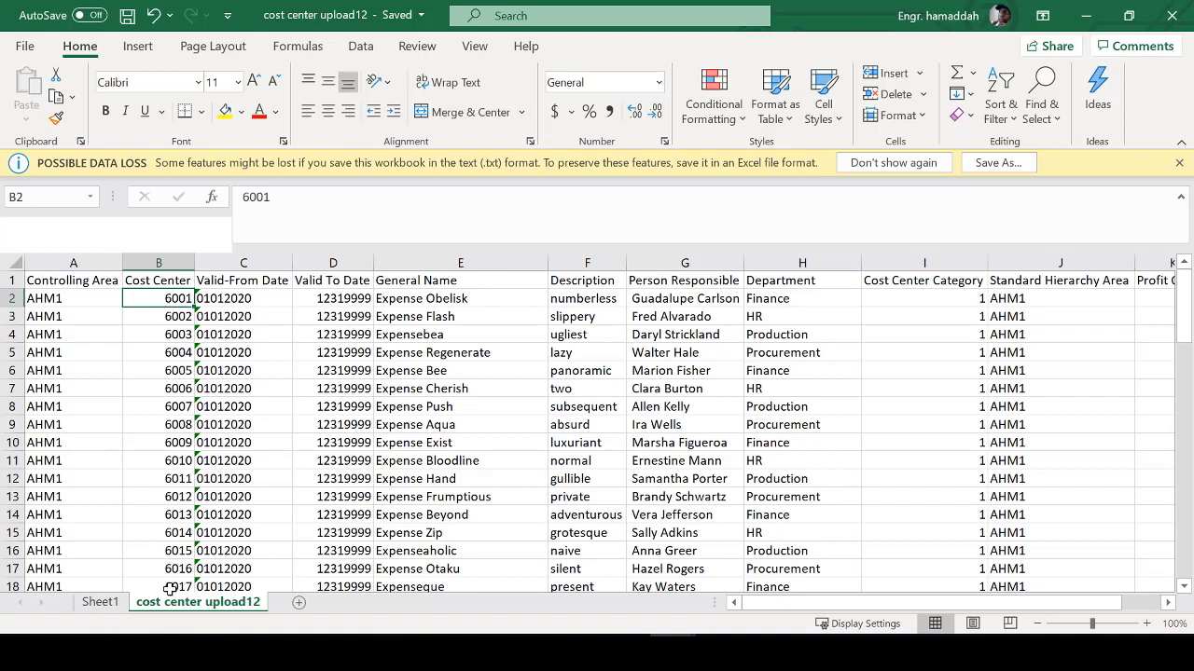
{"action": "mouse_move", "coordinate": [153, 427]}
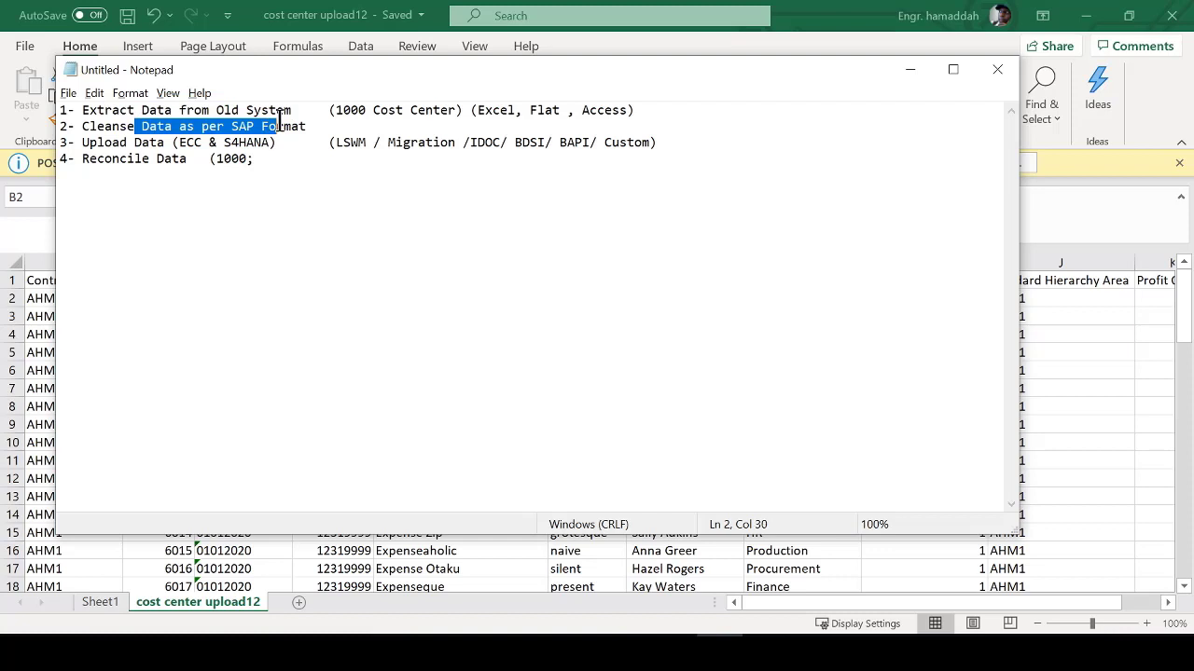
{"action": "left_click", "coordinate": [238, 142]}
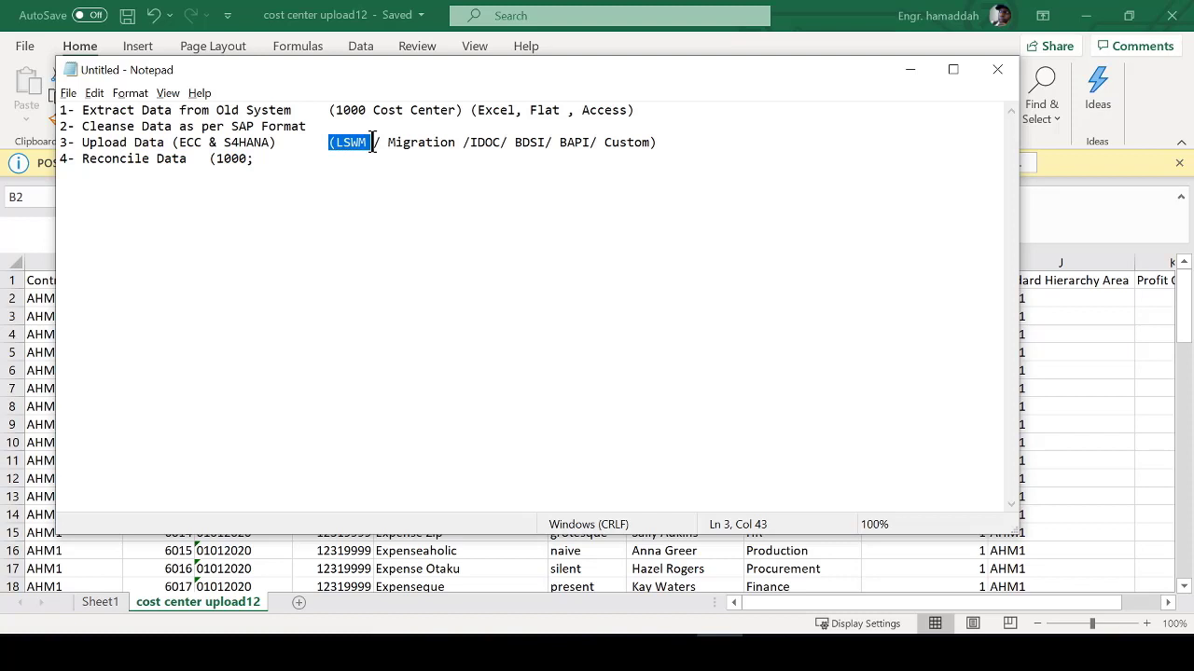
{"action": "left_click", "coordinate": [89, 158]}
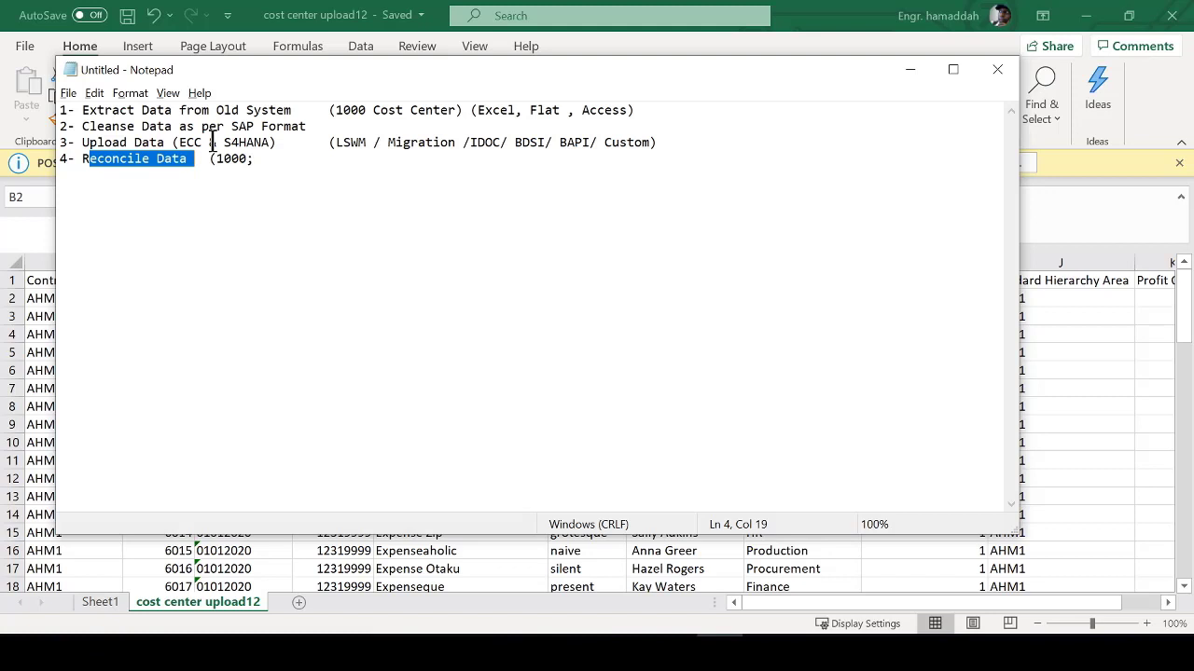
{"action": "type", "text": "&"}
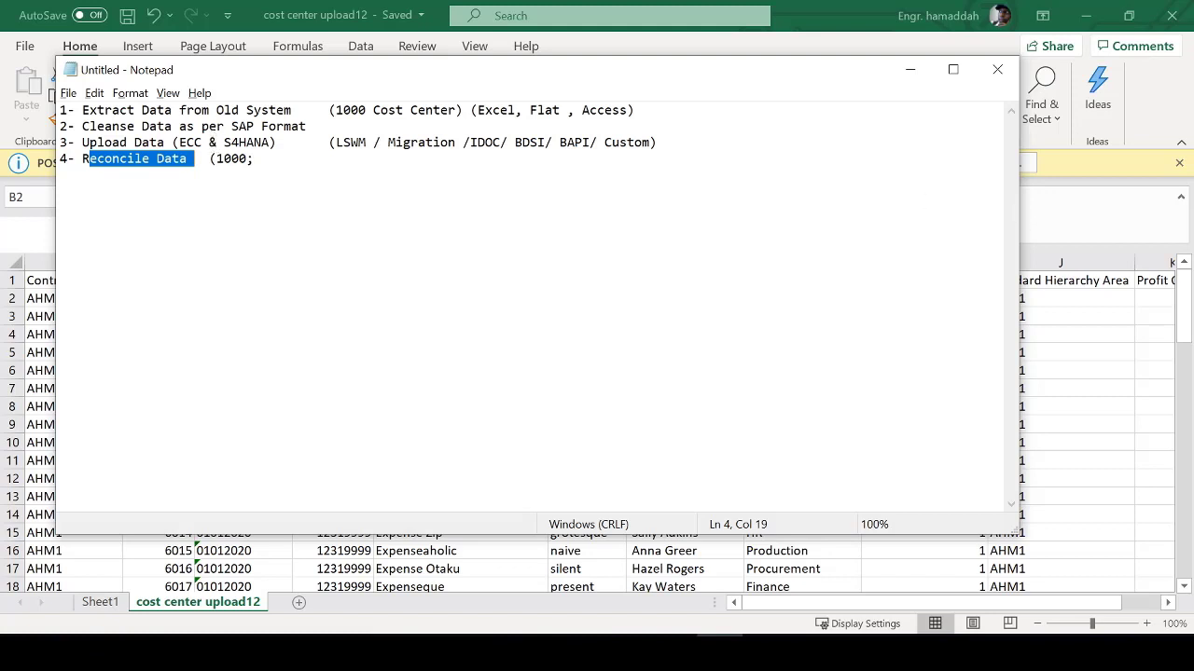